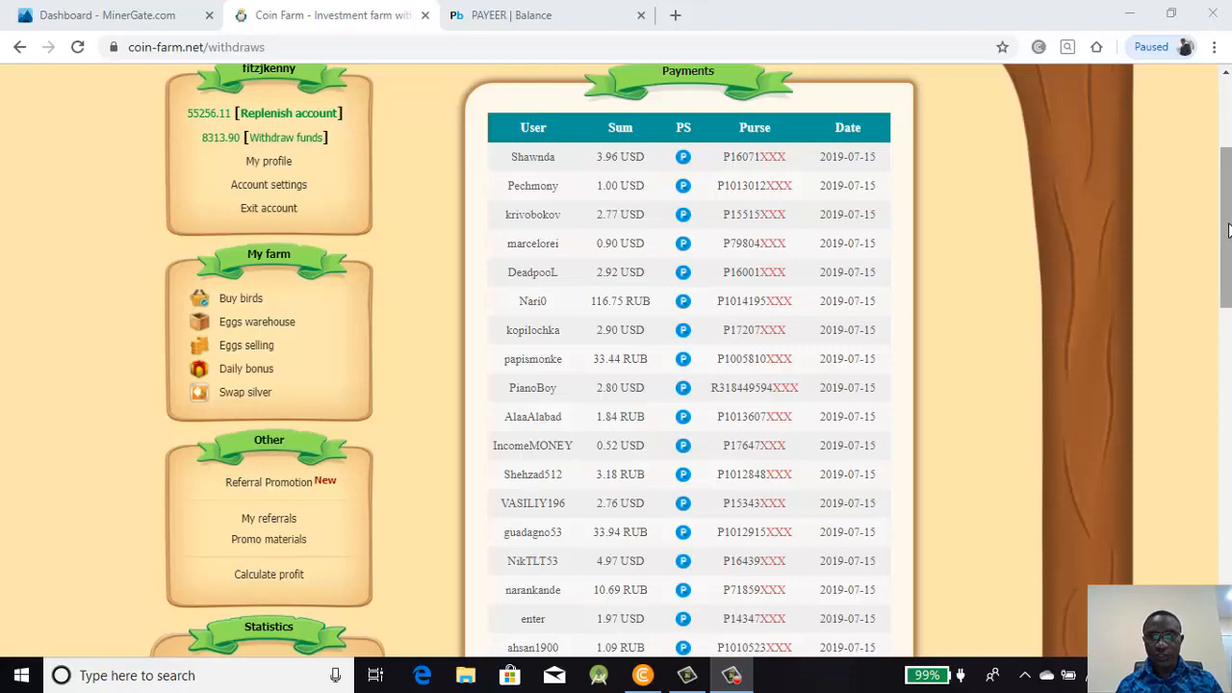
Scroll through the Payments table of users, sums, purses and dates, then back to the top
scroll("up", 3)
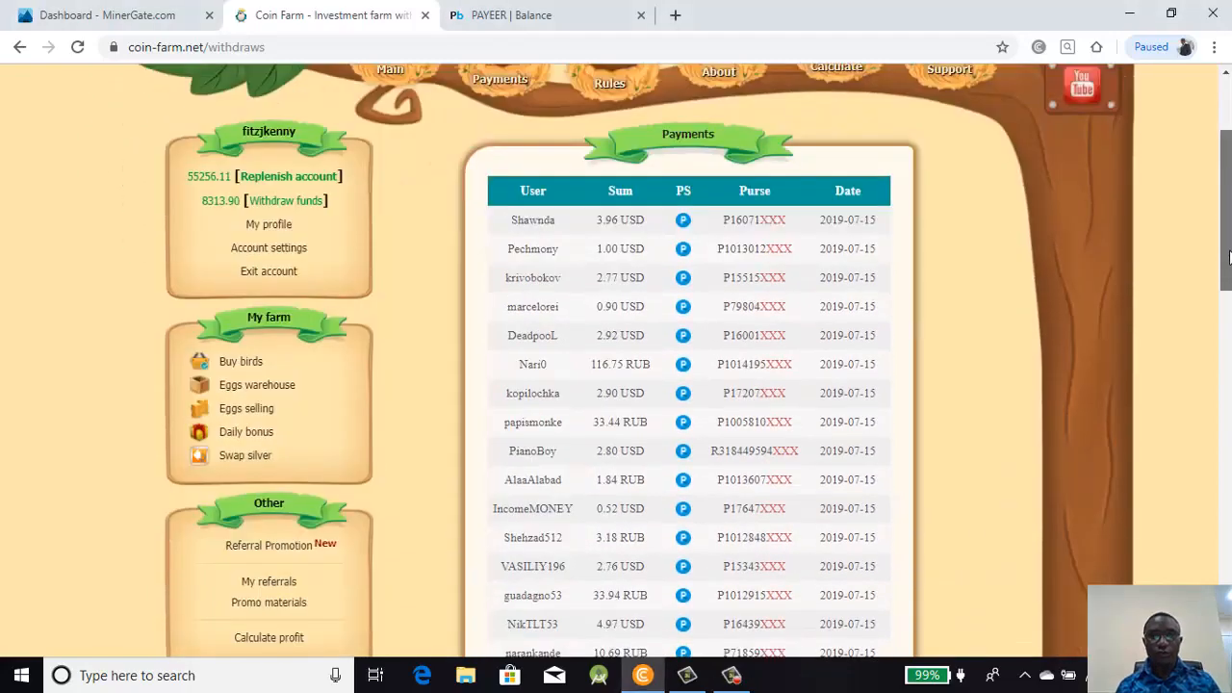
scroll("down", 3)
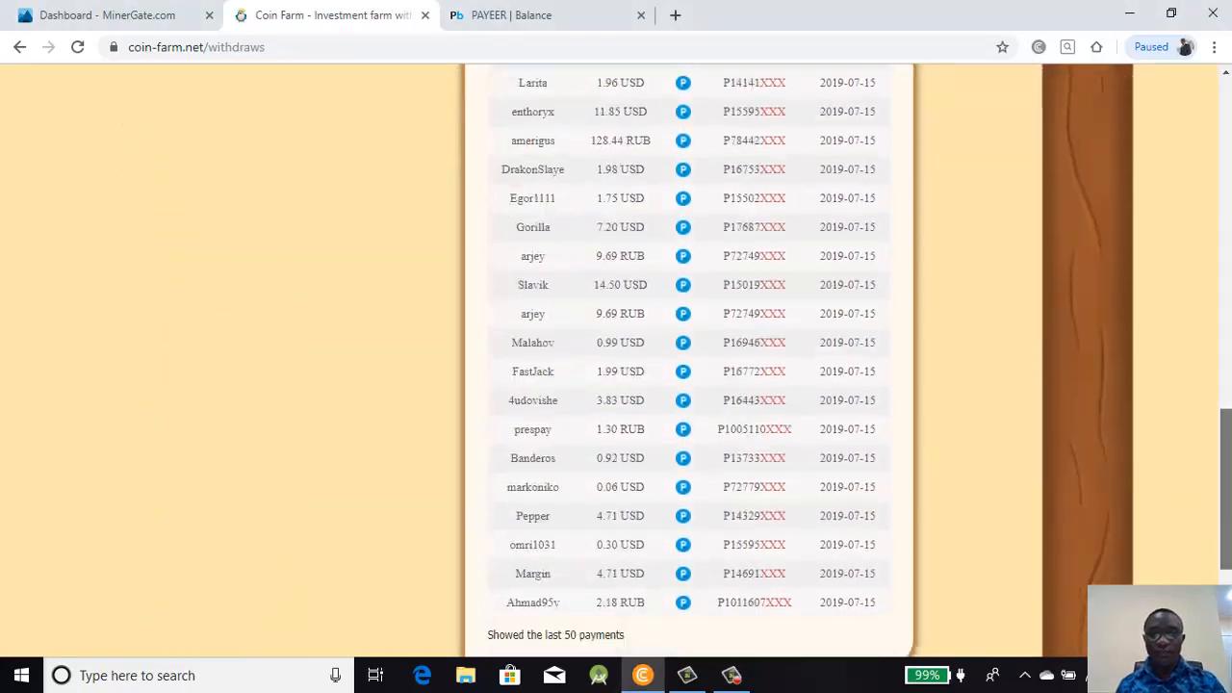
scroll("up", 3)
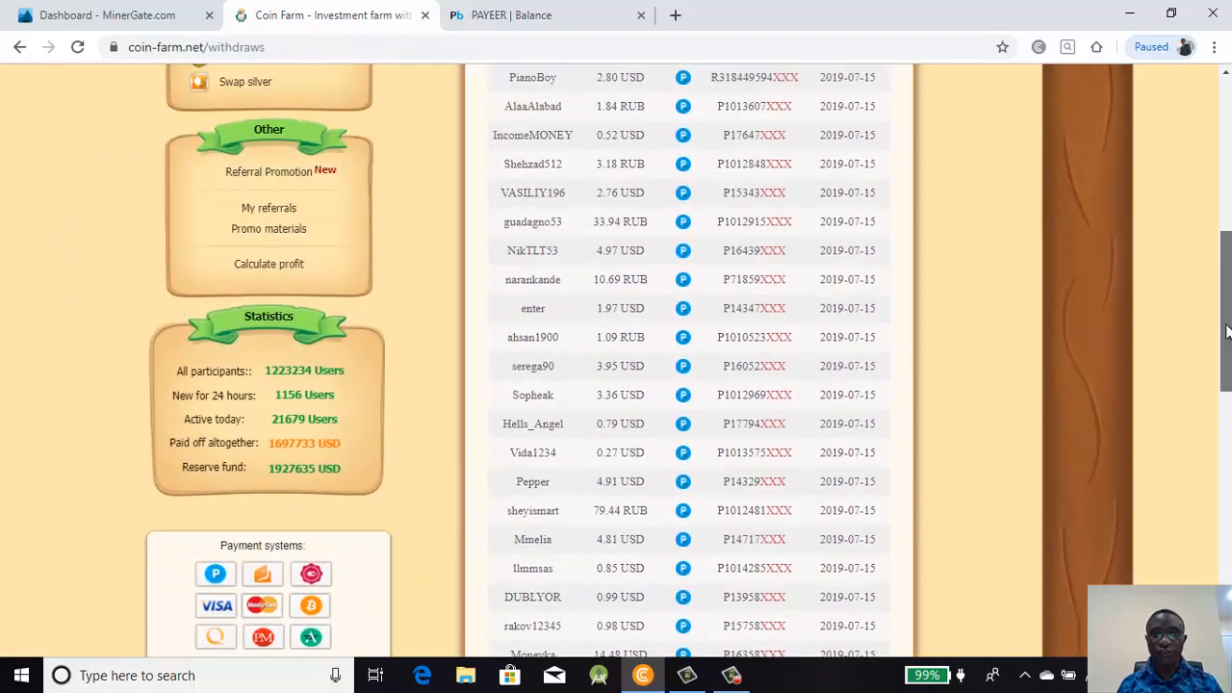
scroll("up", 3)
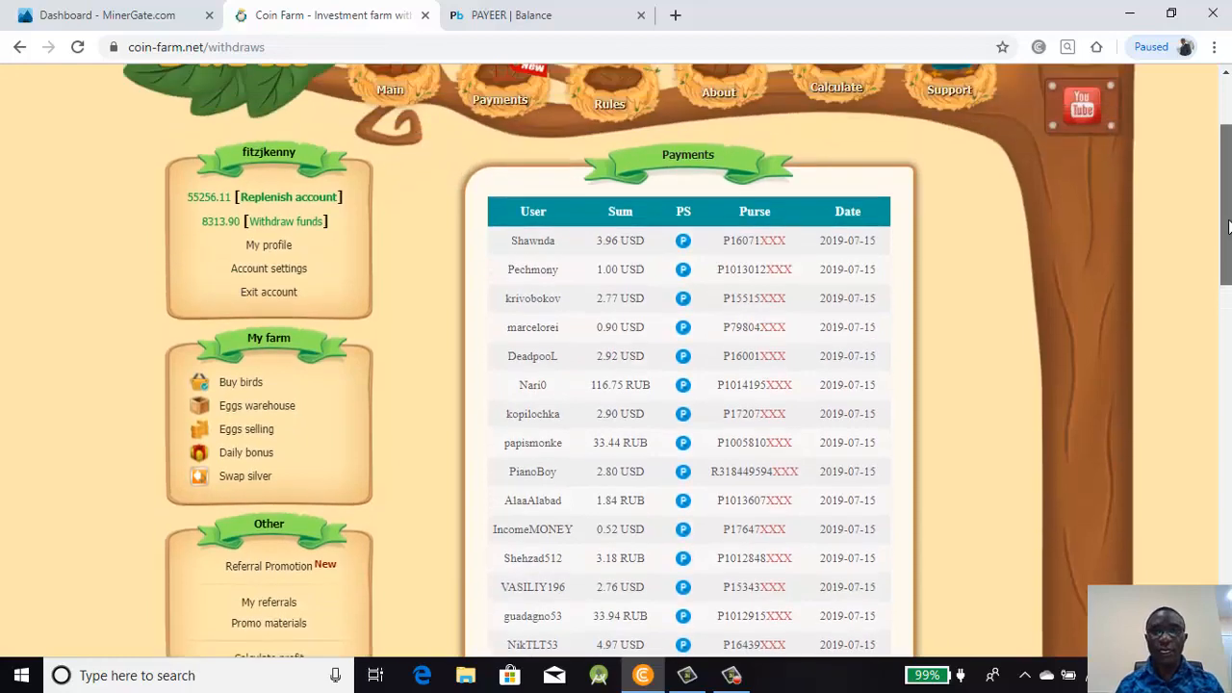
scroll("up", 3)
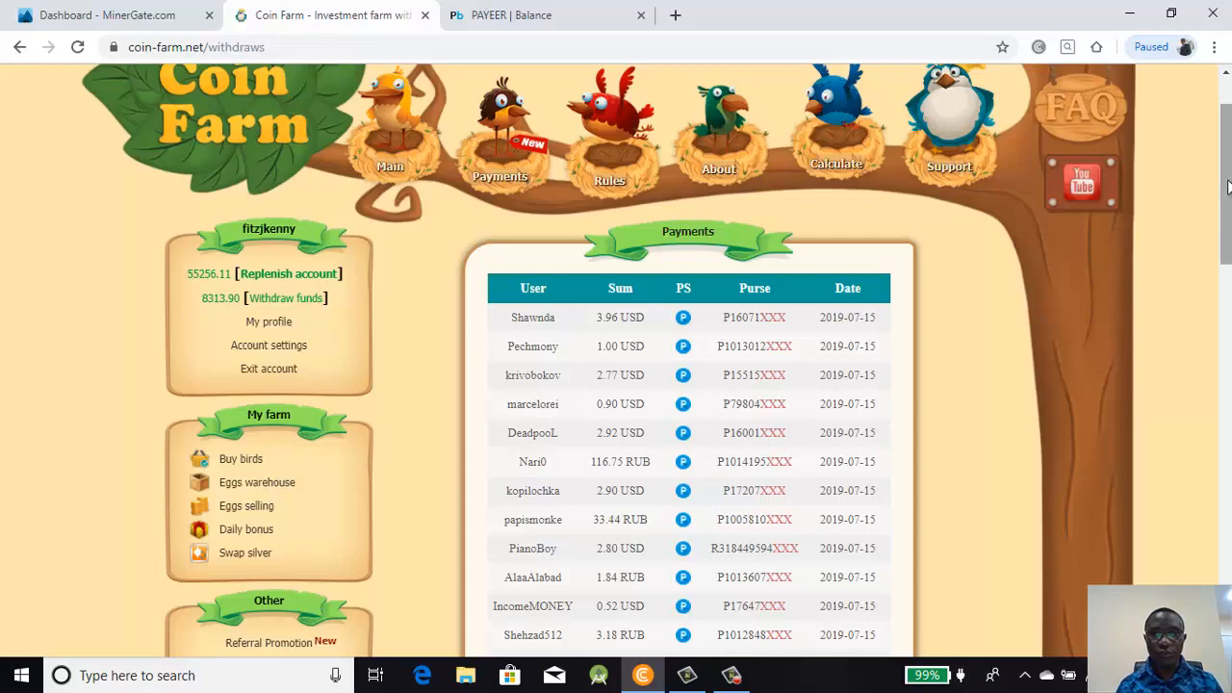
scroll("down", 3)
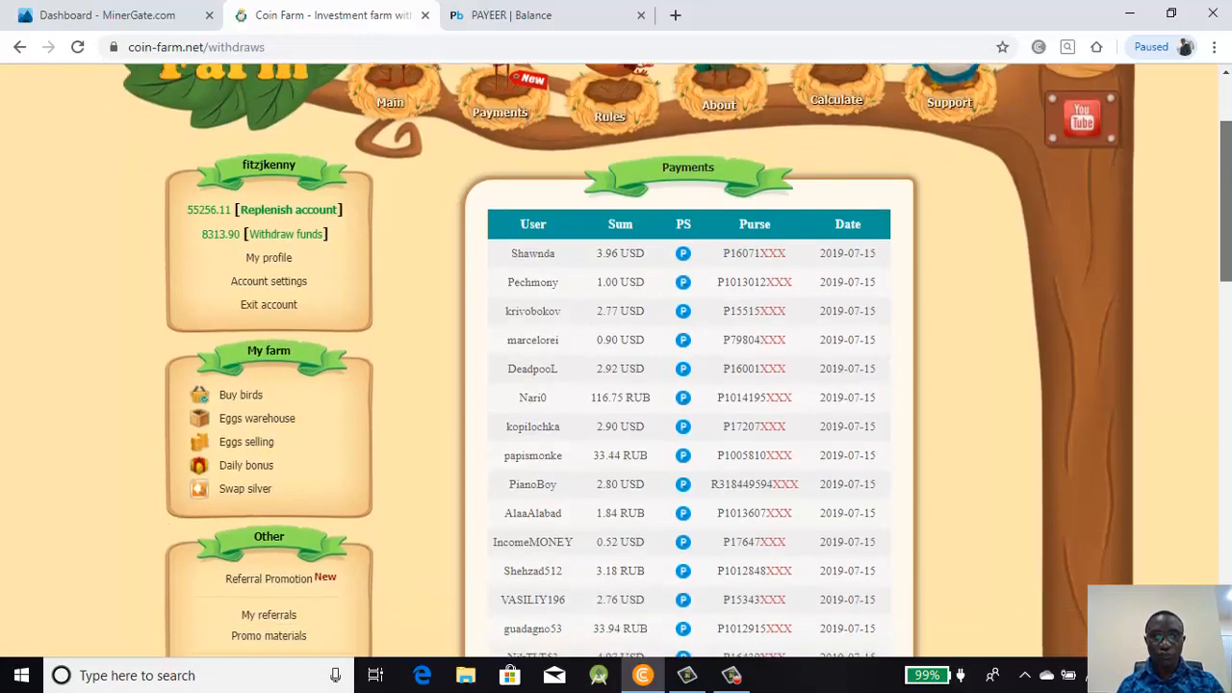
scroll("up", 3)
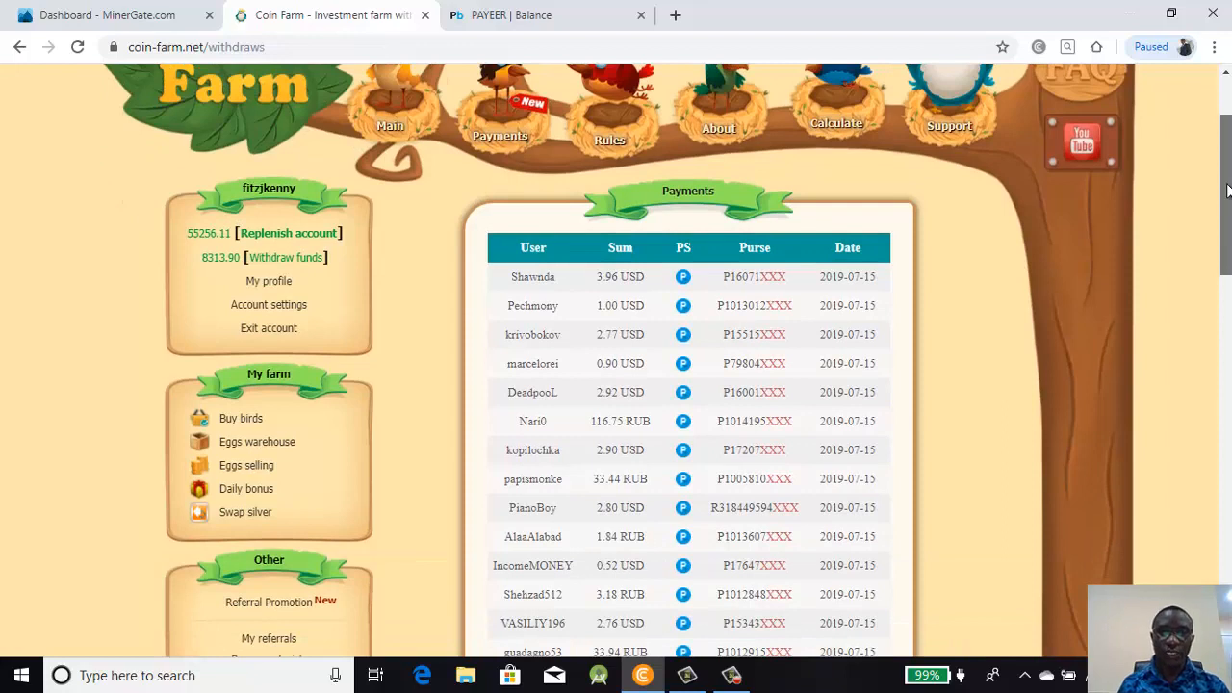
scroll("down", 3)
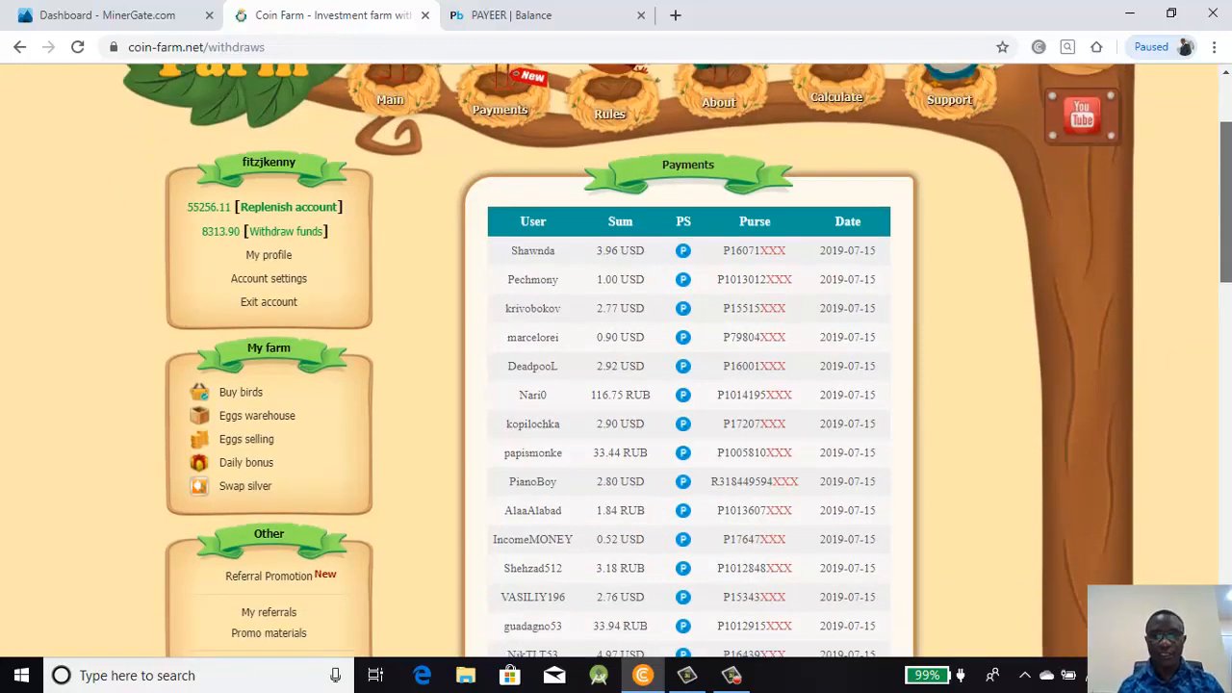
scroll("up", 3)
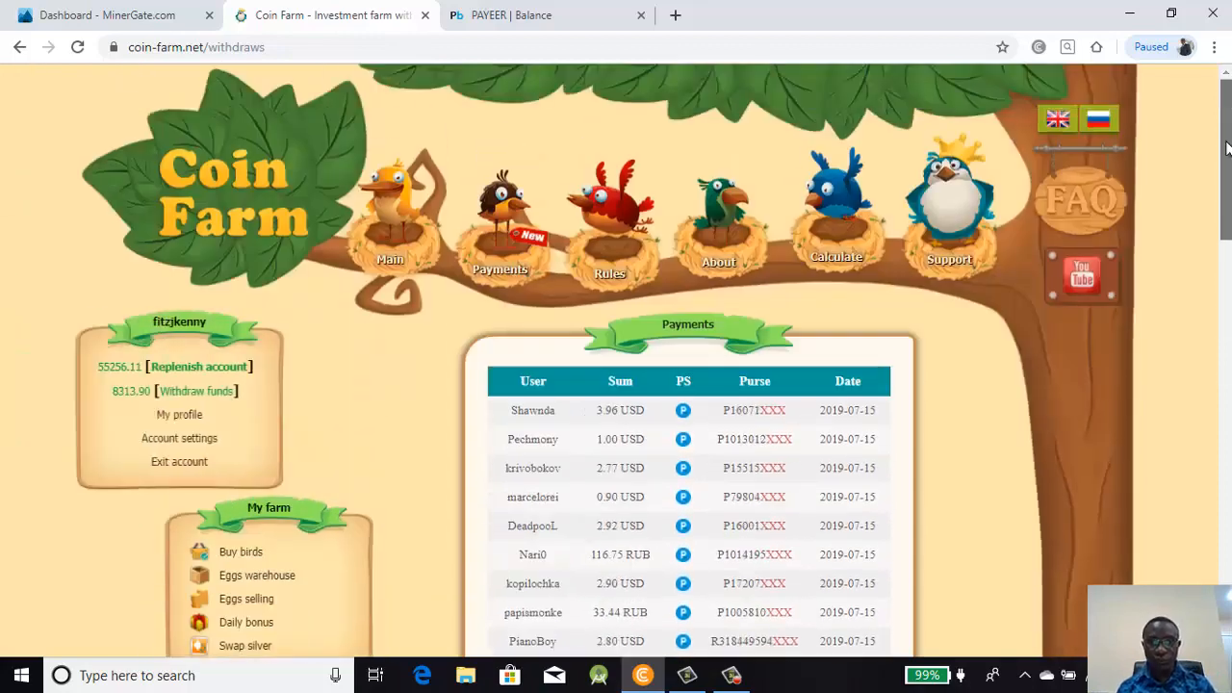
scroll("down", 3)
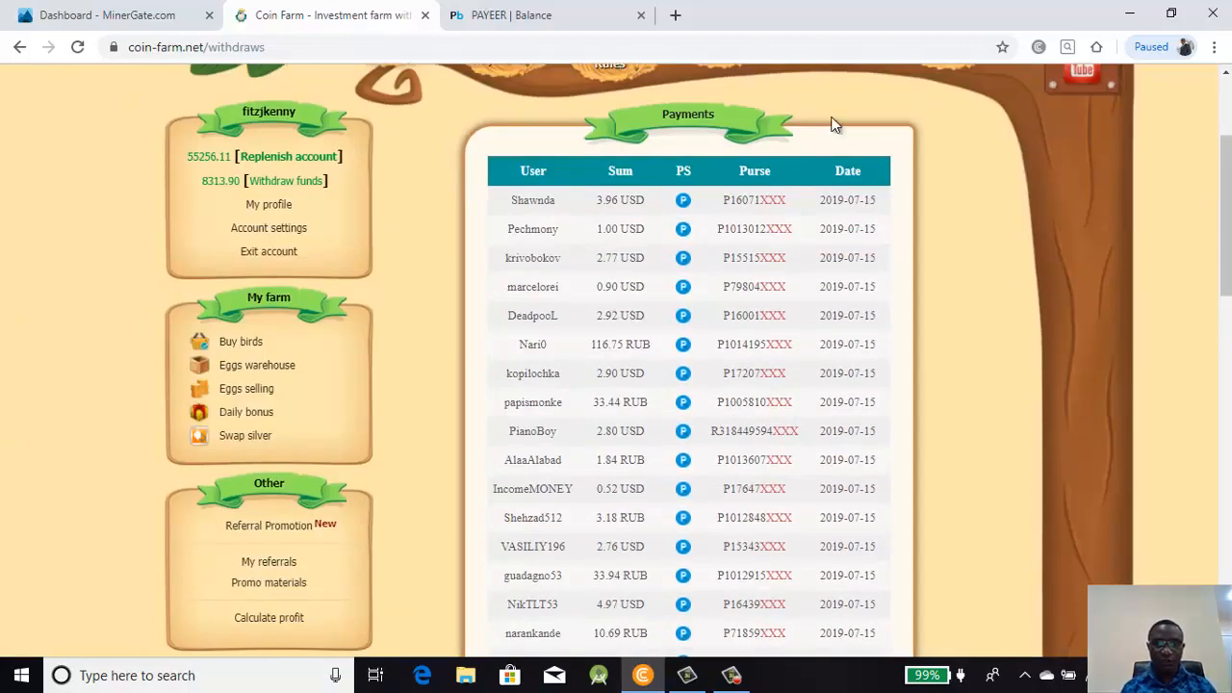
mouse_move(573, 201)
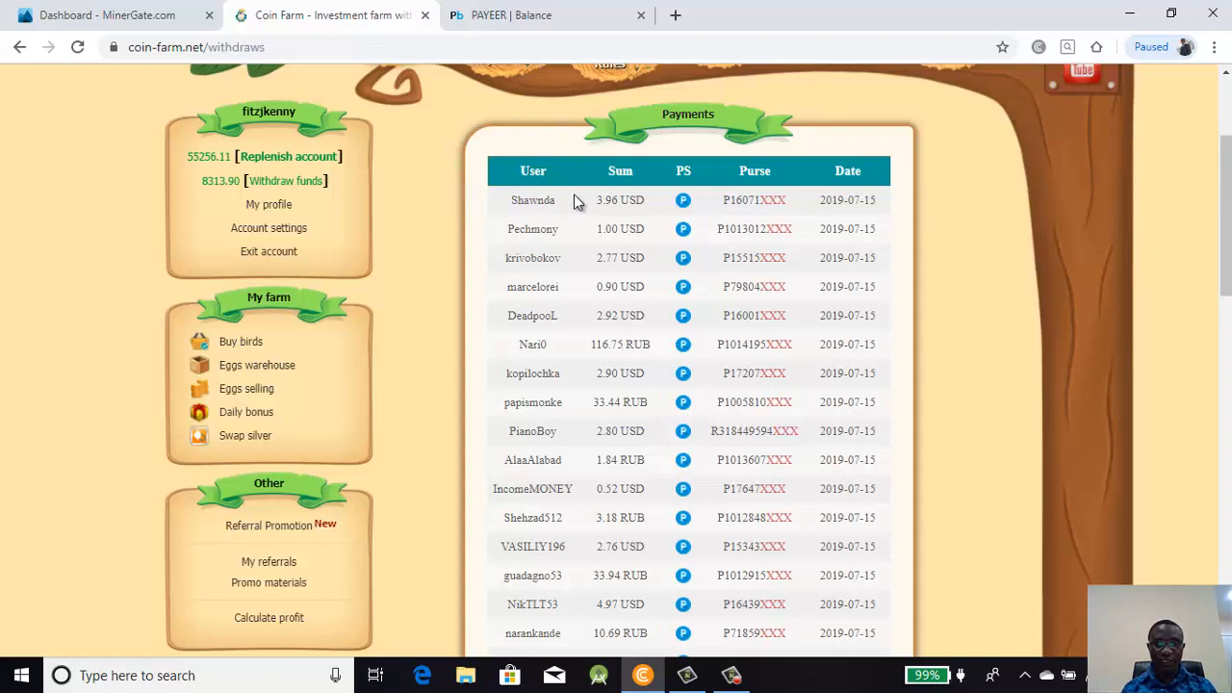
mouse_move(647, 215)
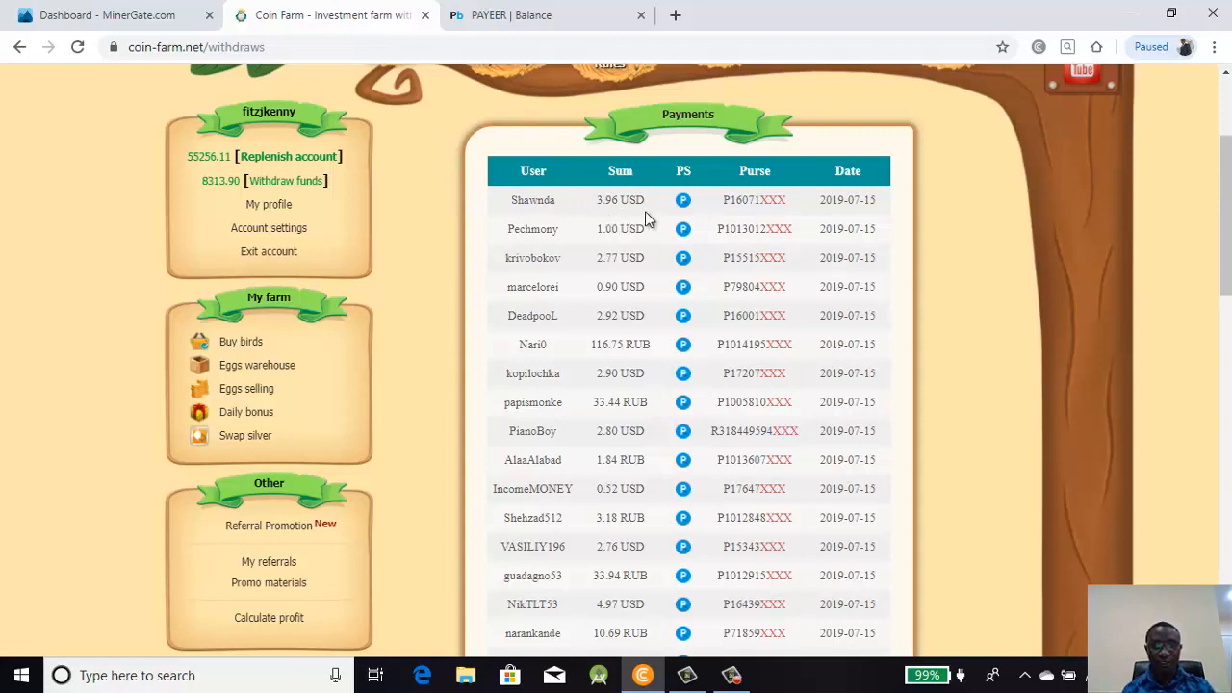
mouse_move(574, 248)
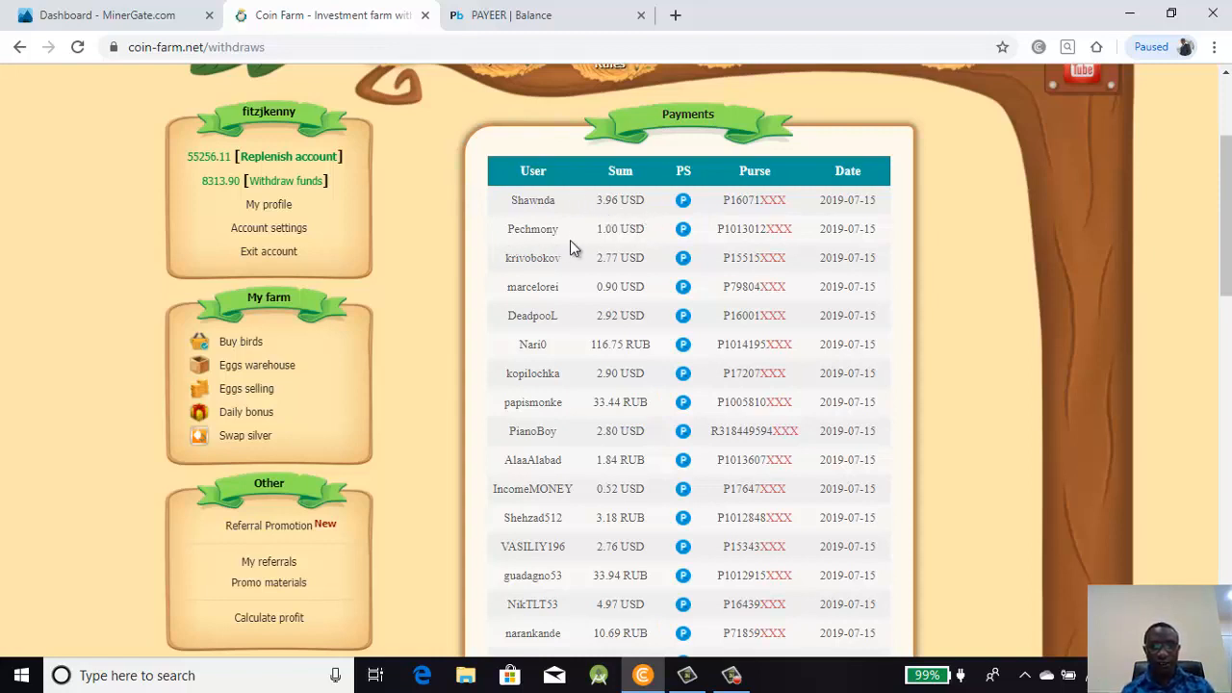
mouse_move(660, 235)
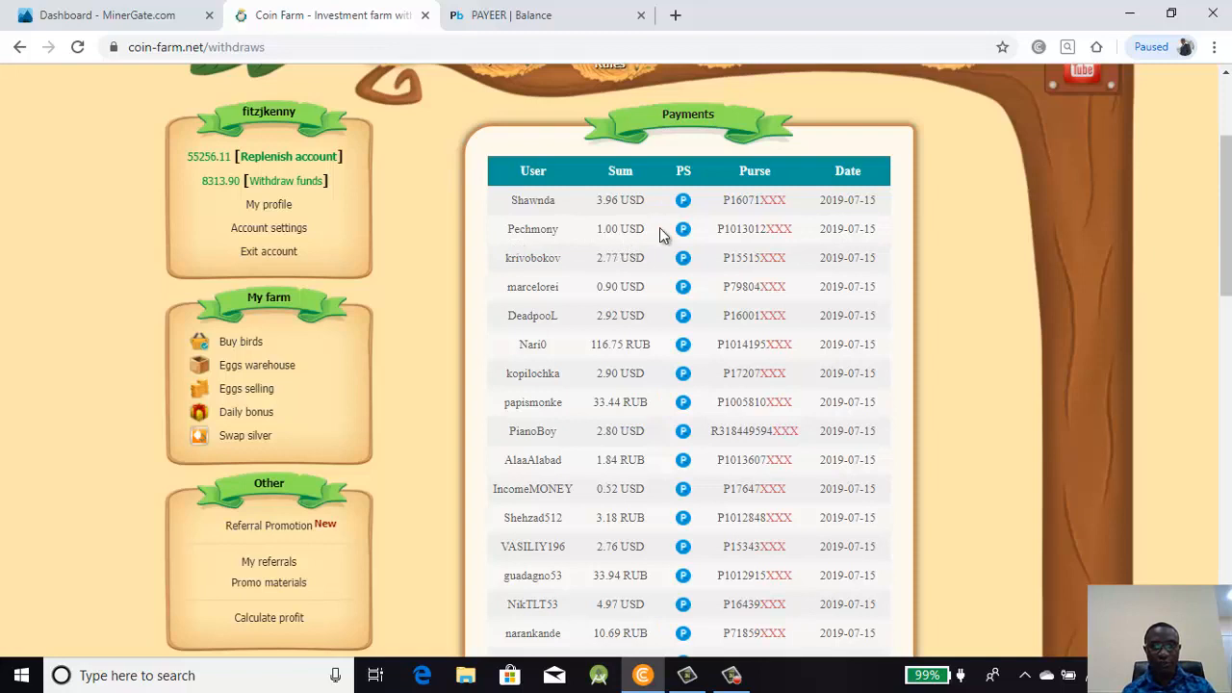
mouse_move(643, 277)
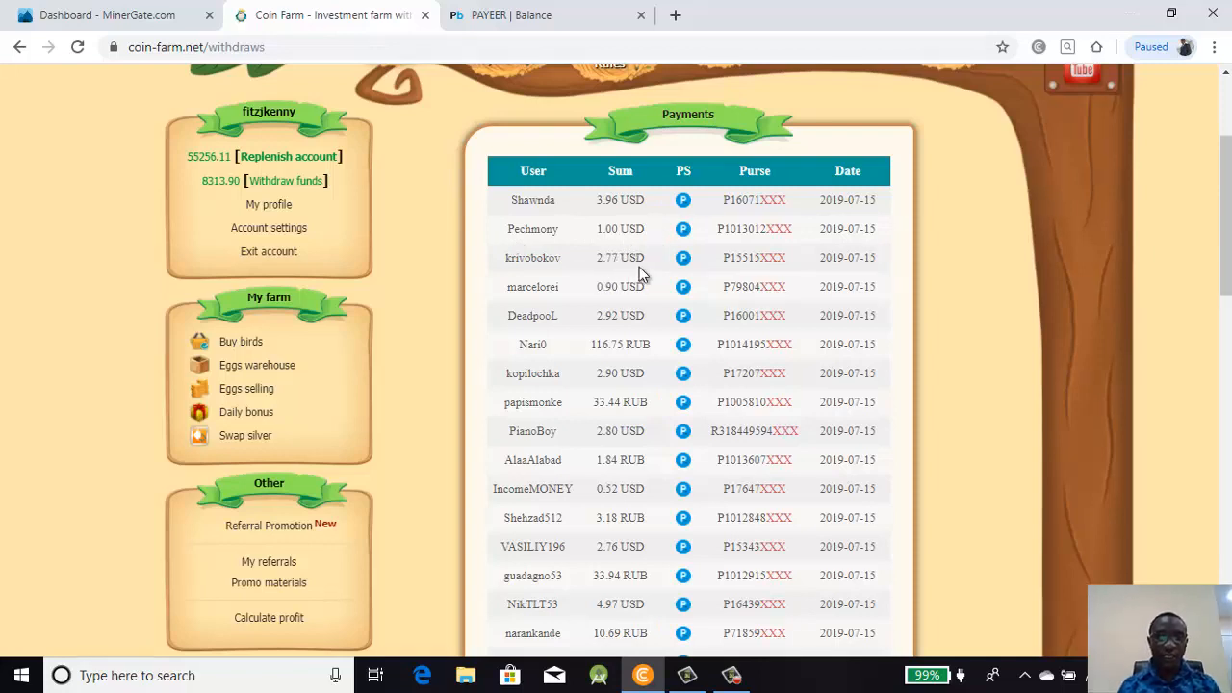
mouse_move(596, 229)
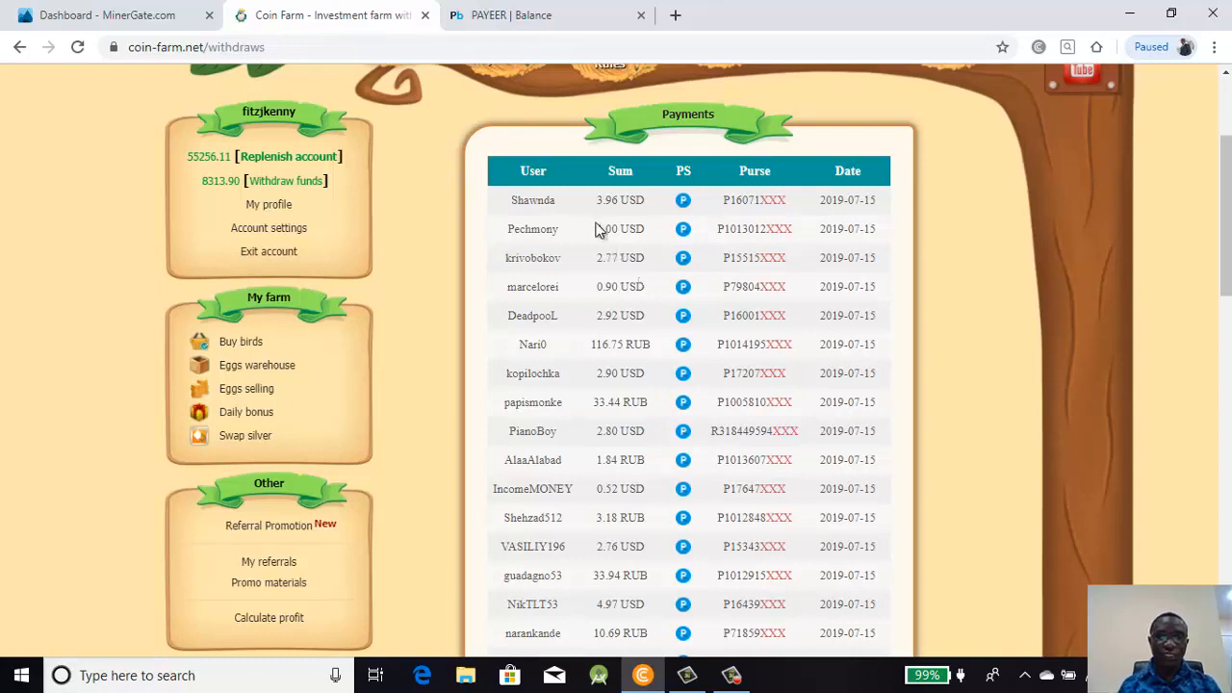
mouse_move(520, 307)
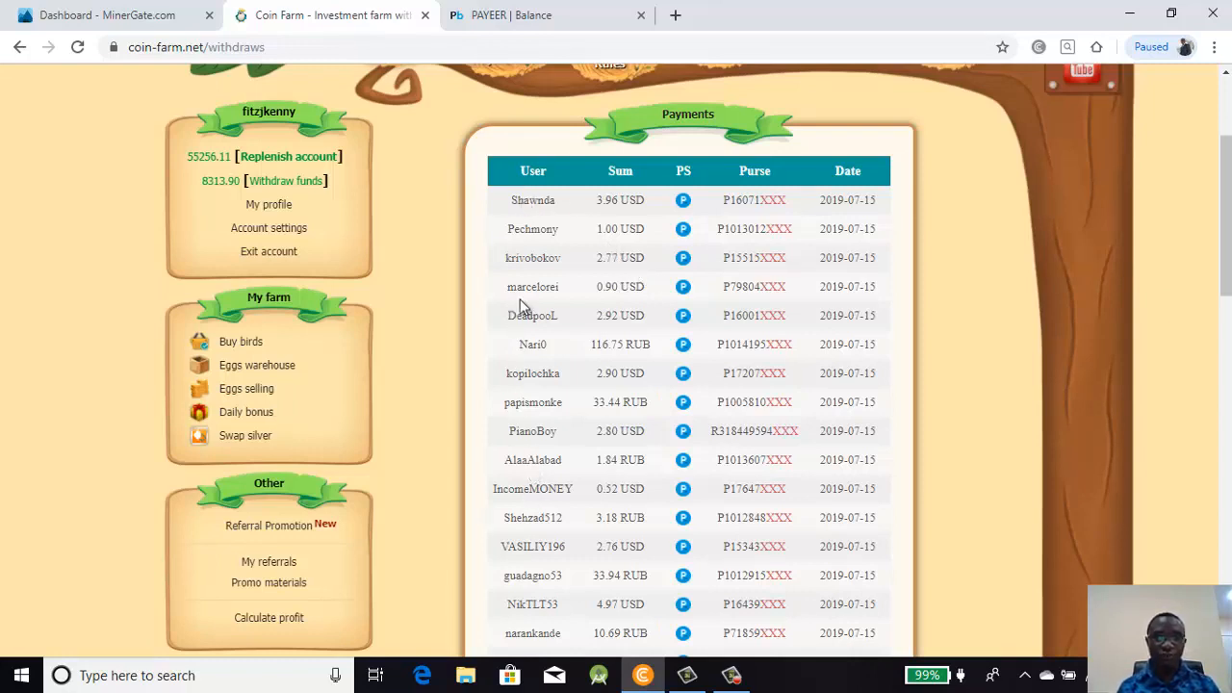
mouse_move(620, 455)
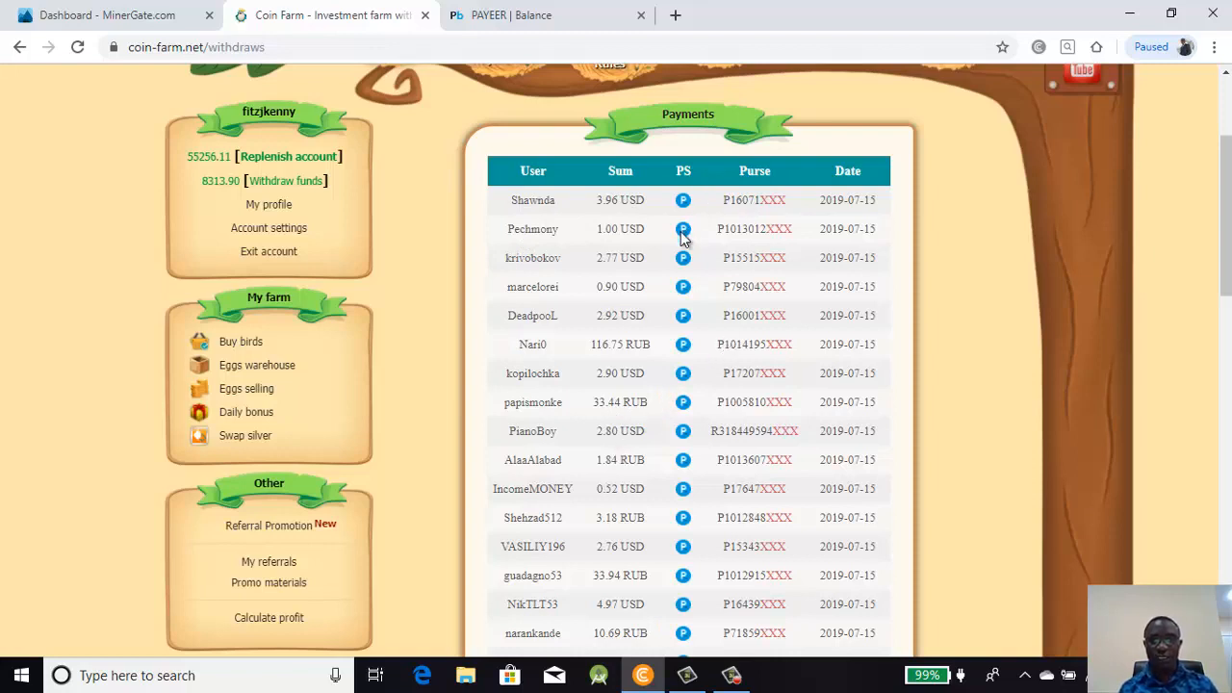
mouse_move(683, 435)
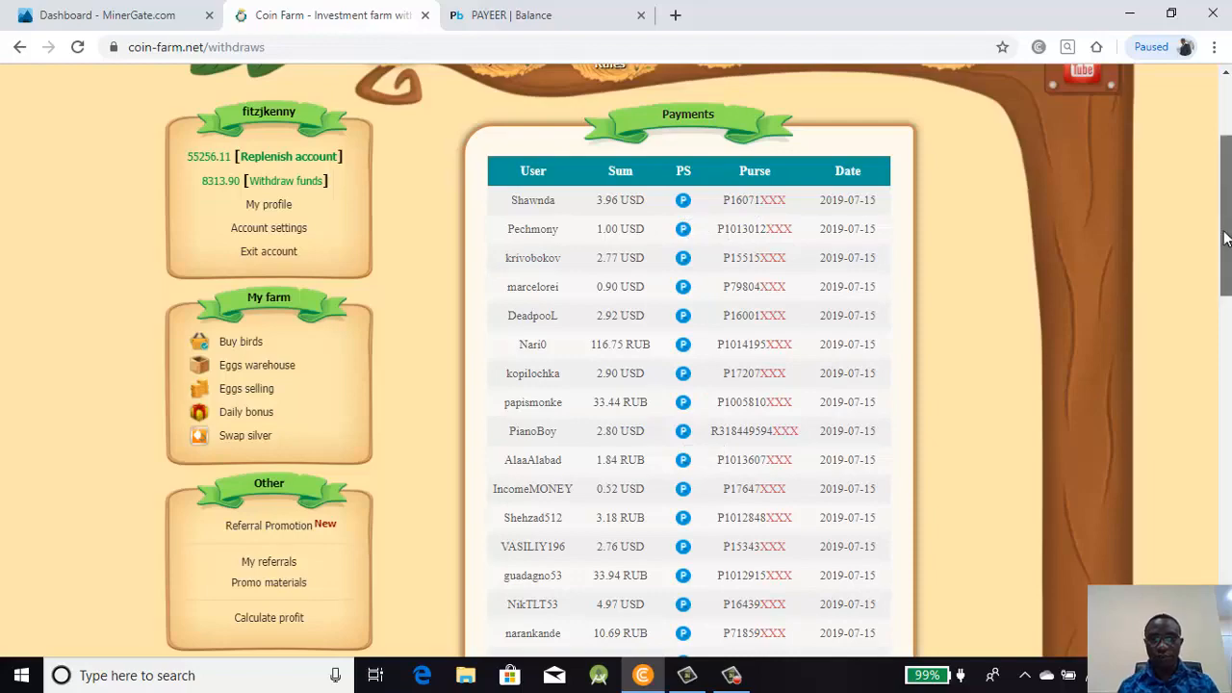
scroll("down", 3)
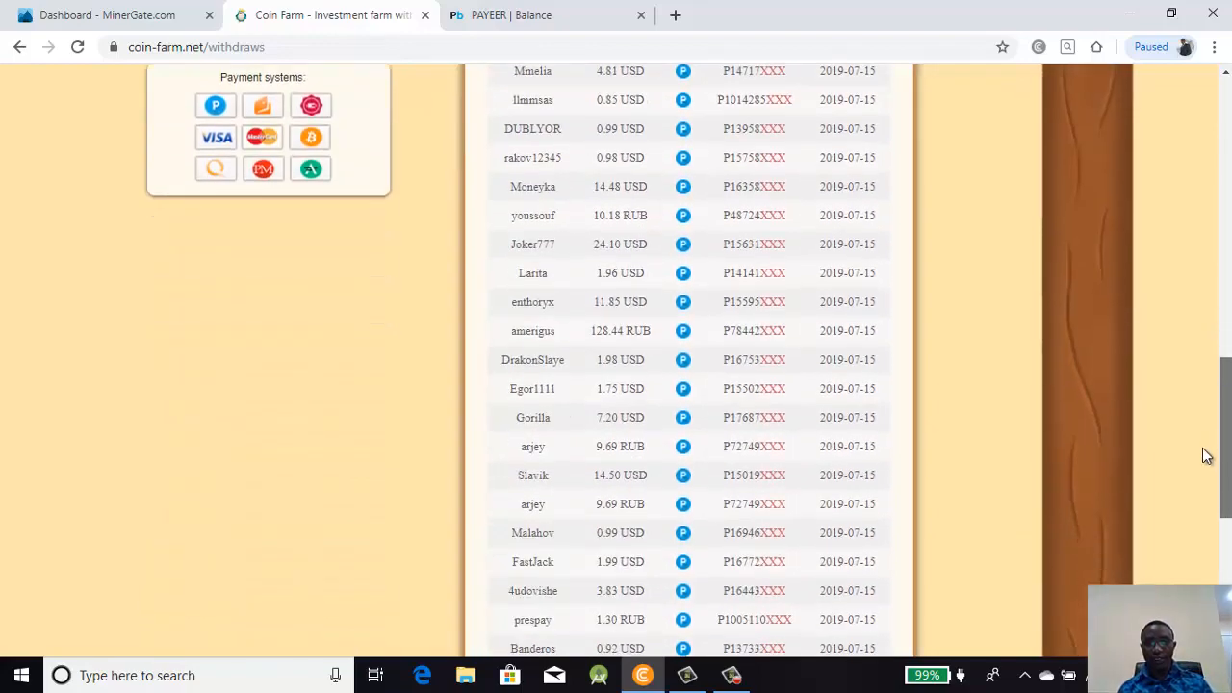
scroll("up", 3)
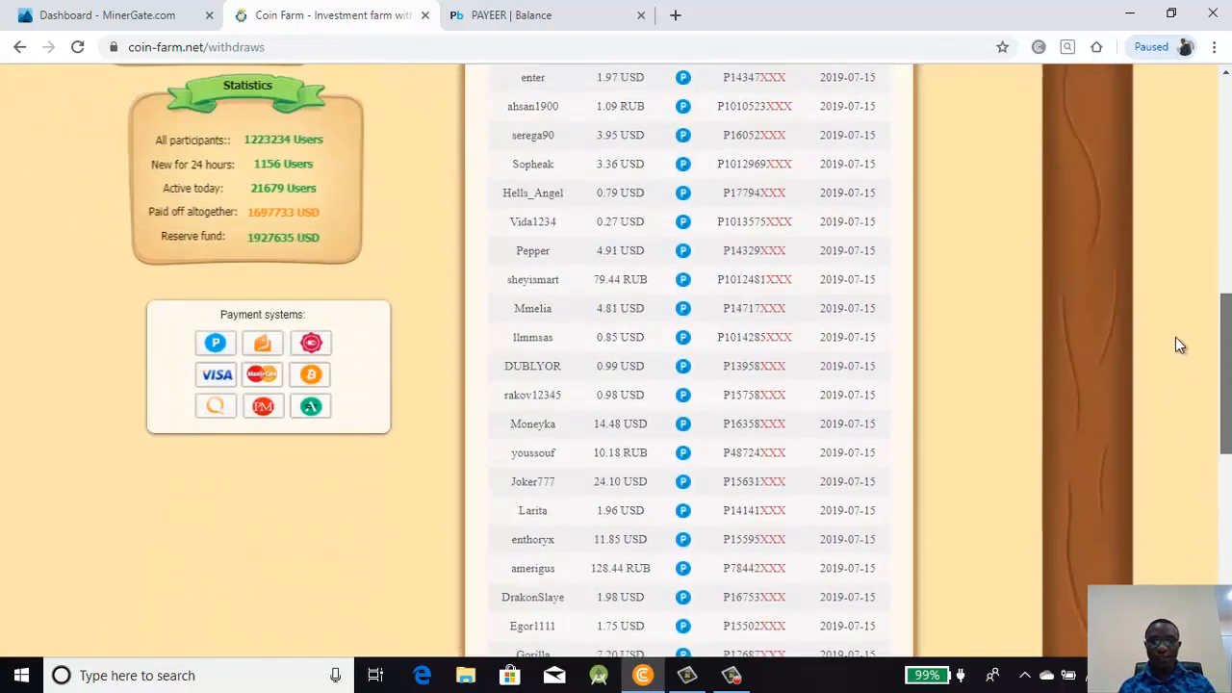
scroll("up", 3)
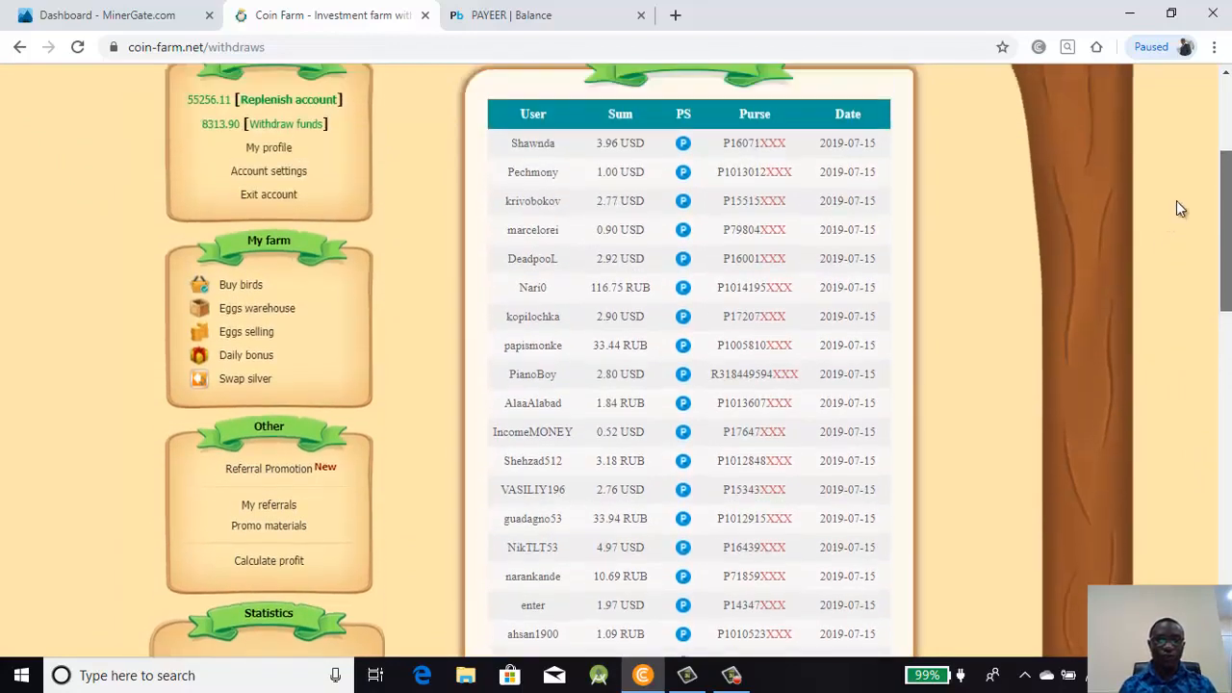
scroll("up", 3)
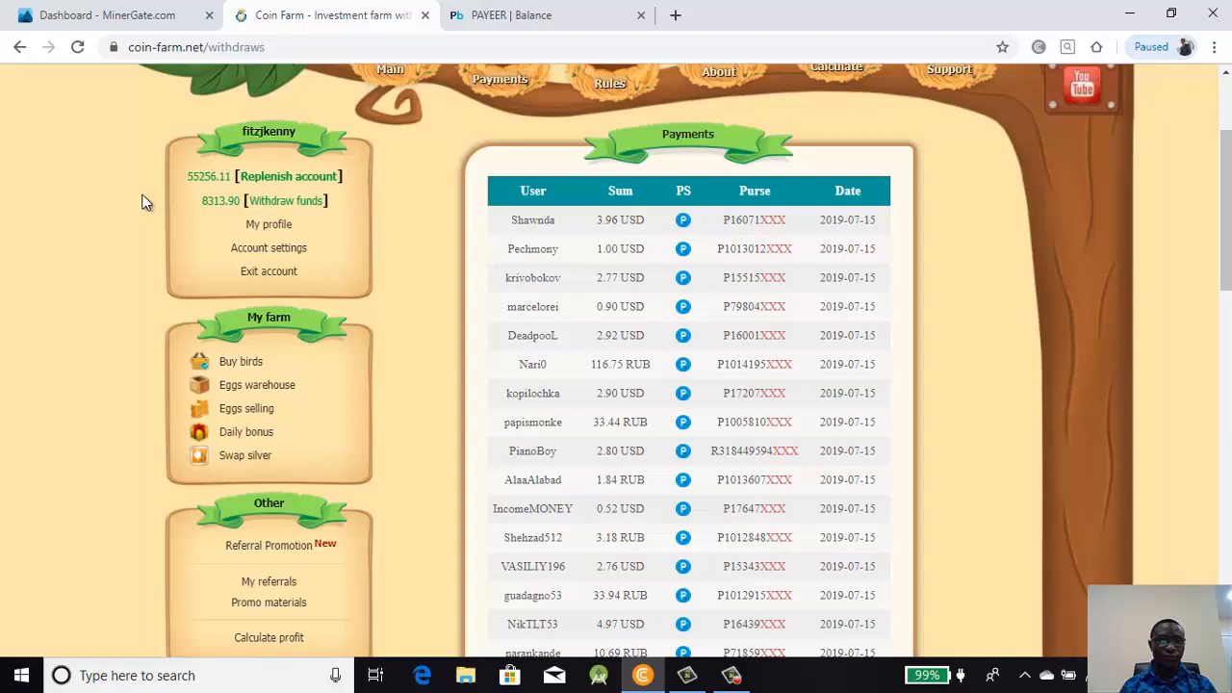
mouse_move(231, 193)
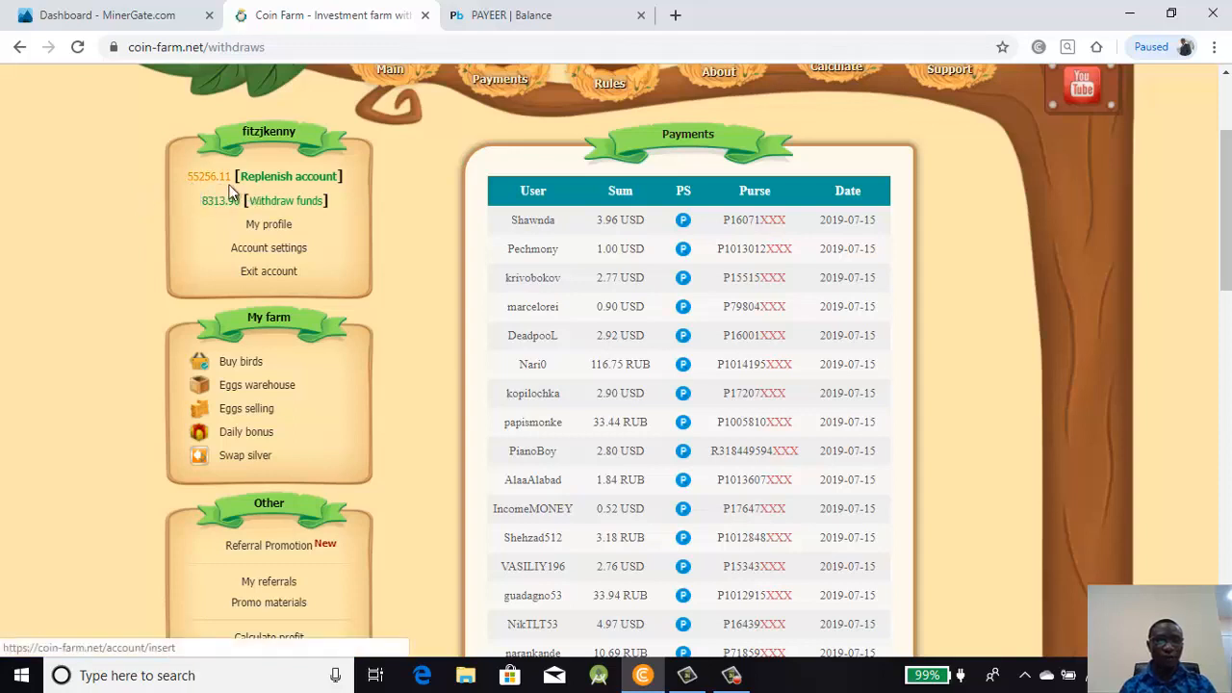
mouse_move(183, 198)
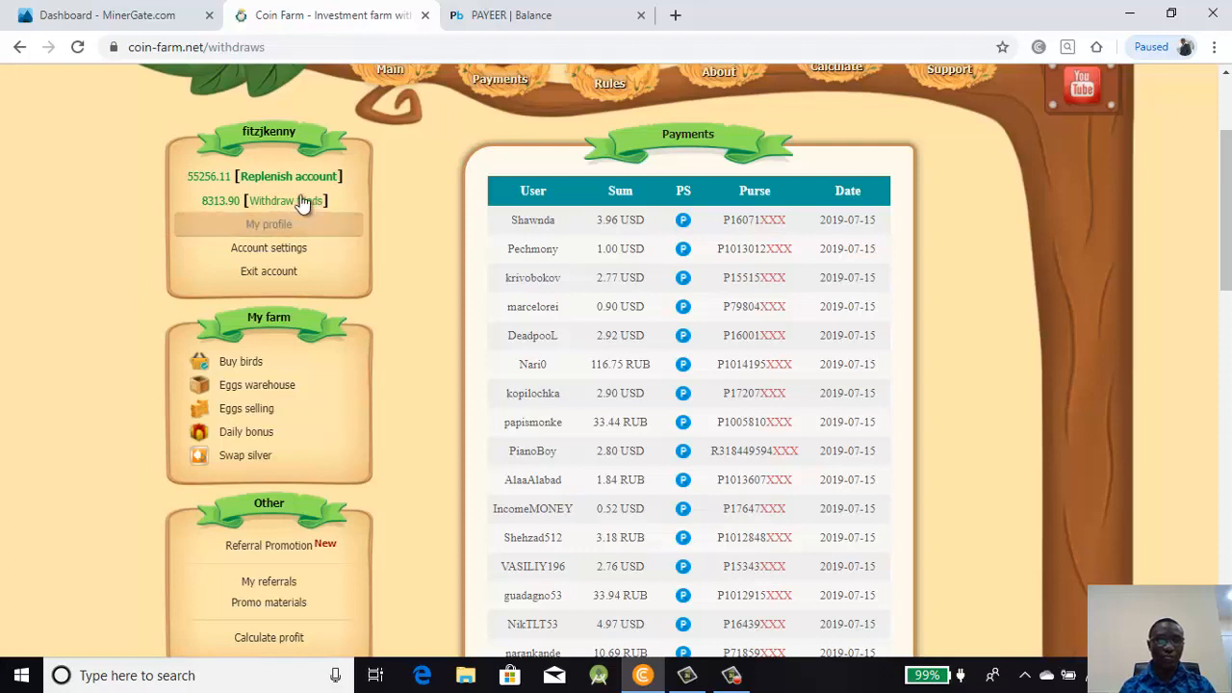
mouse_move(214, 213)
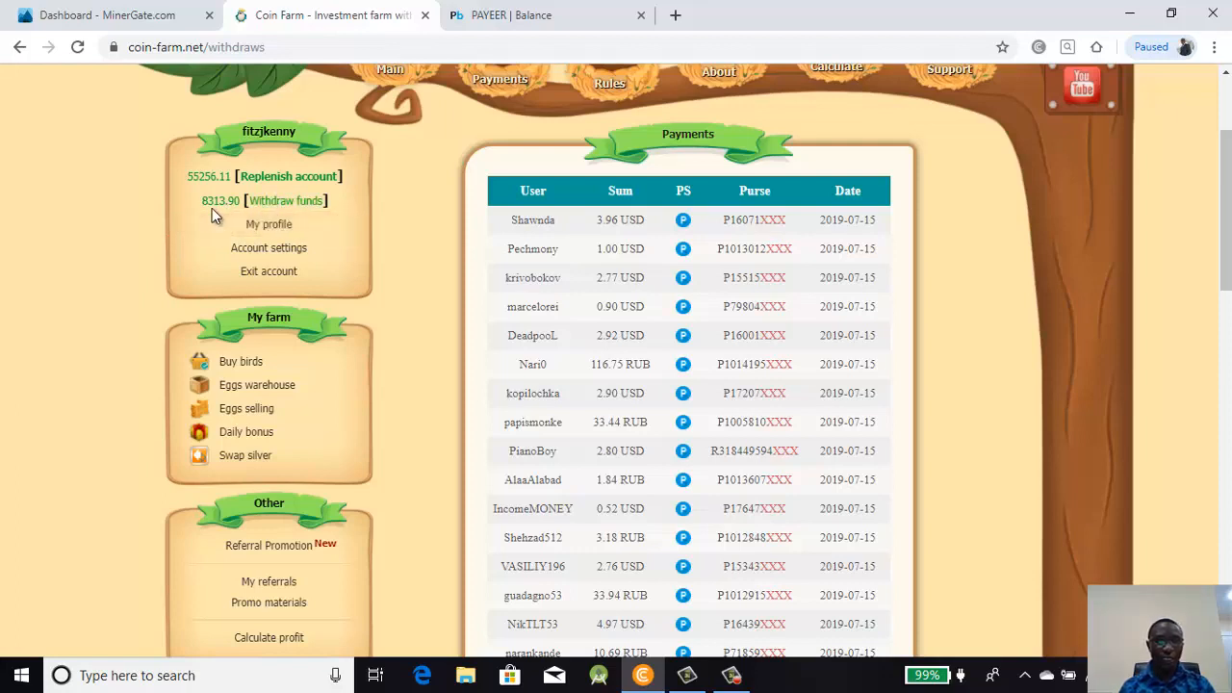
mouse_move(220, 200)
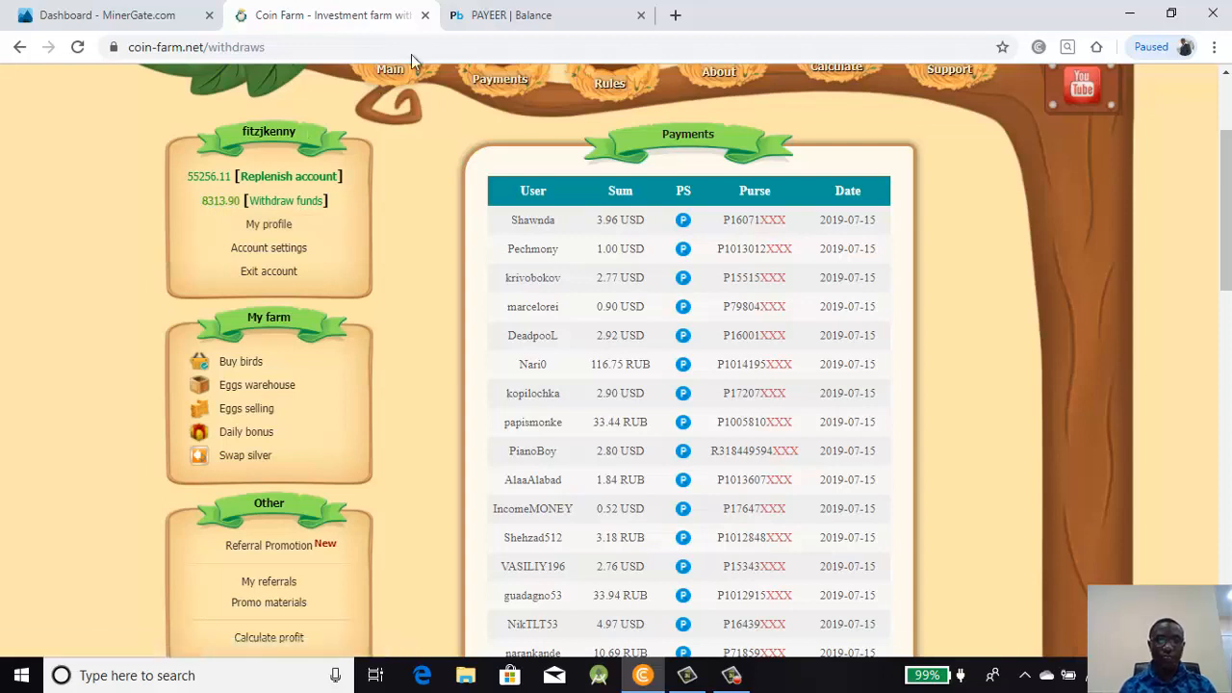
mouse_move(539, 16)
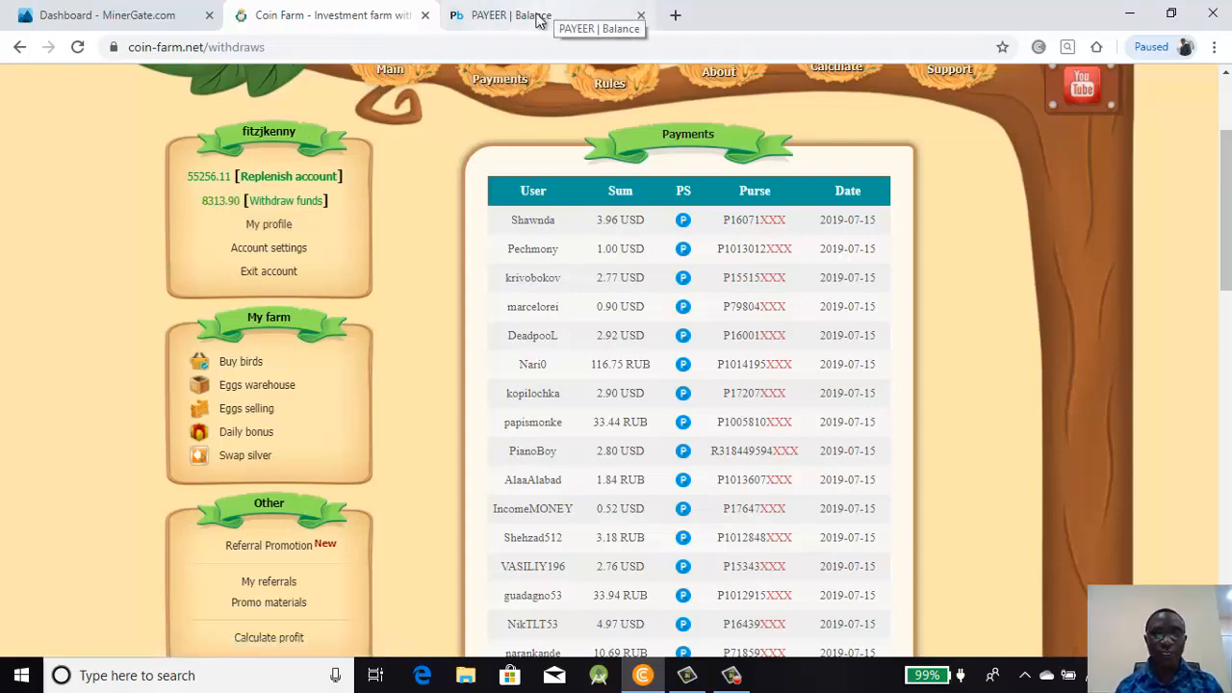
Show balances for all Payeer accounts, including crypto, and scroll through them
left_click(508, 15)
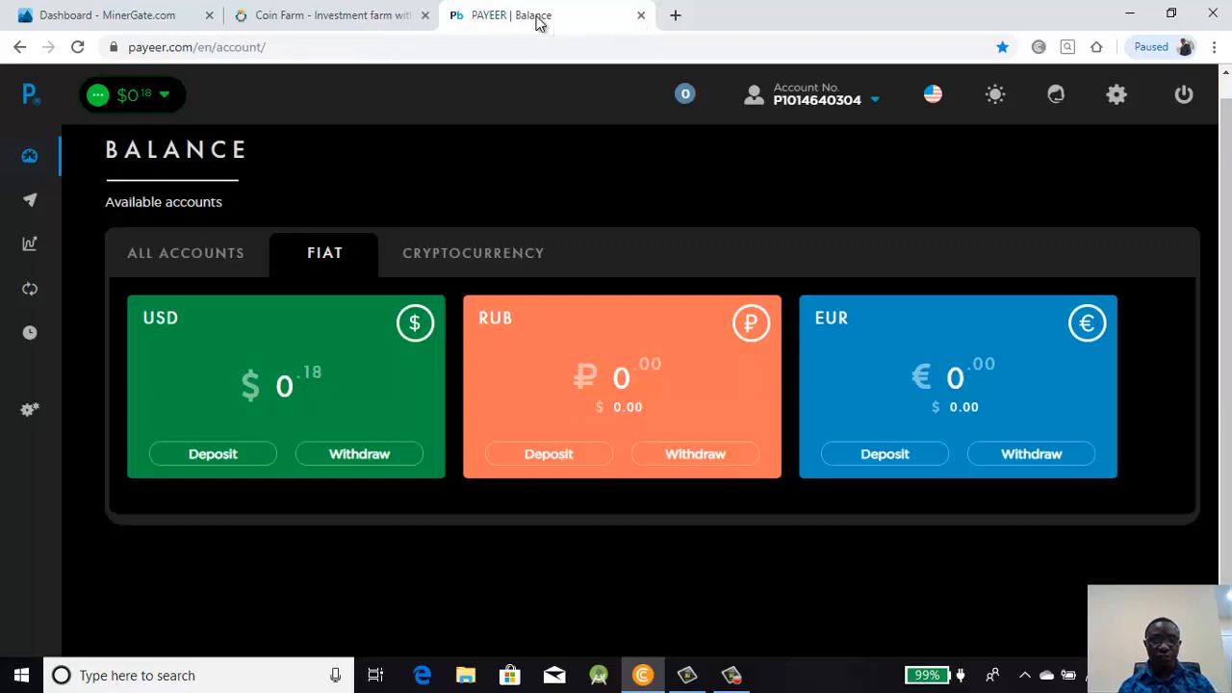
mouse_move(400, 135)
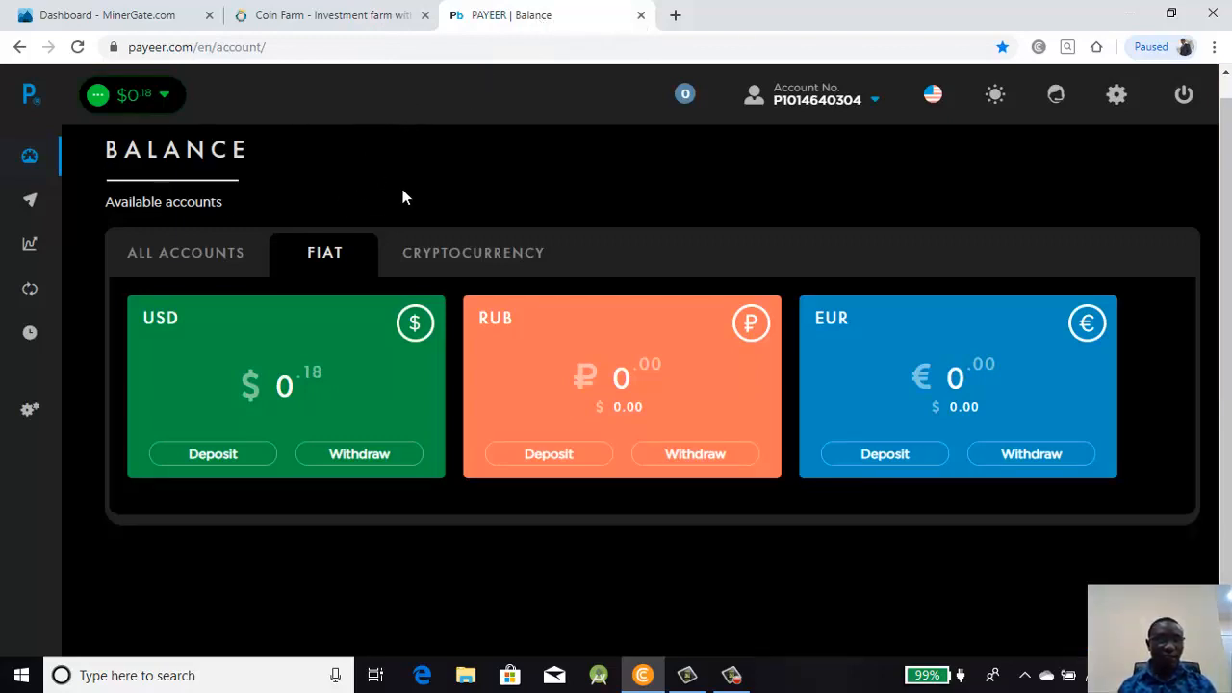
left_click(185, 252)
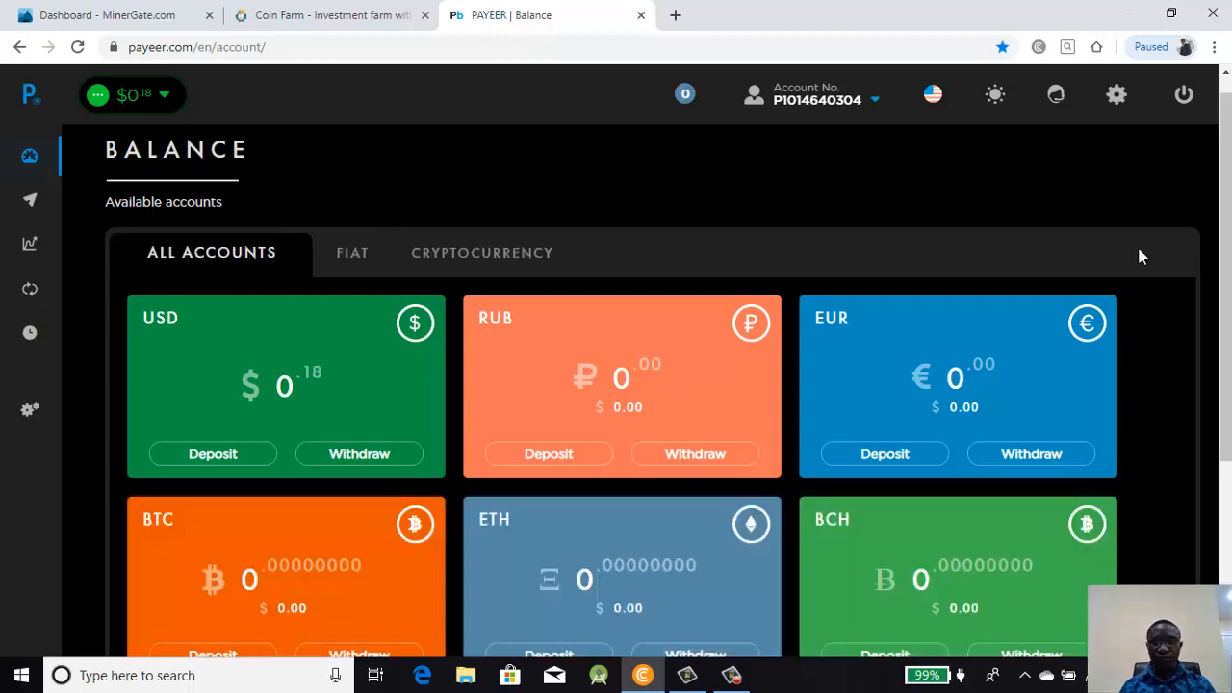
scroll("down", 3)
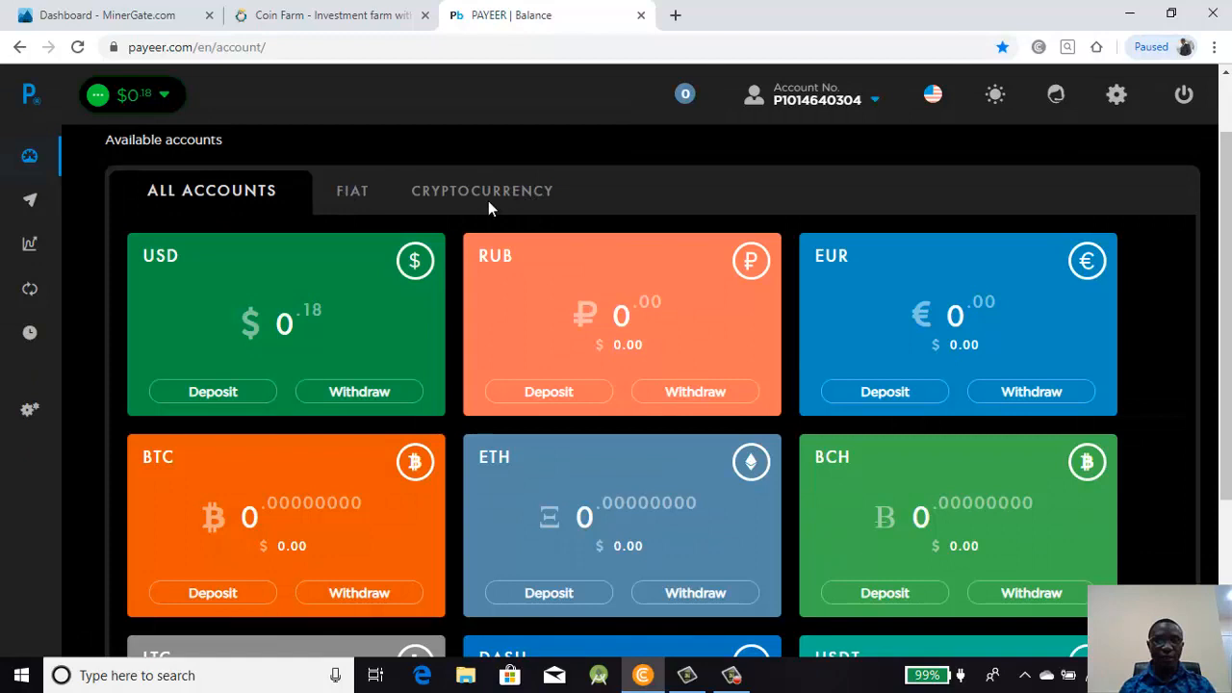
mouse_move(291, 308)
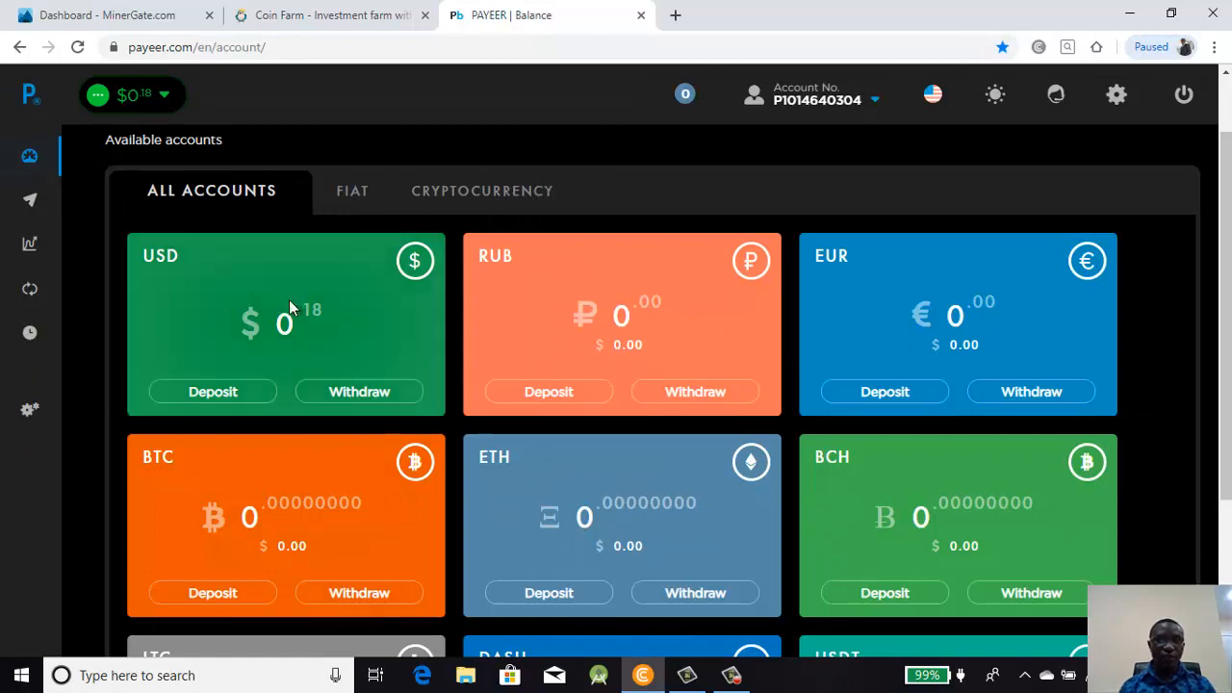
mouse_move(243, 298)
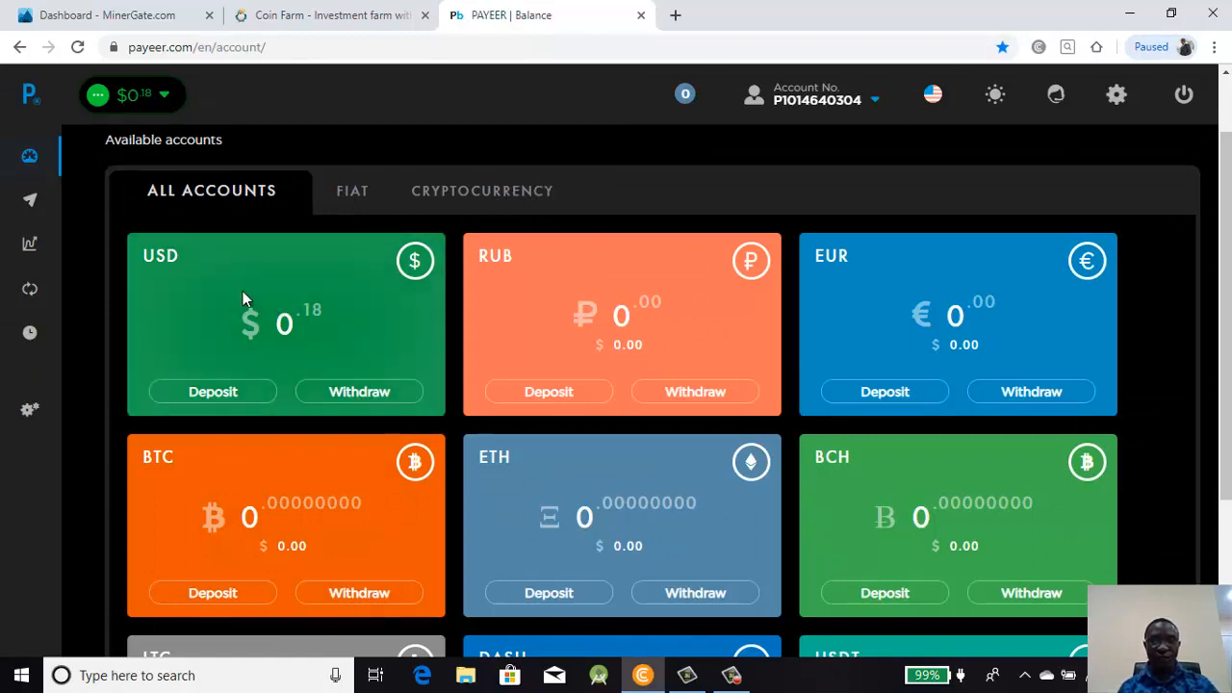
mouse_move(216, 306)
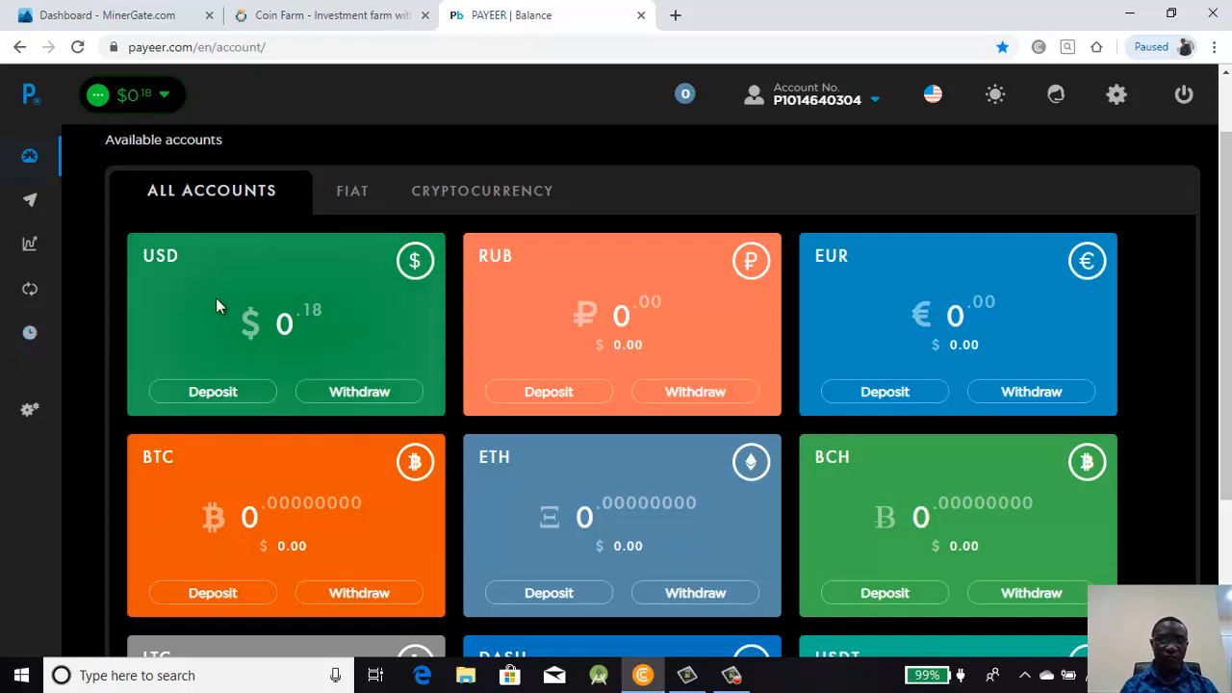
mouse_move(875, 281)
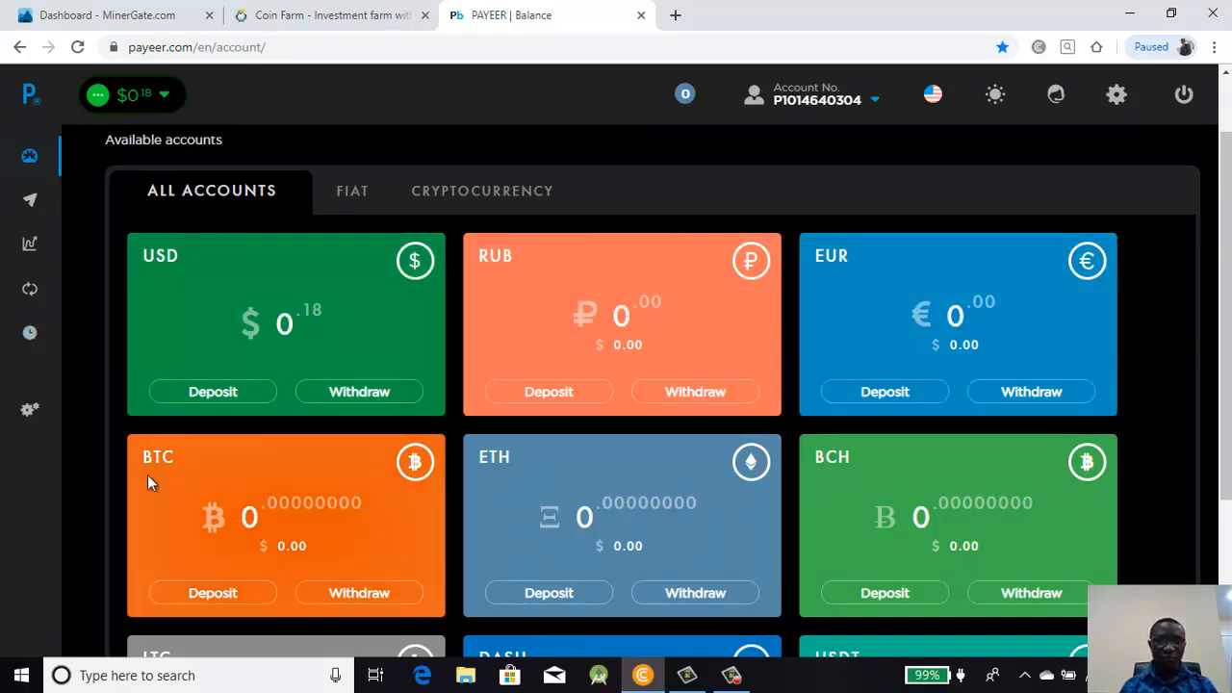
mouse_move(933, 491)
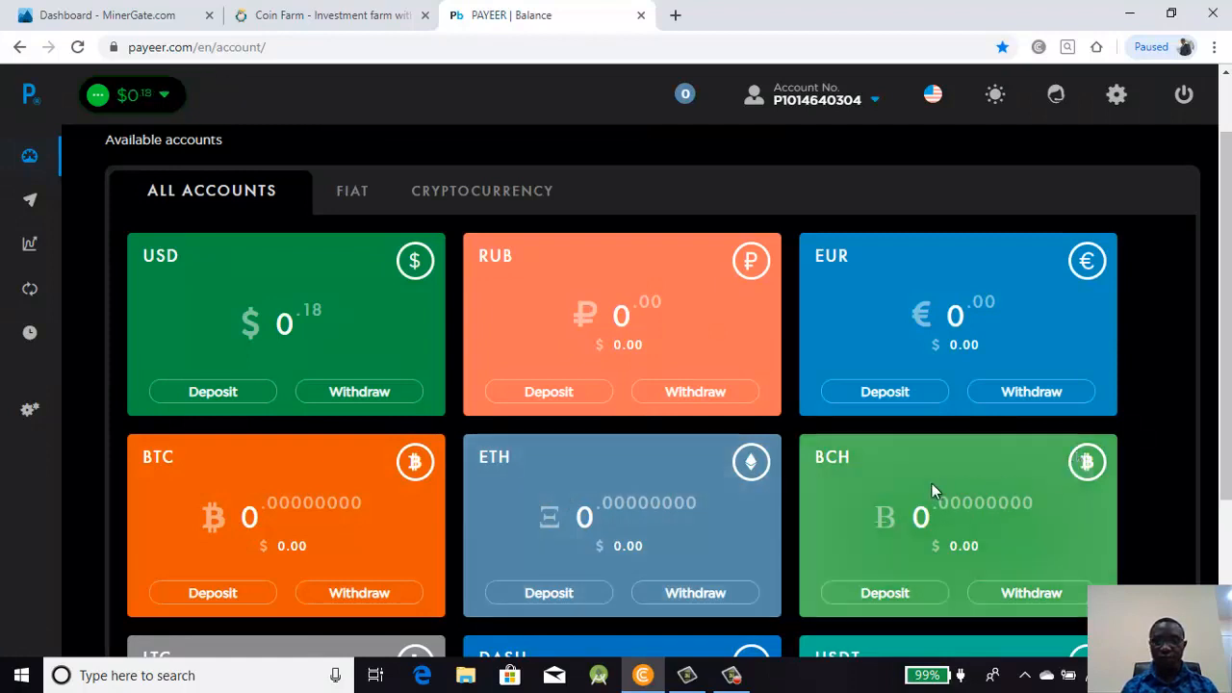
scroll("down", 3)
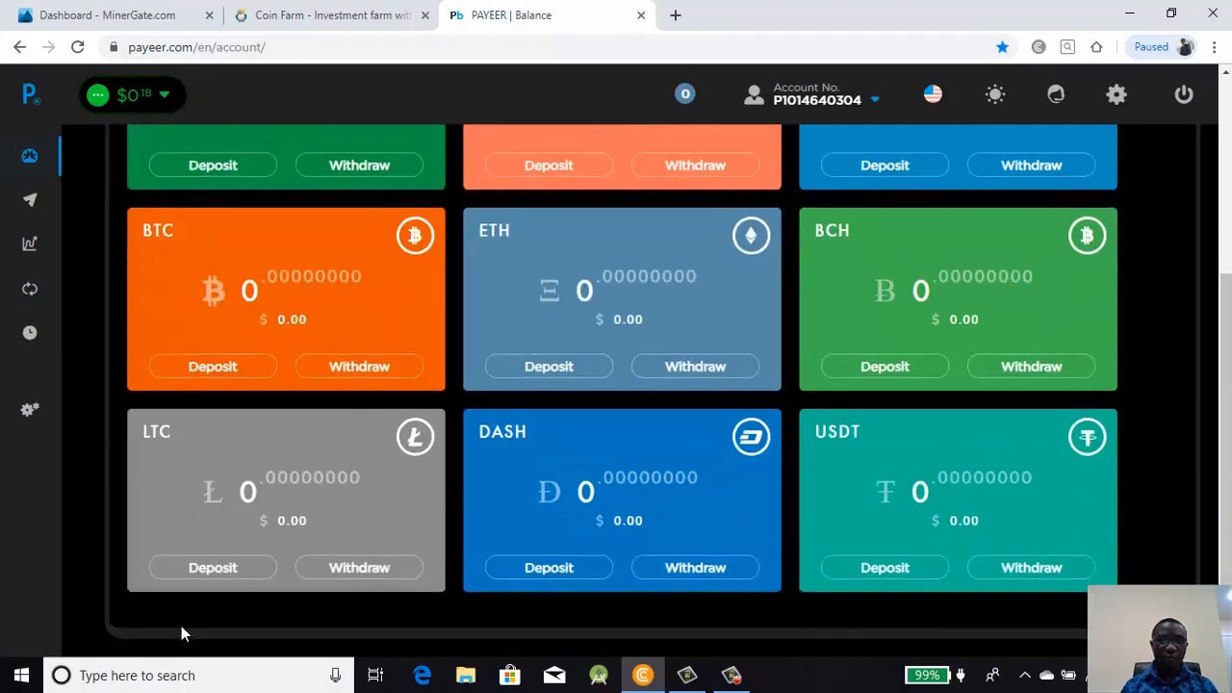
mouse_move(520, 469)
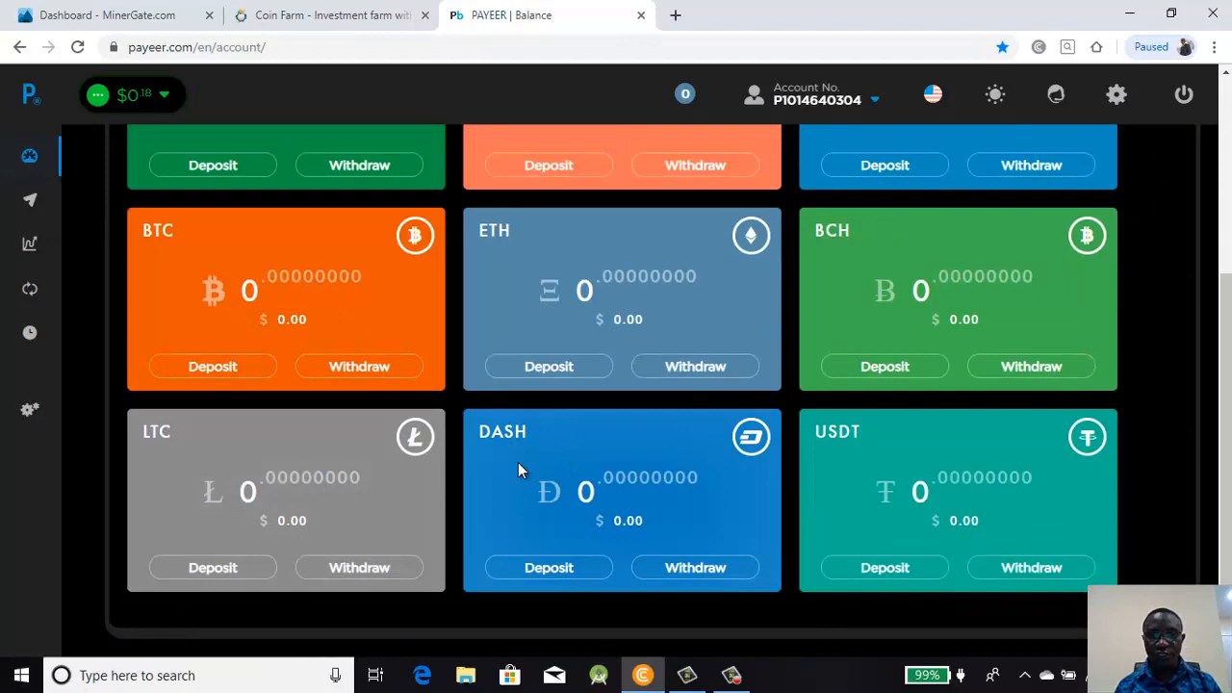
mouse_move(1197, 389)
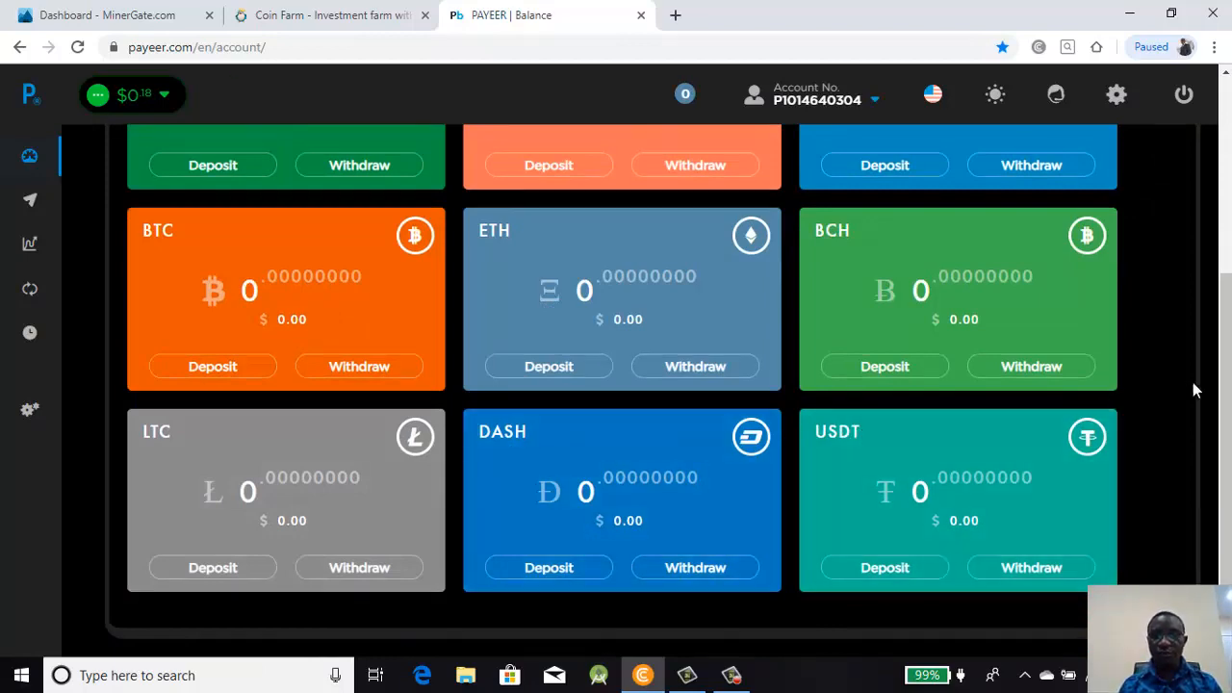
scroll("up", 3)
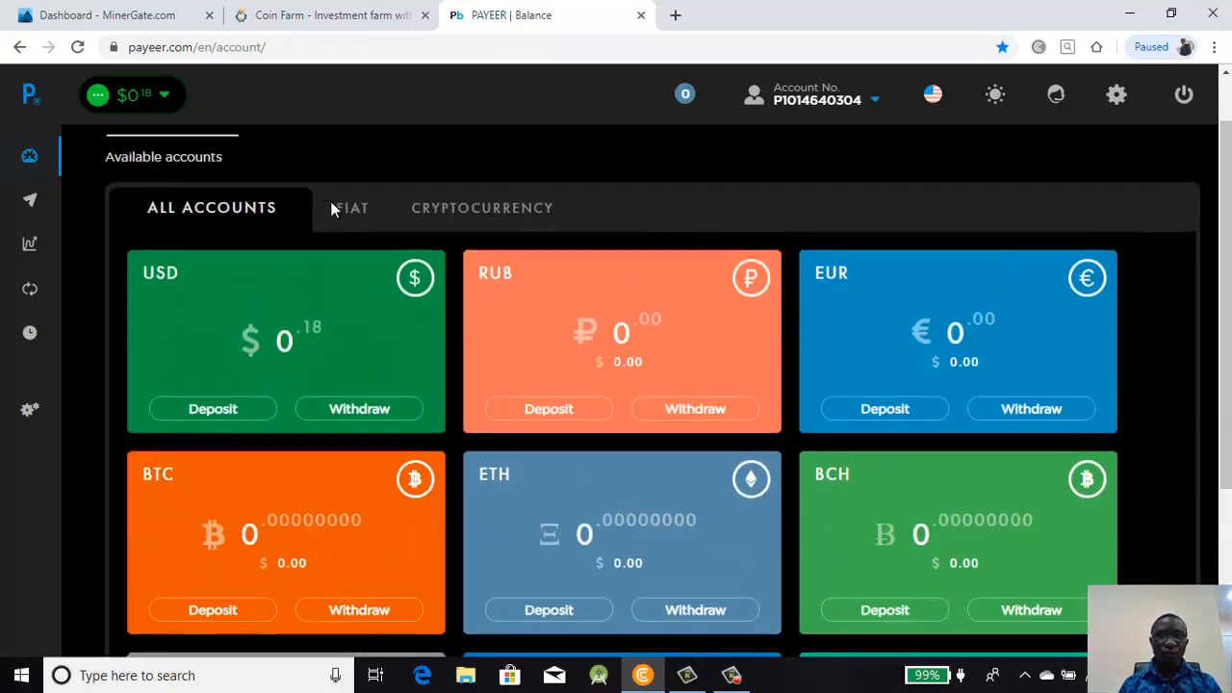
Compare the fiat and cryptocurrency balance groups, ending on fiat with USD at 0.18
left_click(350, 208)
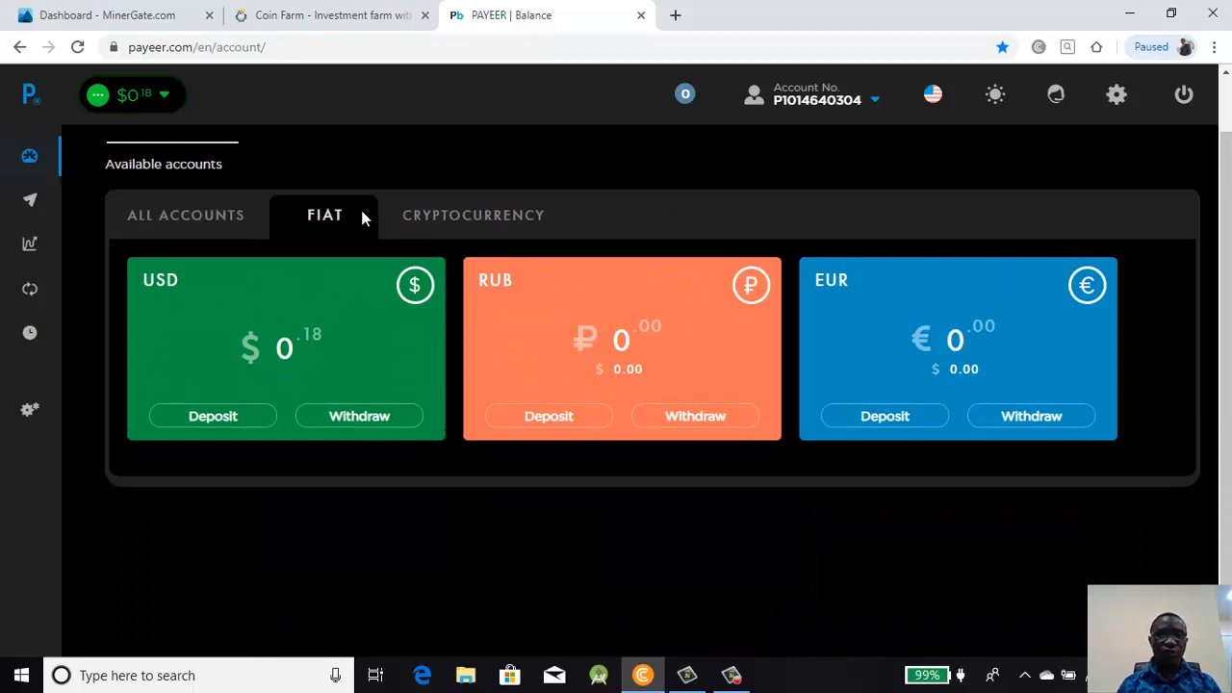
mouse_move(462, 216)
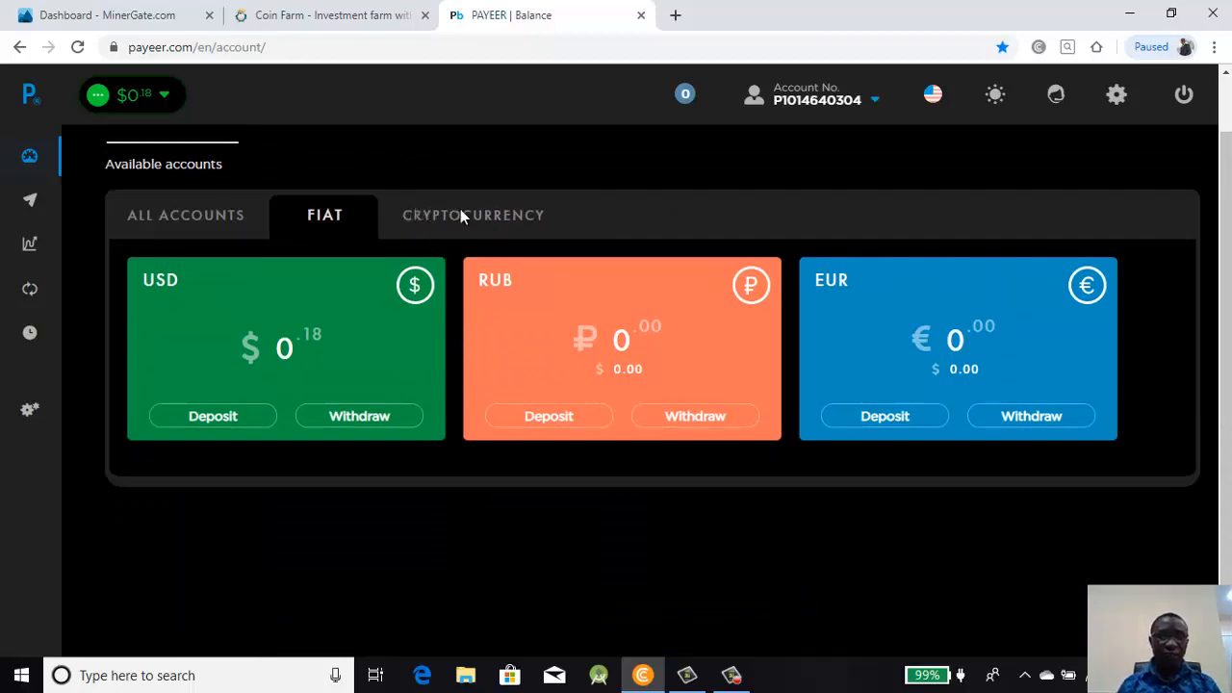
left_click(474, 215)
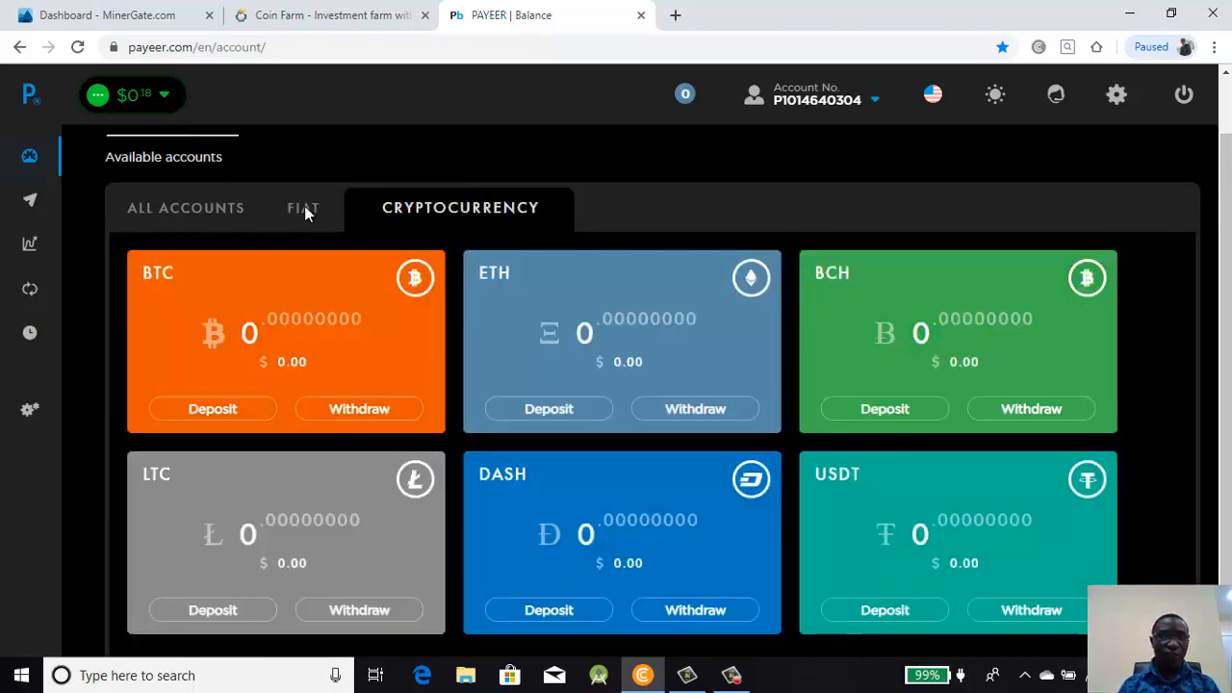
left_click(302, 208)
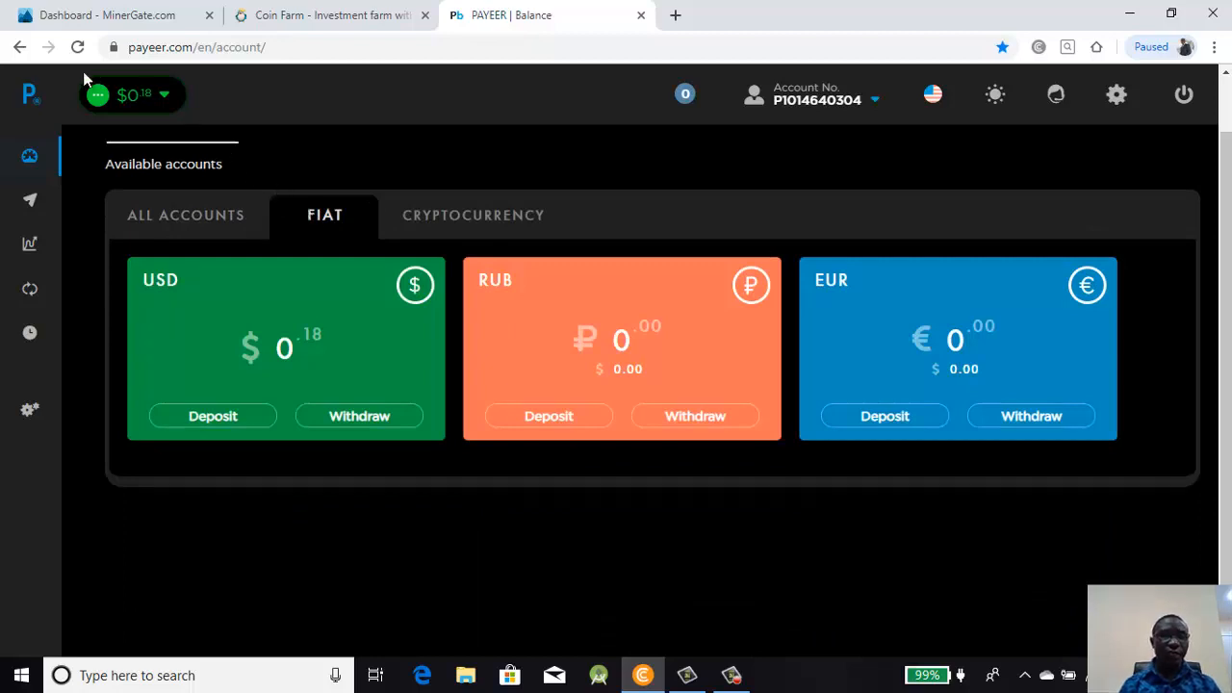
mouse_move(142, 115)
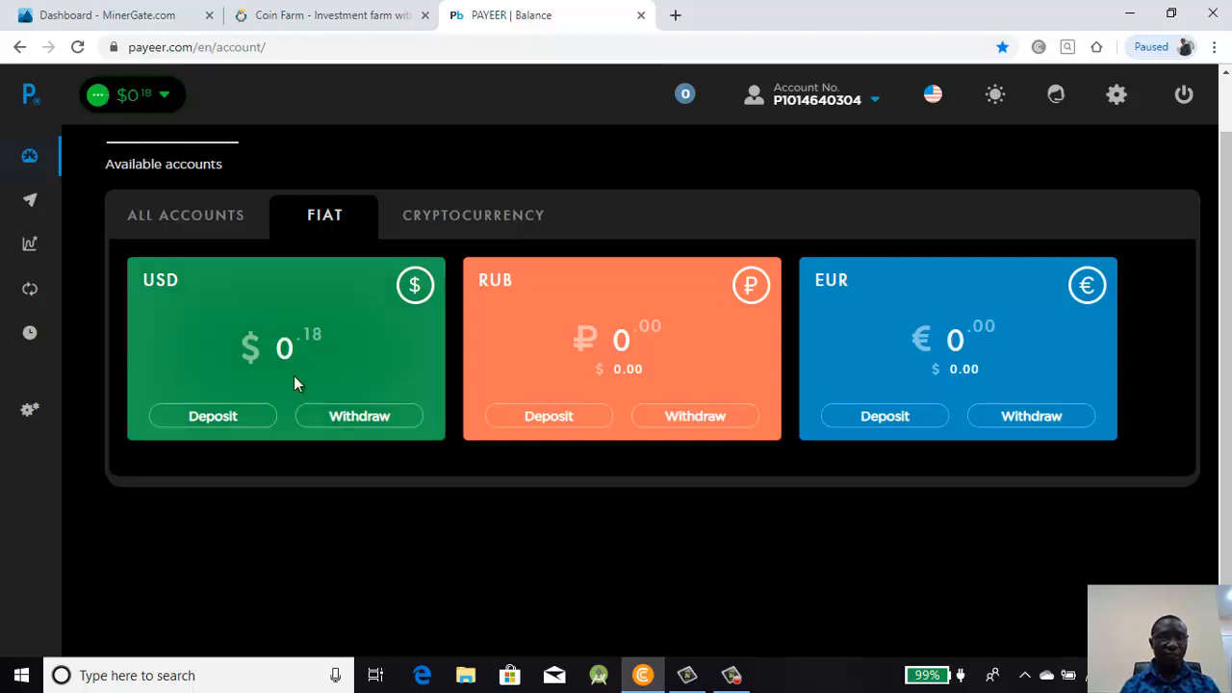
mouse_move(239, 308)
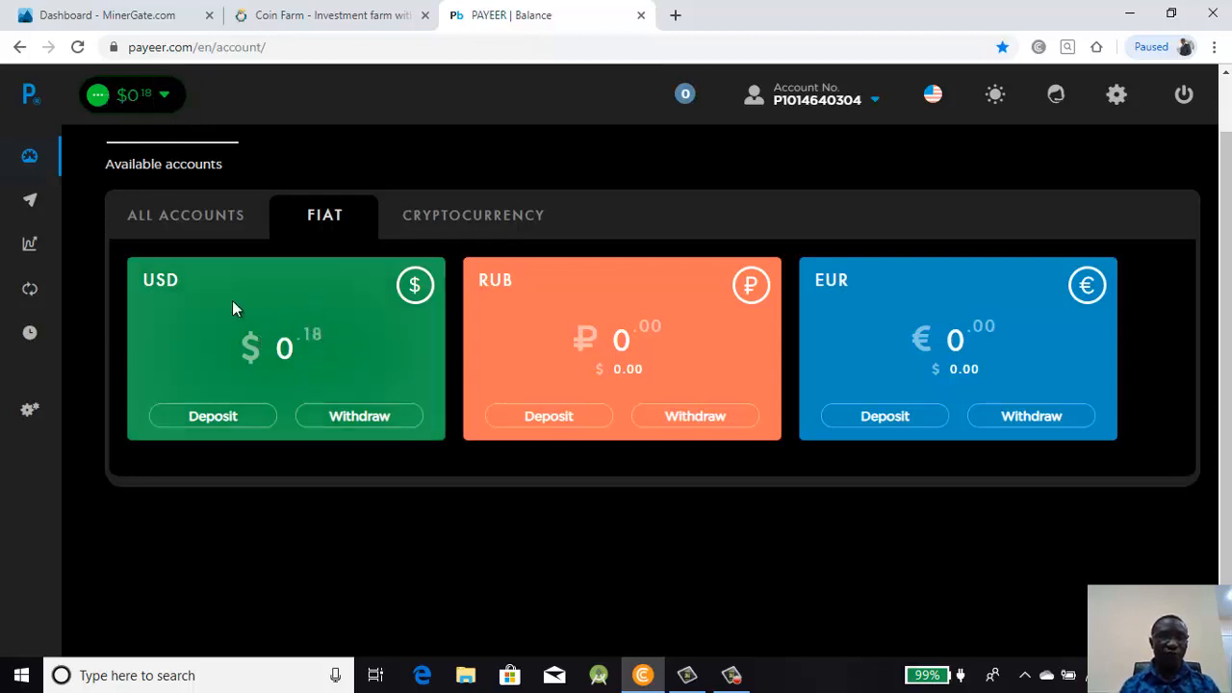
mouse_move(335, 347)
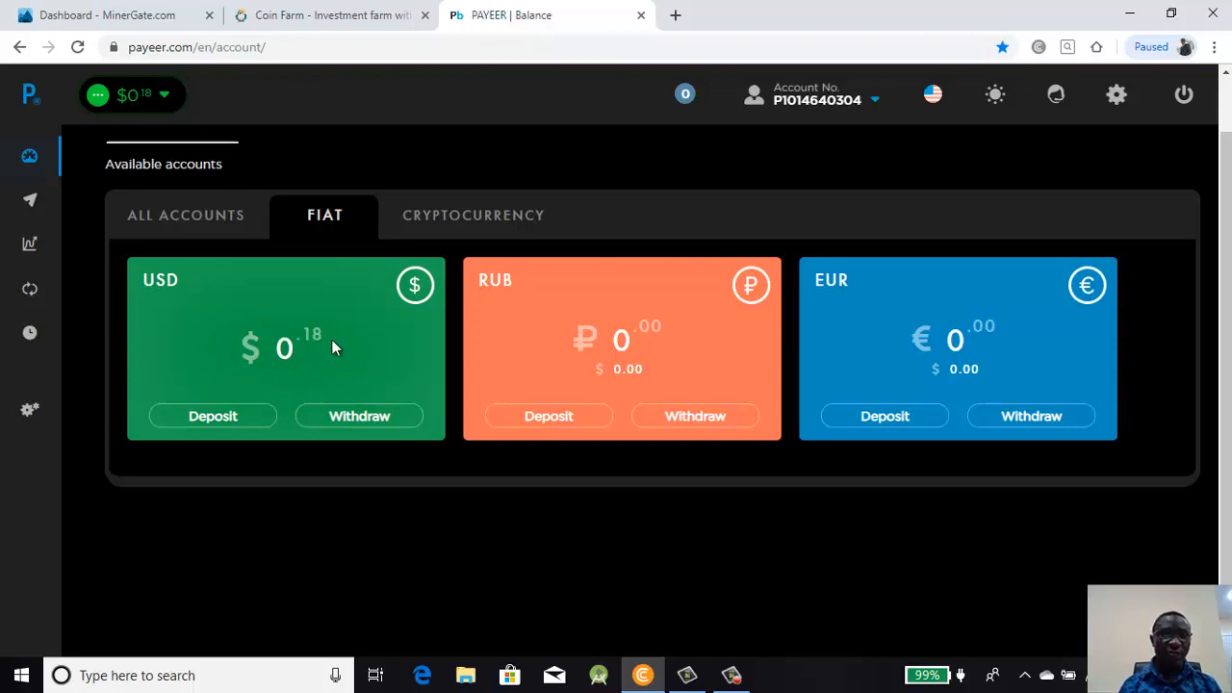
mouse_move(288, 362)
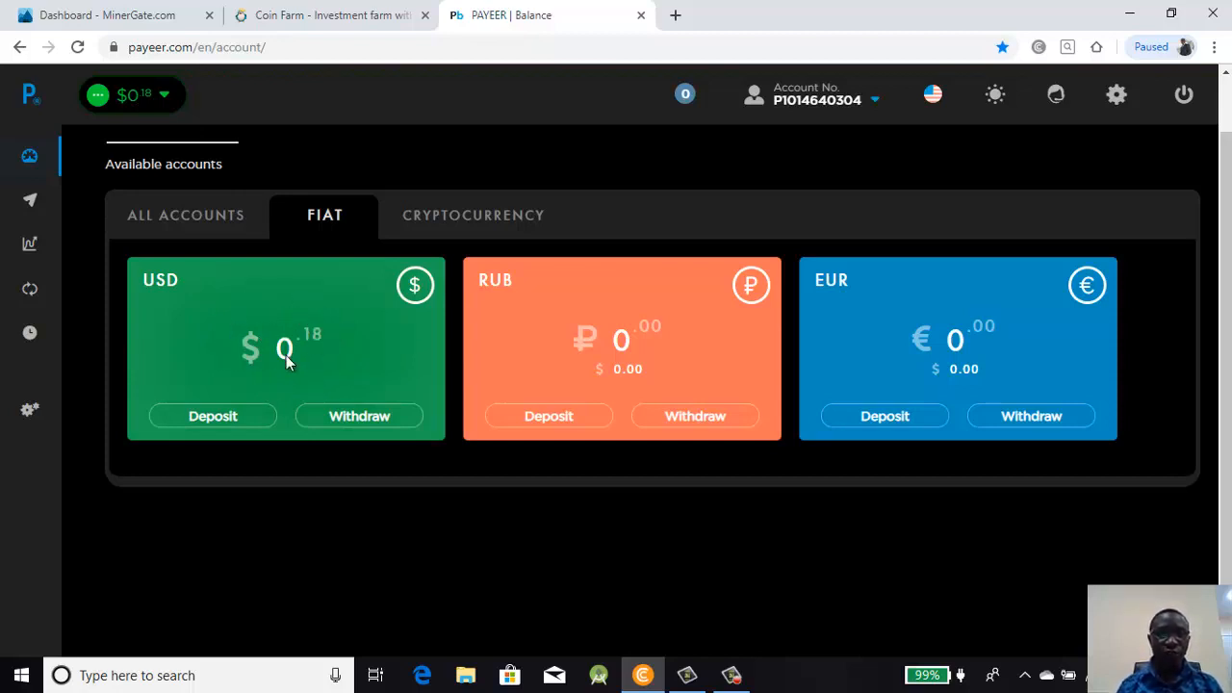
mouse_move(377, 119)
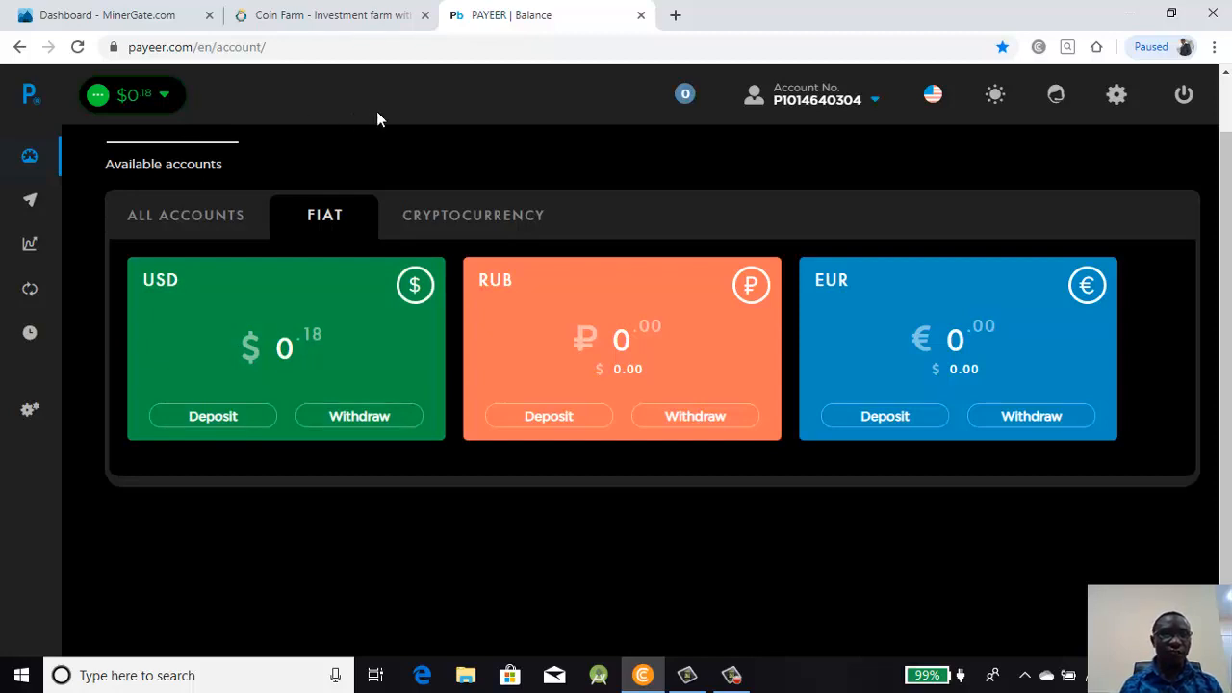
mouse_move(318, 96)
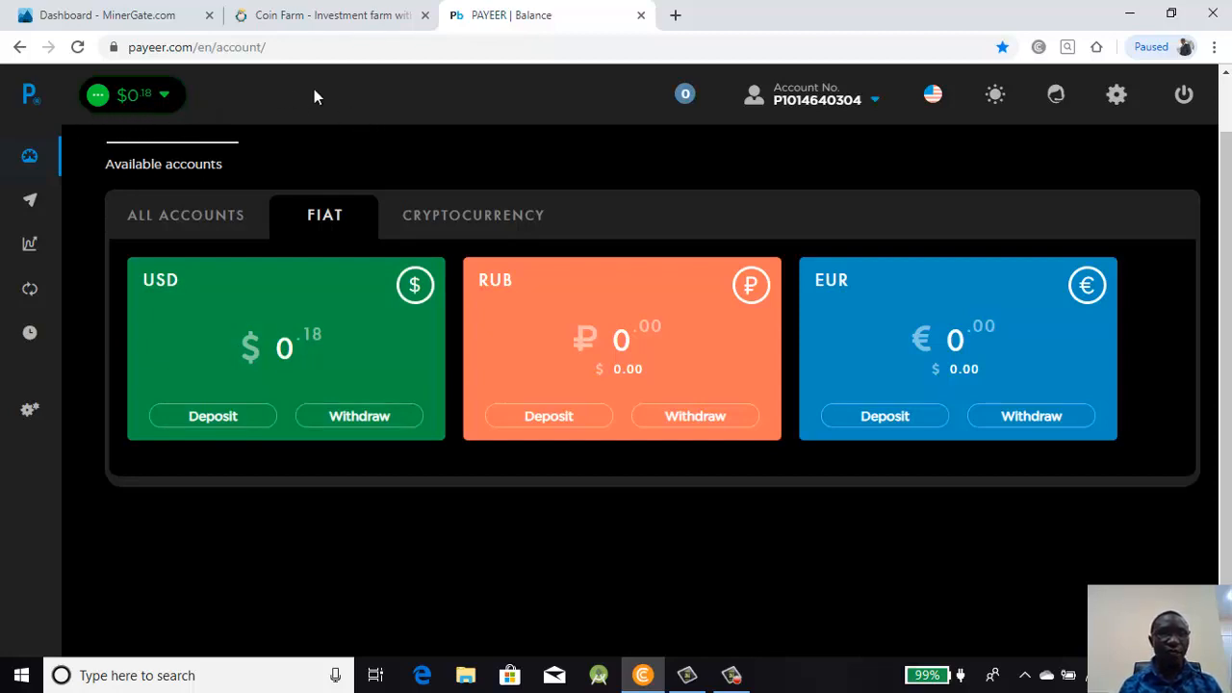
Return to Coin Farm withdrawals and follow 'Withdraw funds' under the 8313.90 account balance
left_click(331, 16)
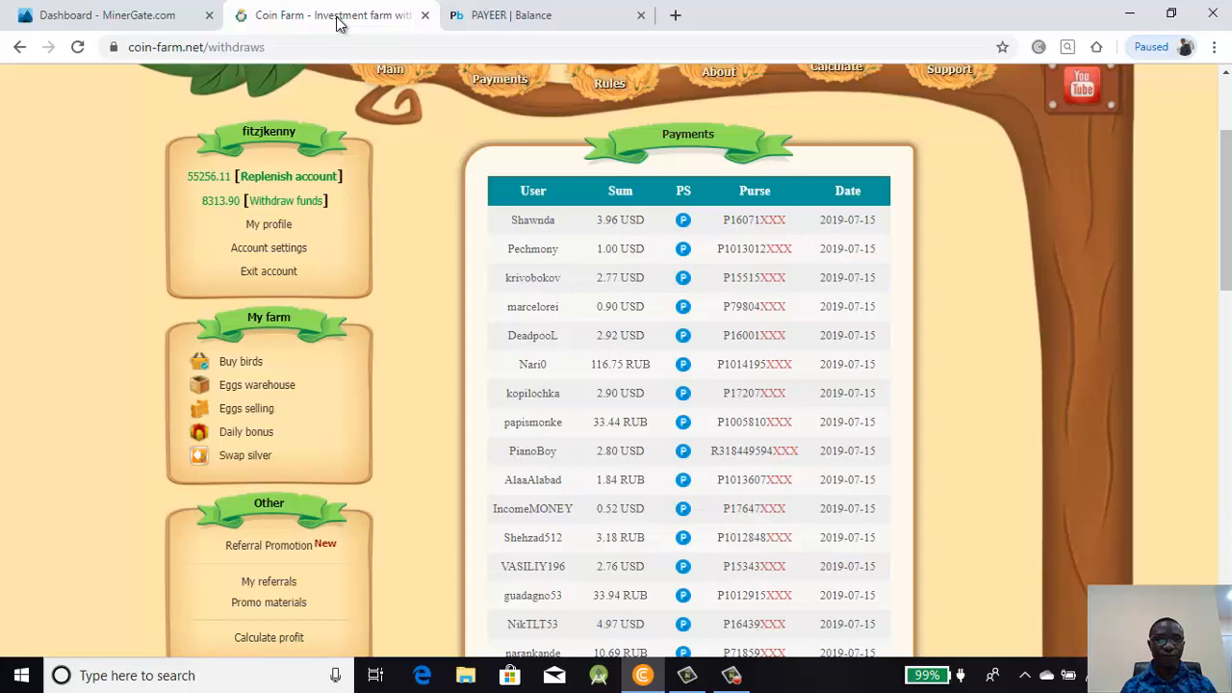
mouse_move(270, 134)
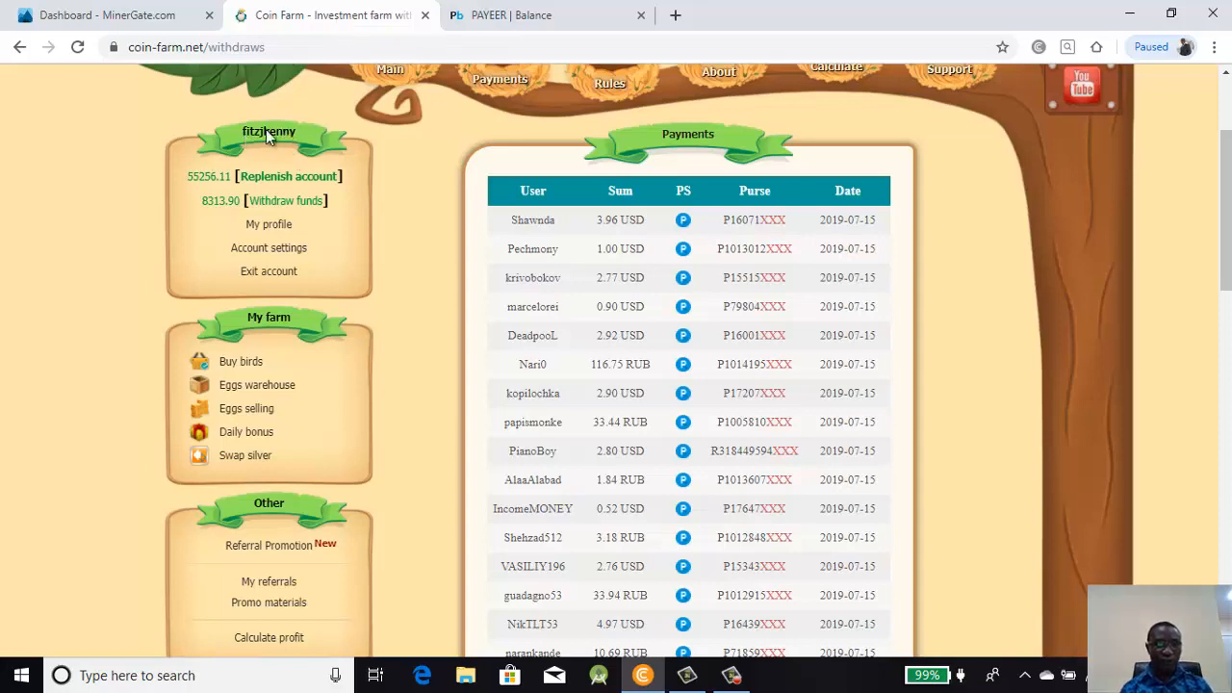
mouse_move(289, 131)
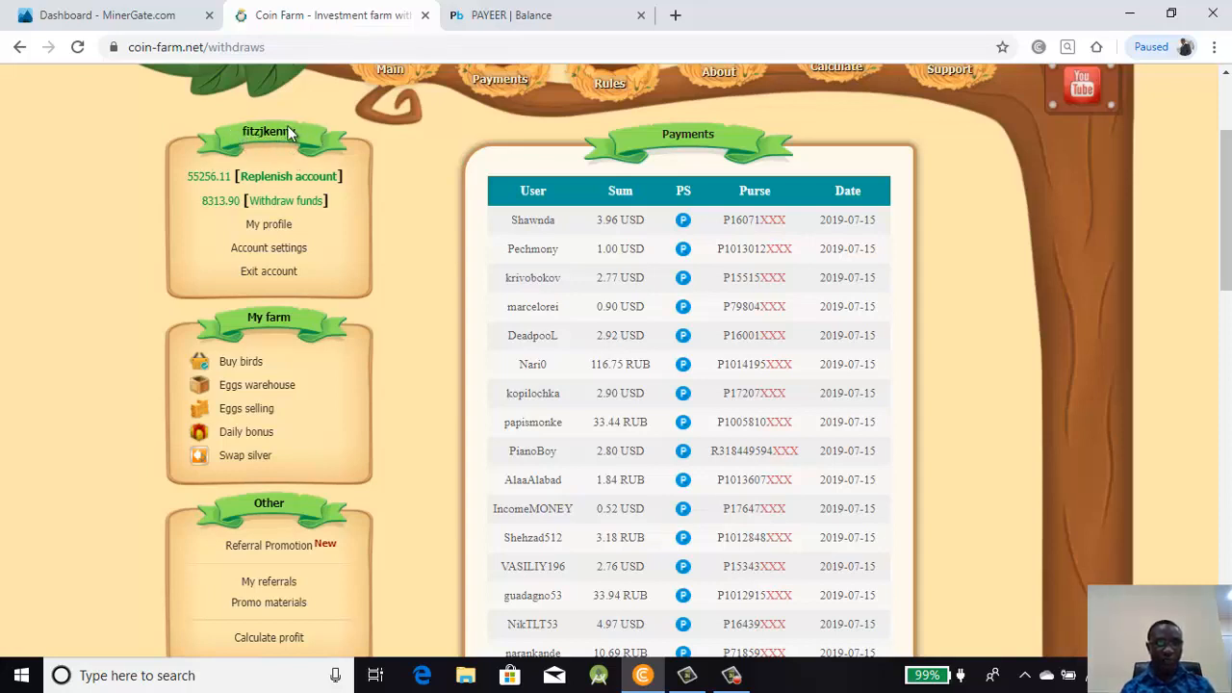
mouse_move(235, 127)
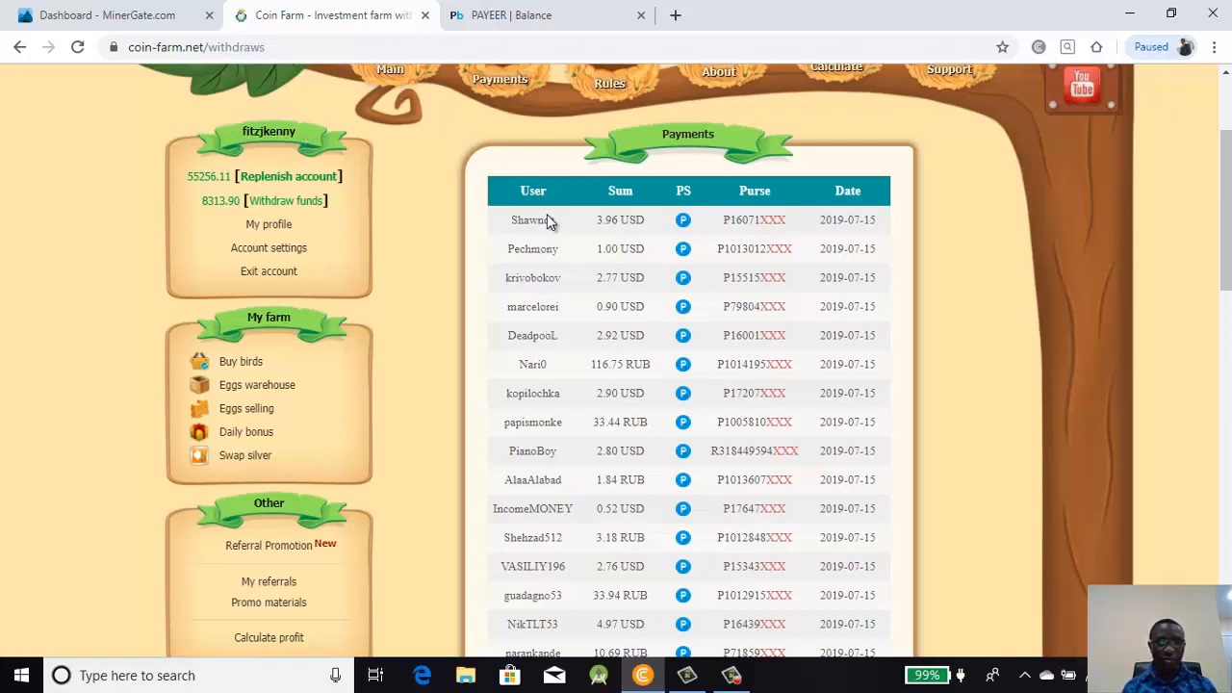
mouse_move(562, 190)
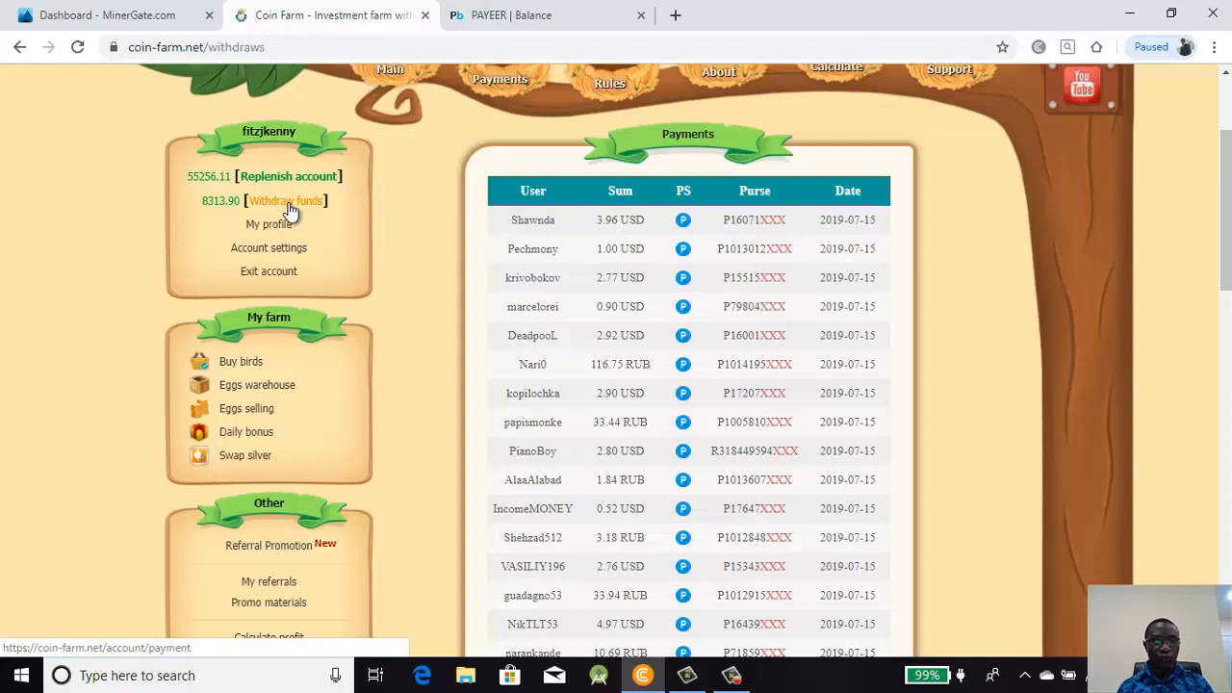
left_click(285, 200)
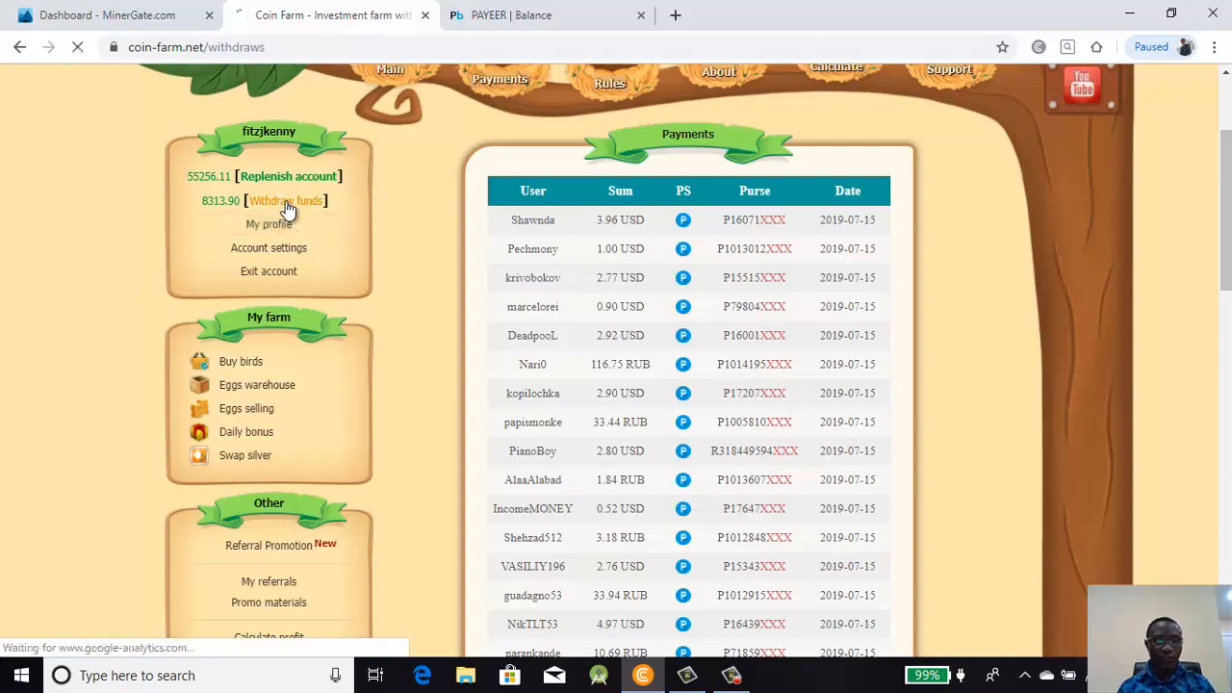
On the Order payoff page, pick 'Payoffs Payeer' from the list of payout systems
left_click(285, 201)
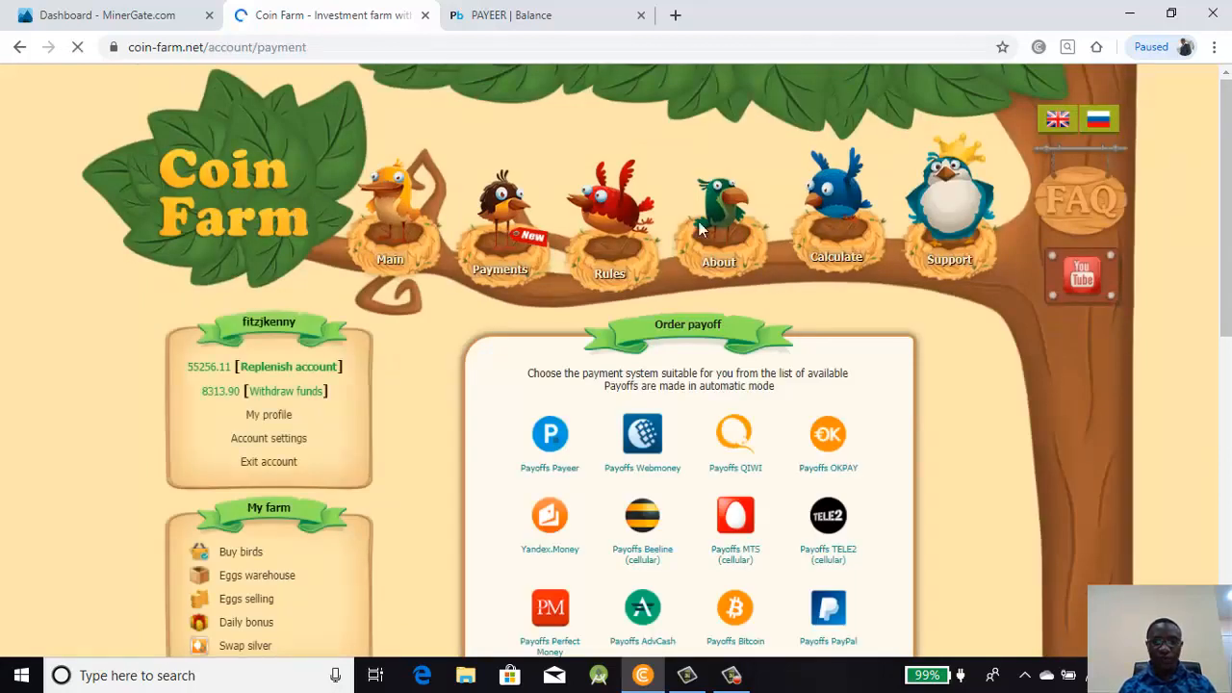
scroll("down", 3)
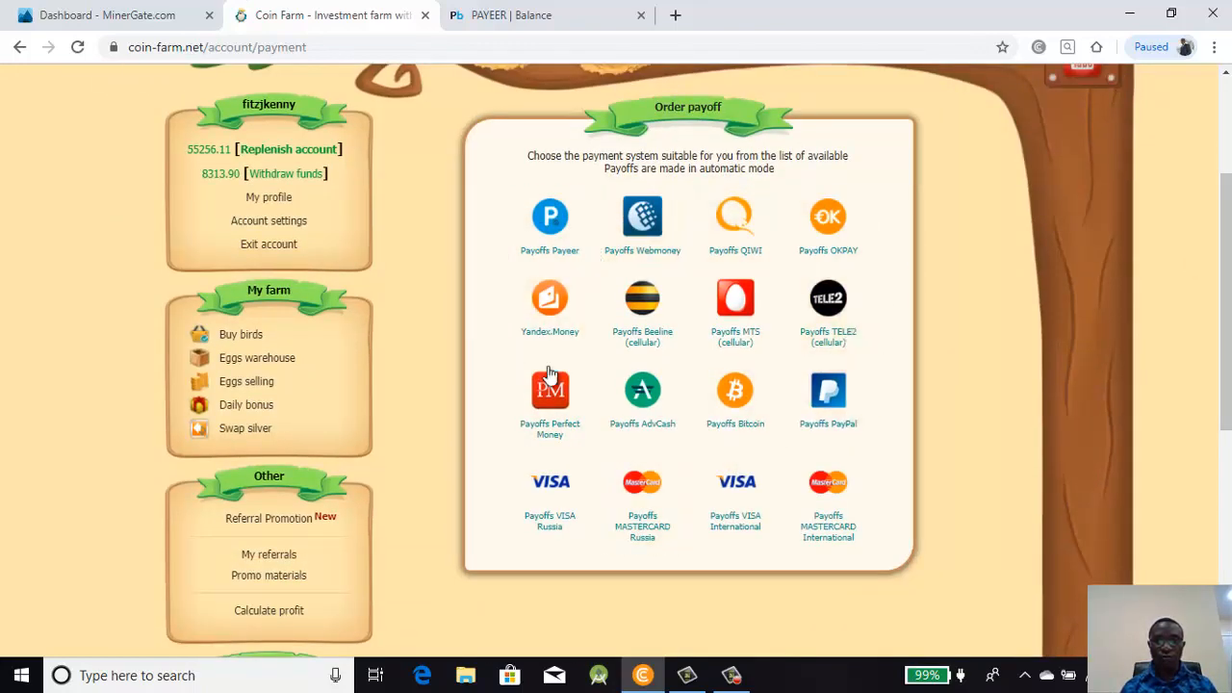
mouse_move(551, 427)
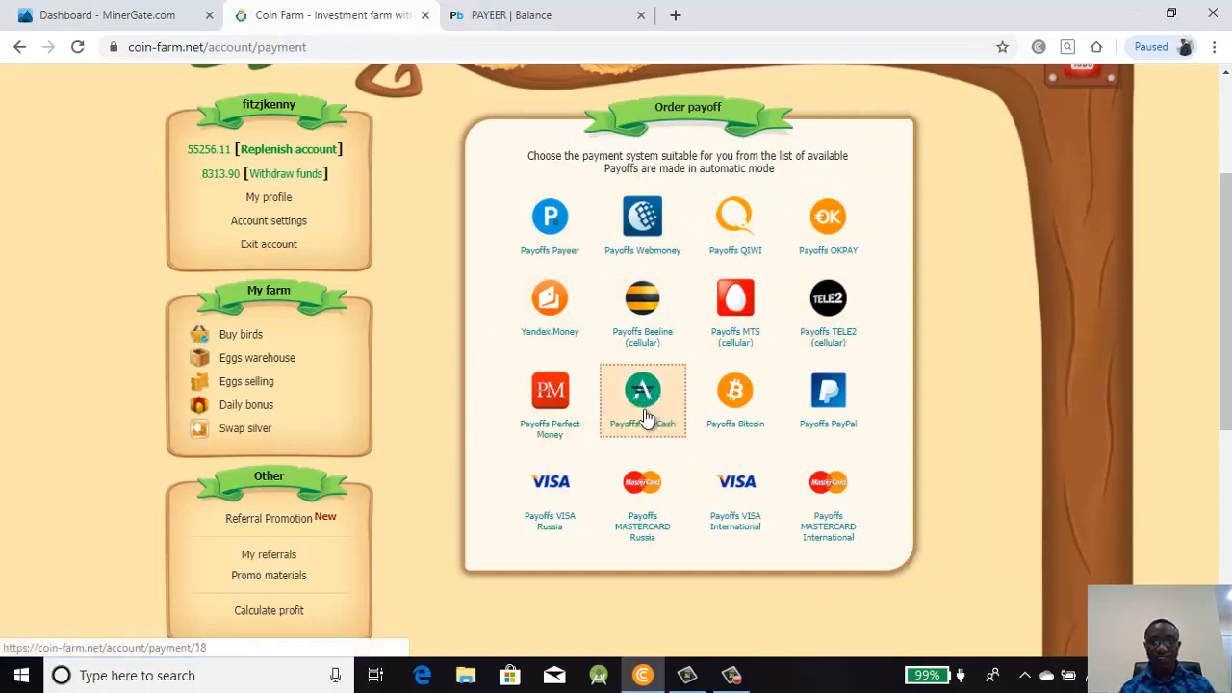
mouse_move(827, 399)
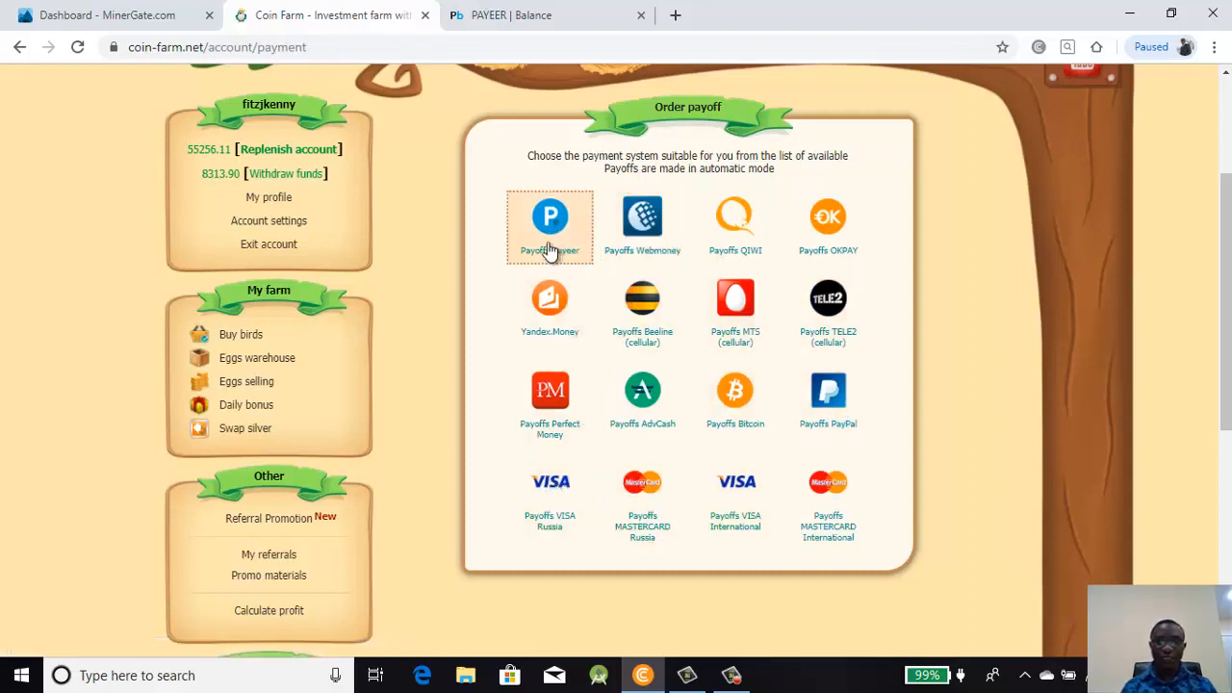
left_click(551, 215)
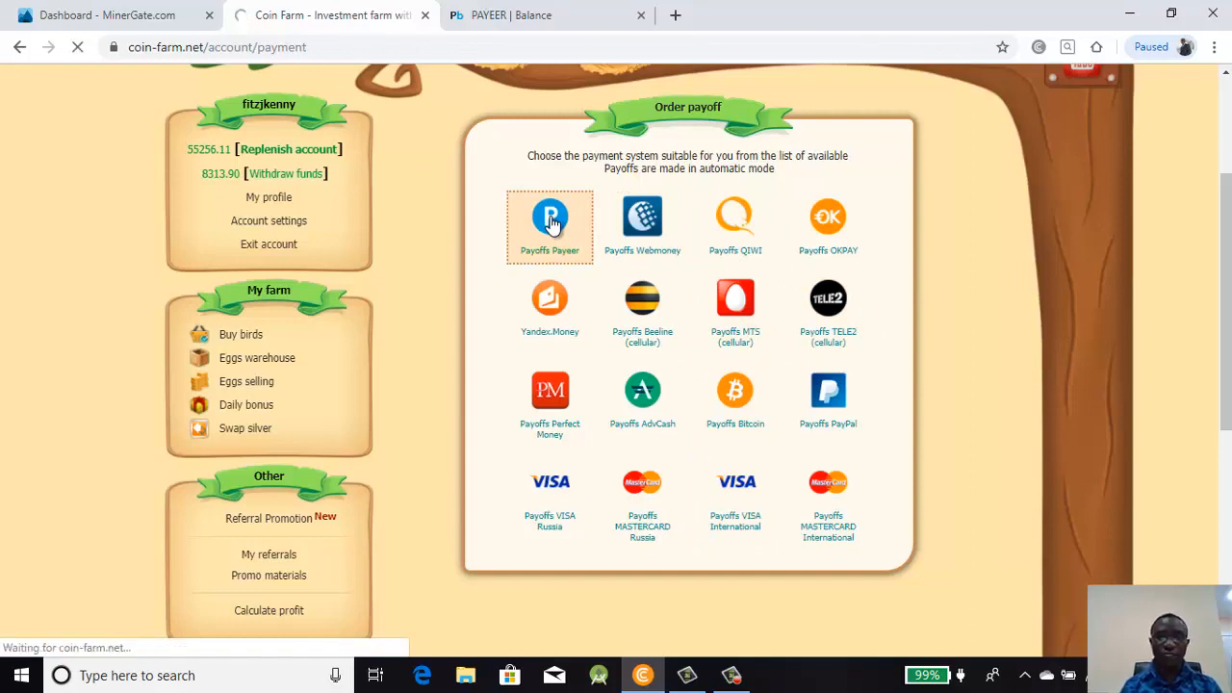
left_click(550, 216)
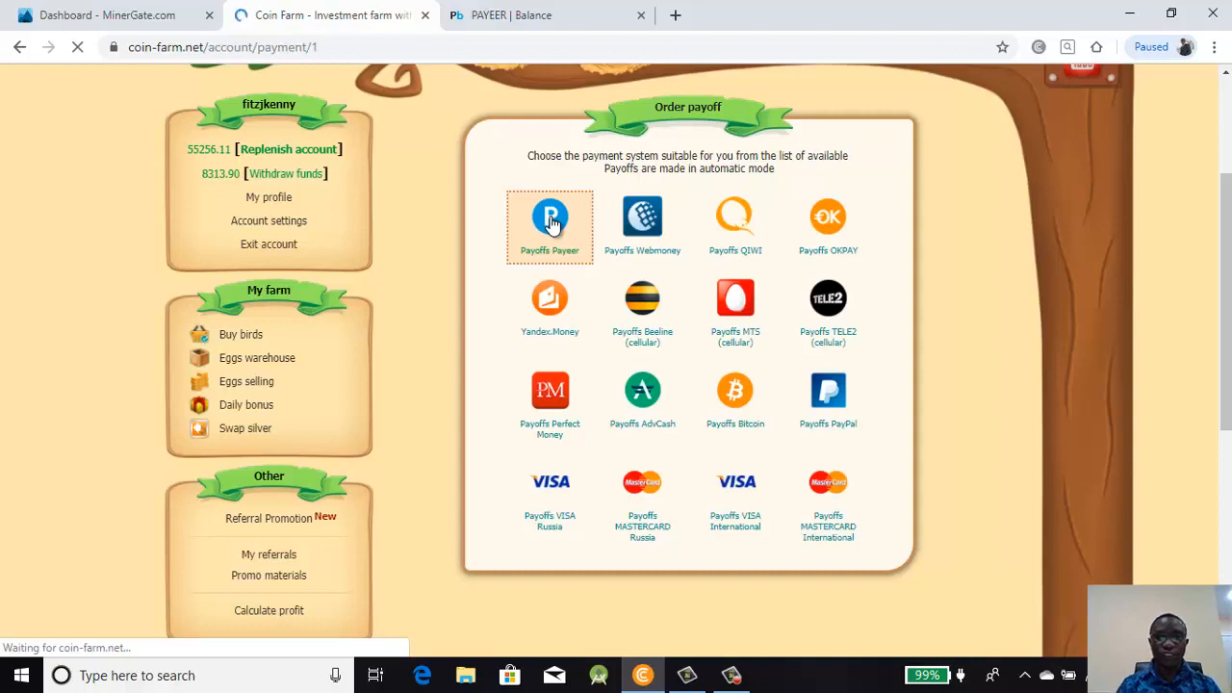
left_click(550, 216)
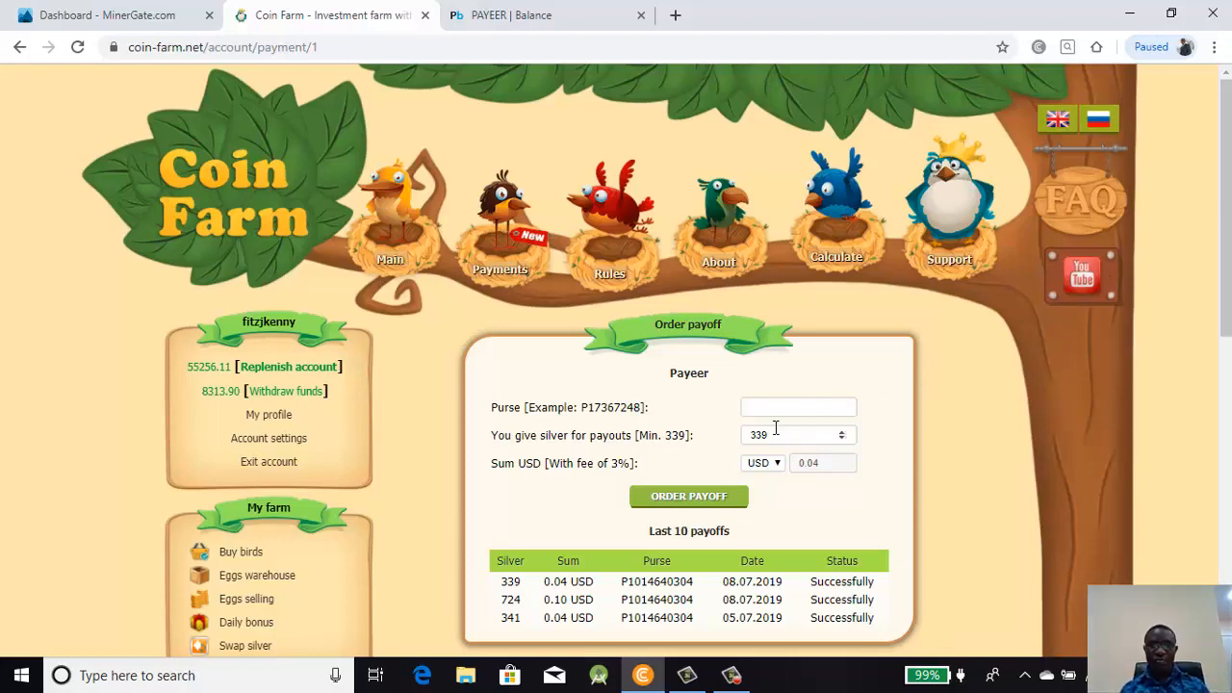
mouse_move(808, 489)
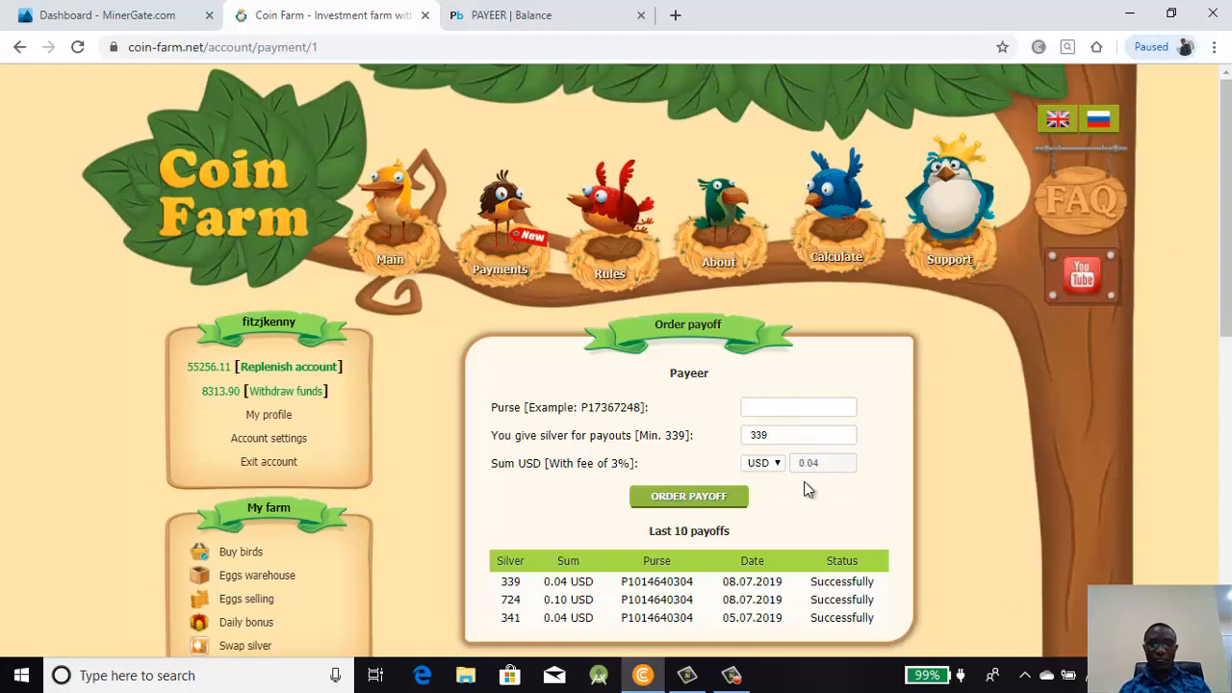
mouse_move(862, 485)
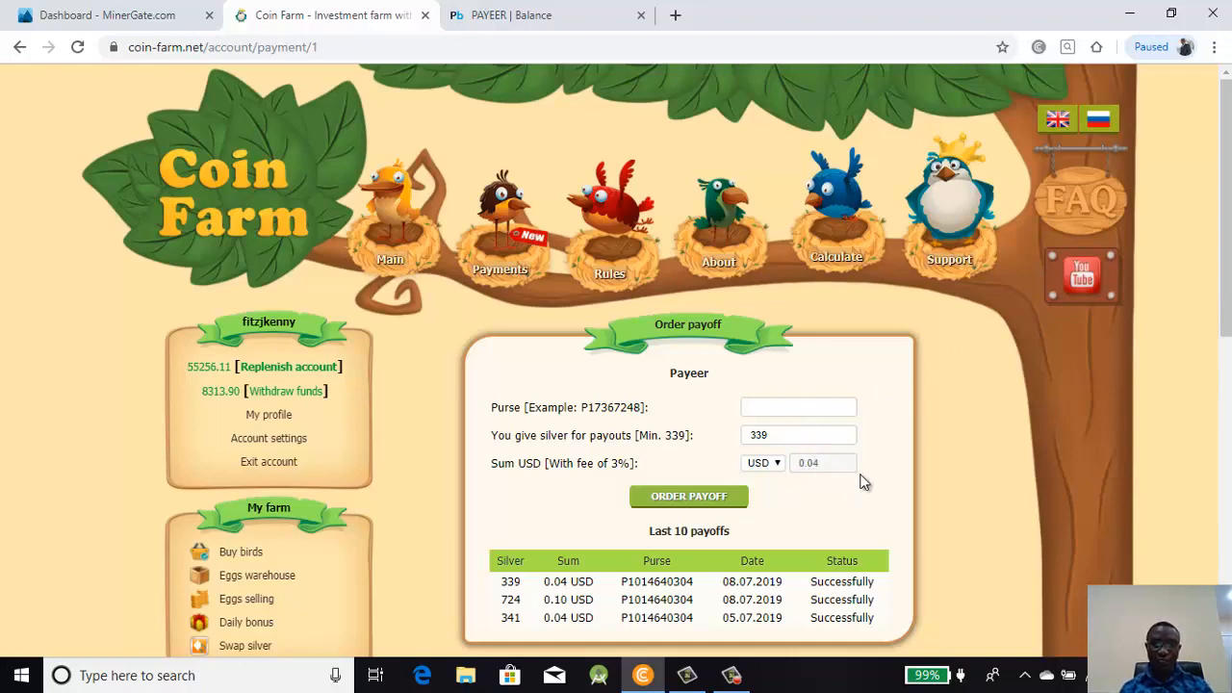
mouse_move(1222, 369)
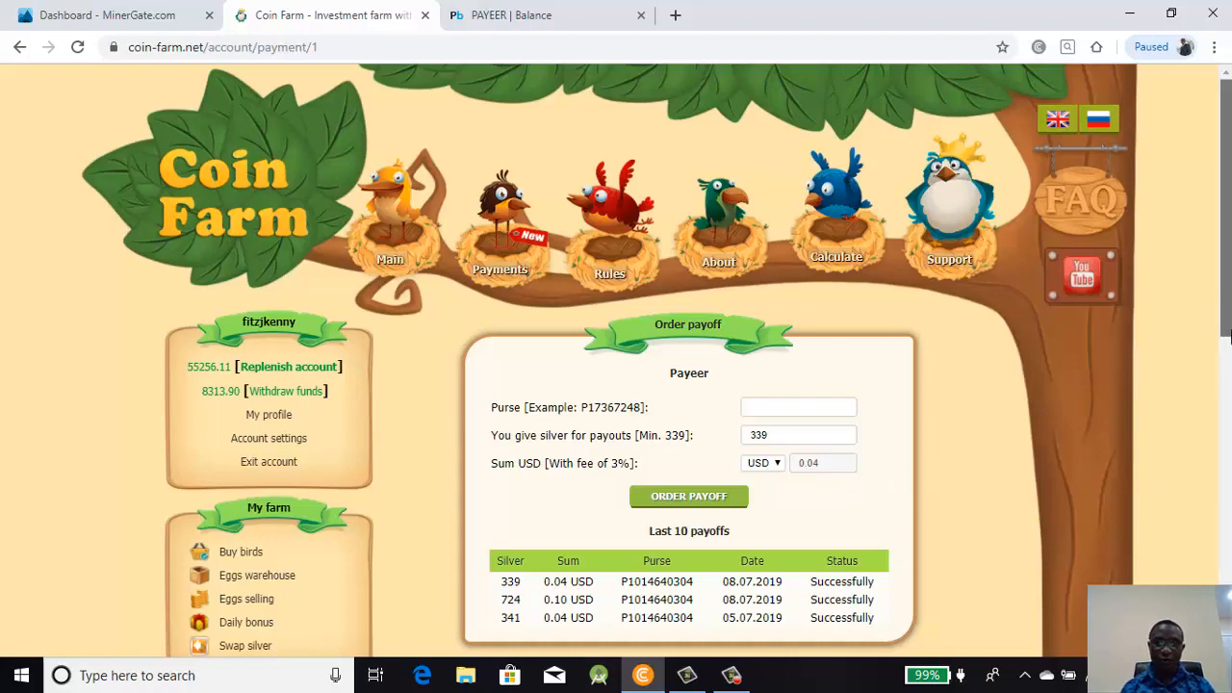
scroll("down", 3)
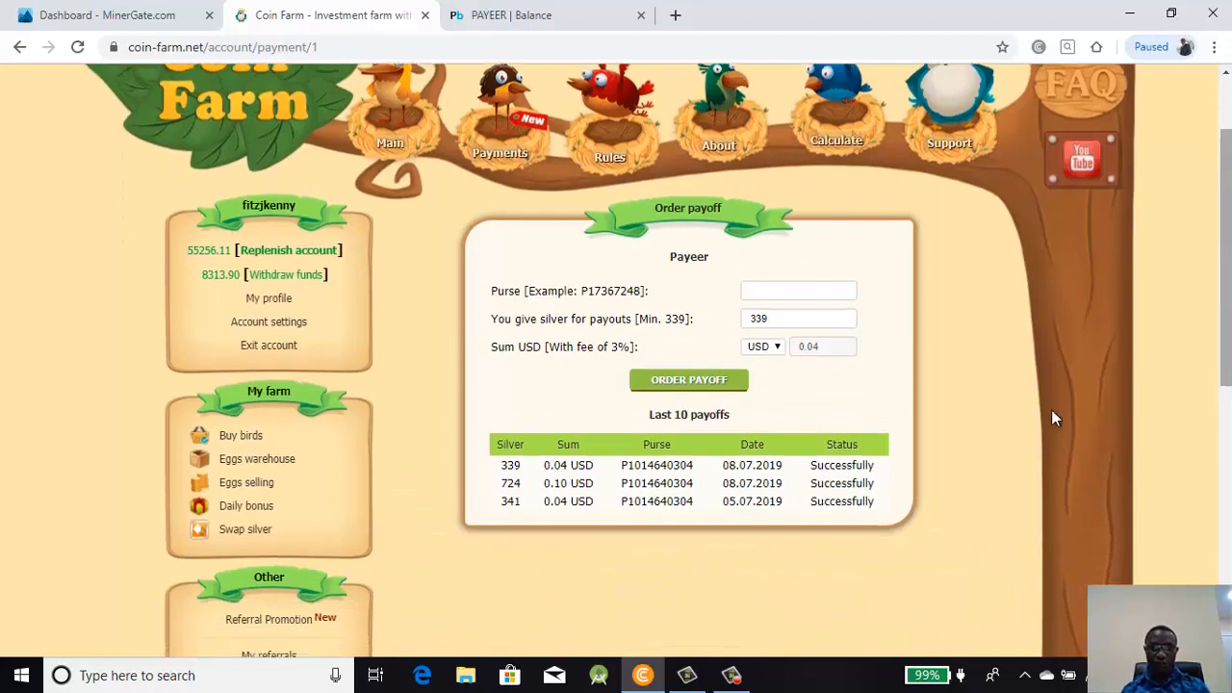
mouse_move(562, 527)
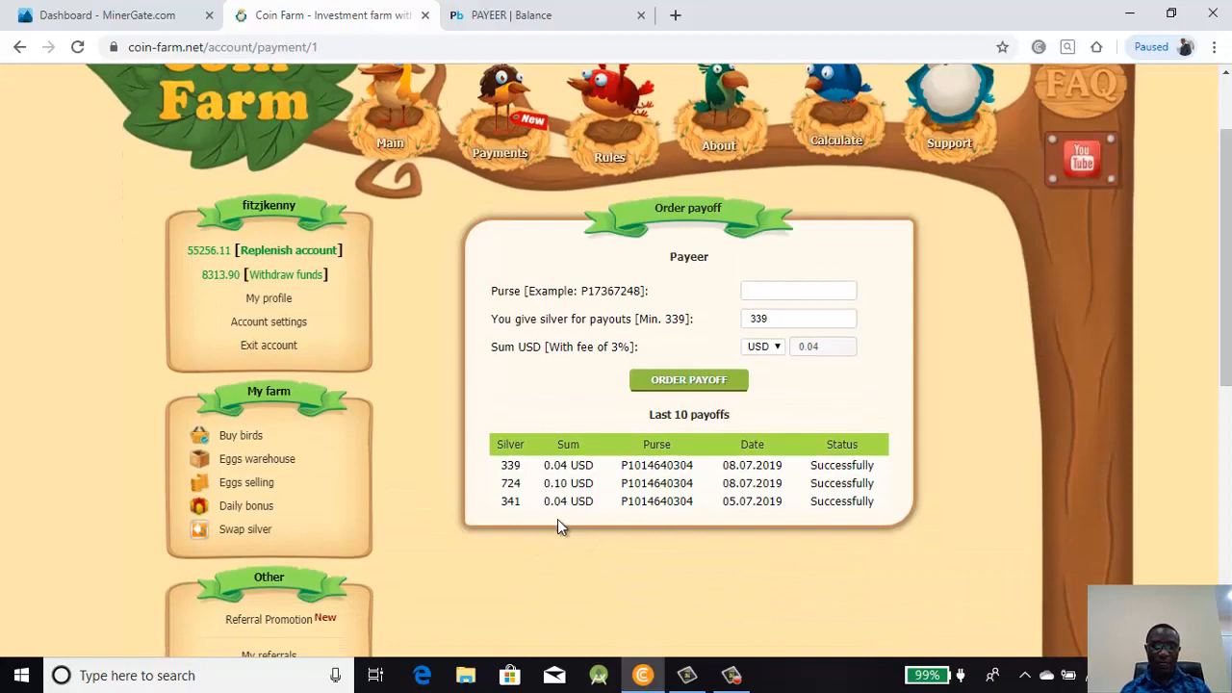
mouse_move(539, 516)
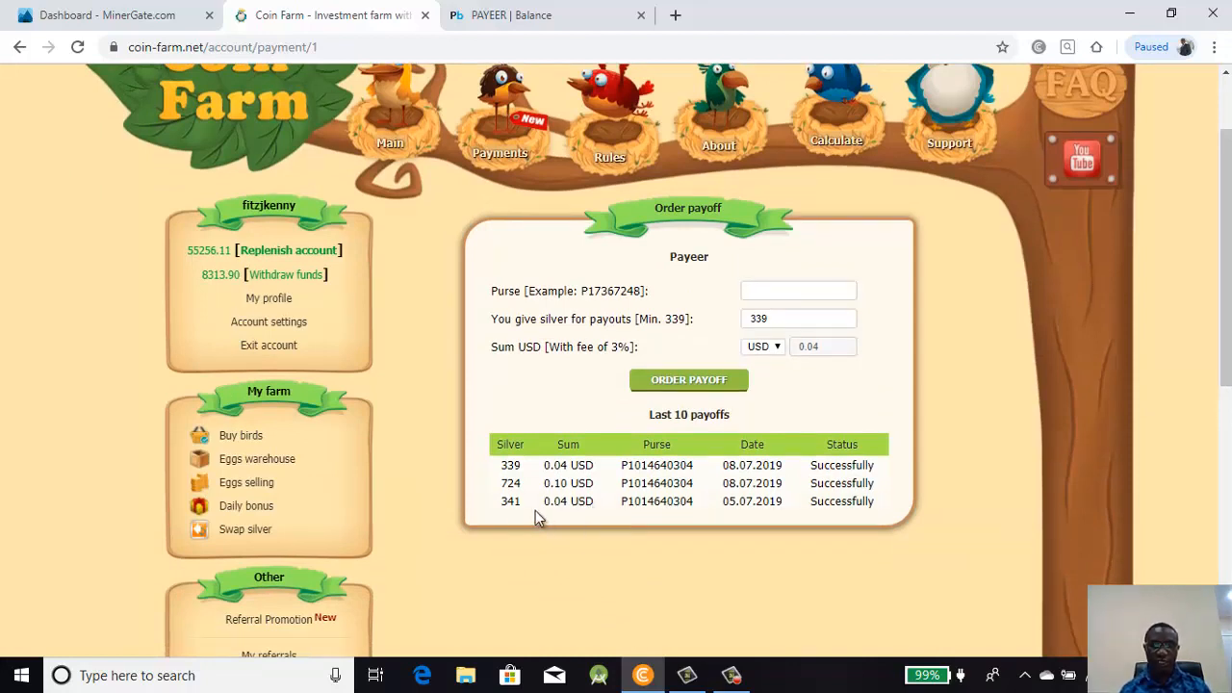
mouse_move(568, 516)
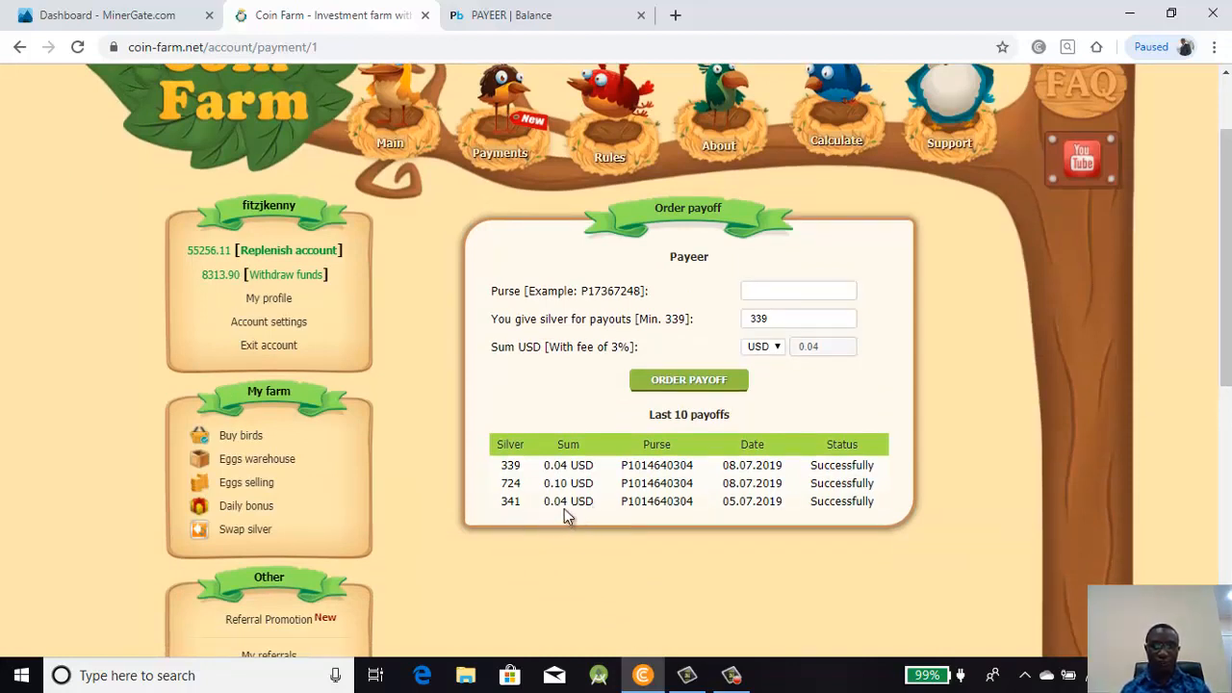
mouse_move(809, 337)
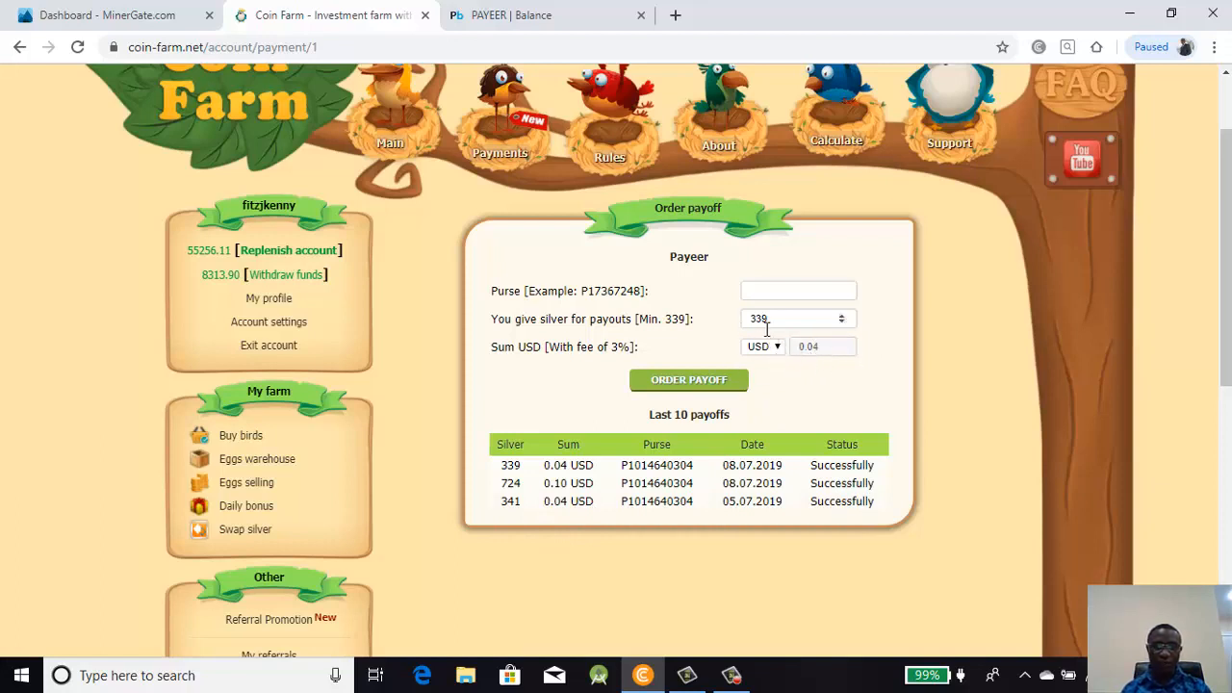
mouse_move(551, 496)
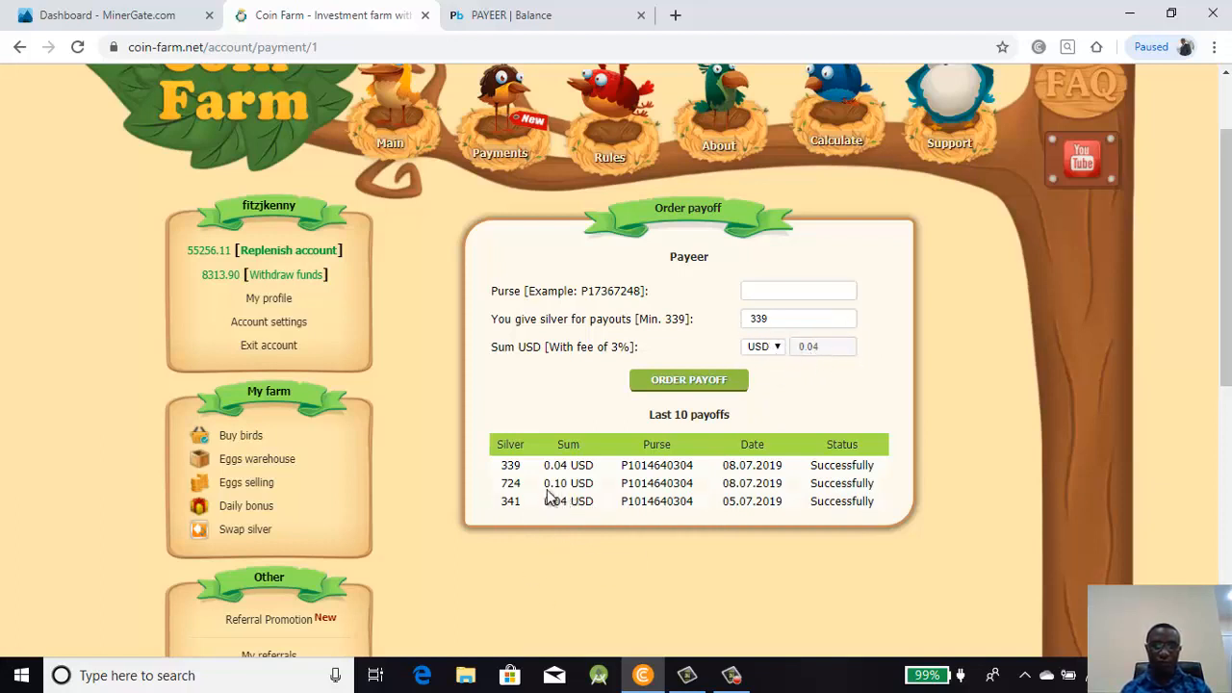
mouse_move(516, 481)
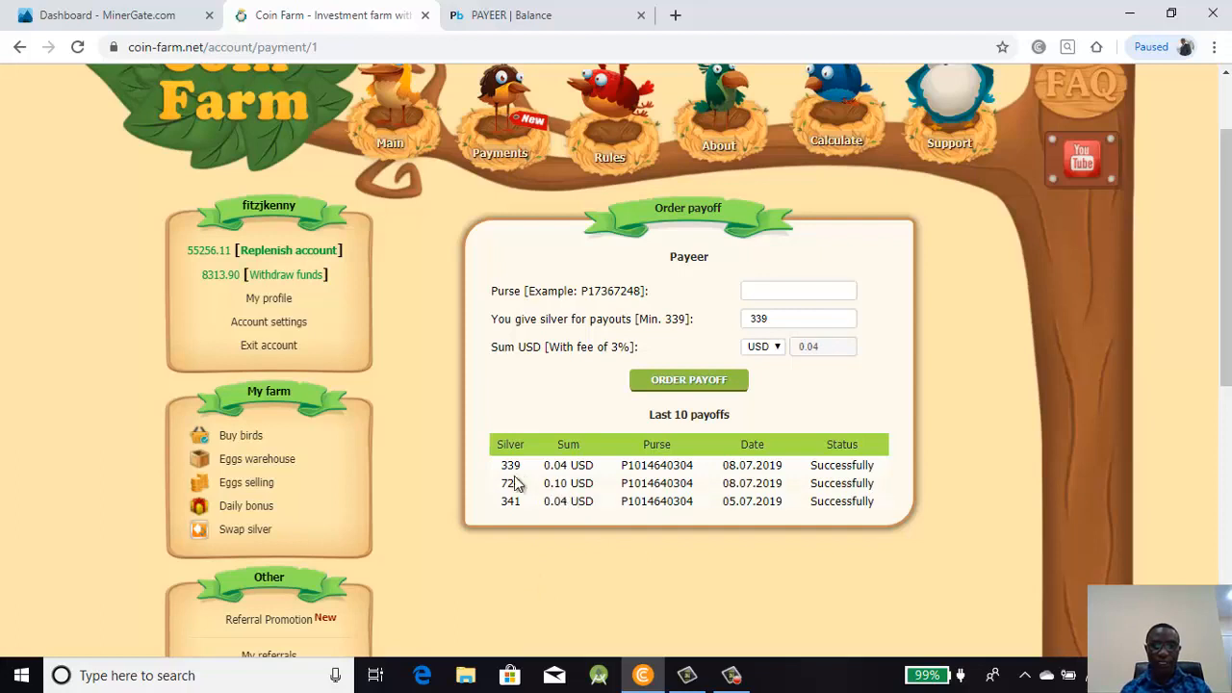
mouse_move(556, 481)
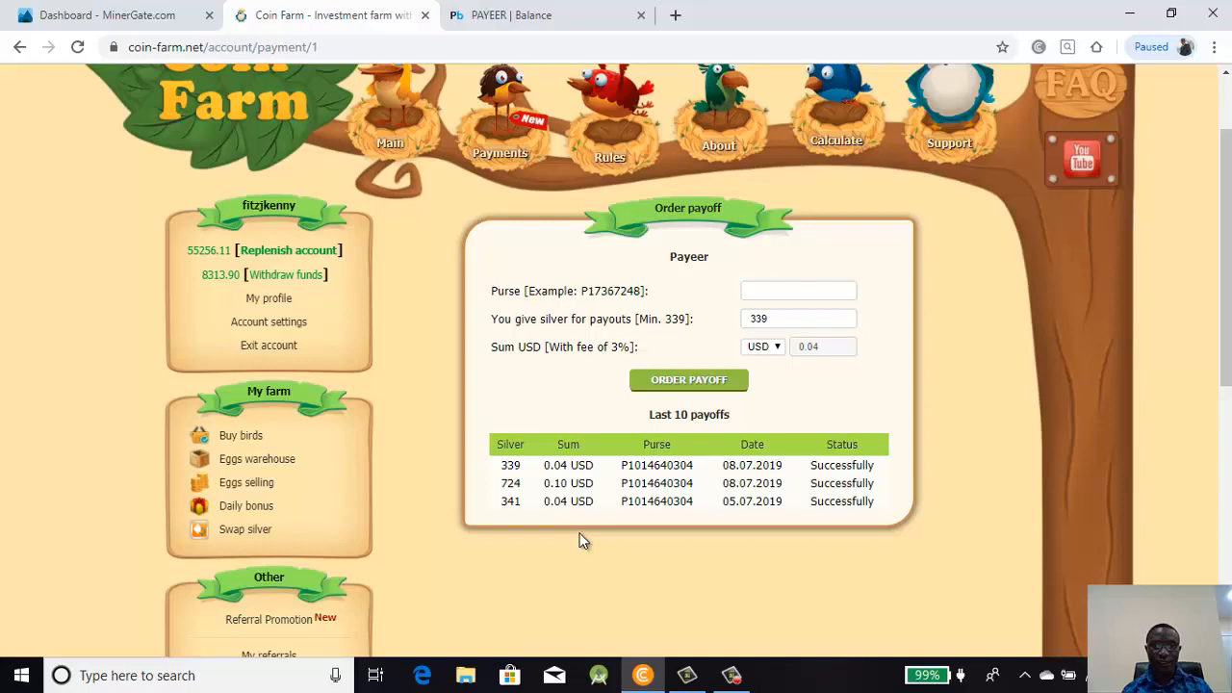
mouse_move(562, 523)
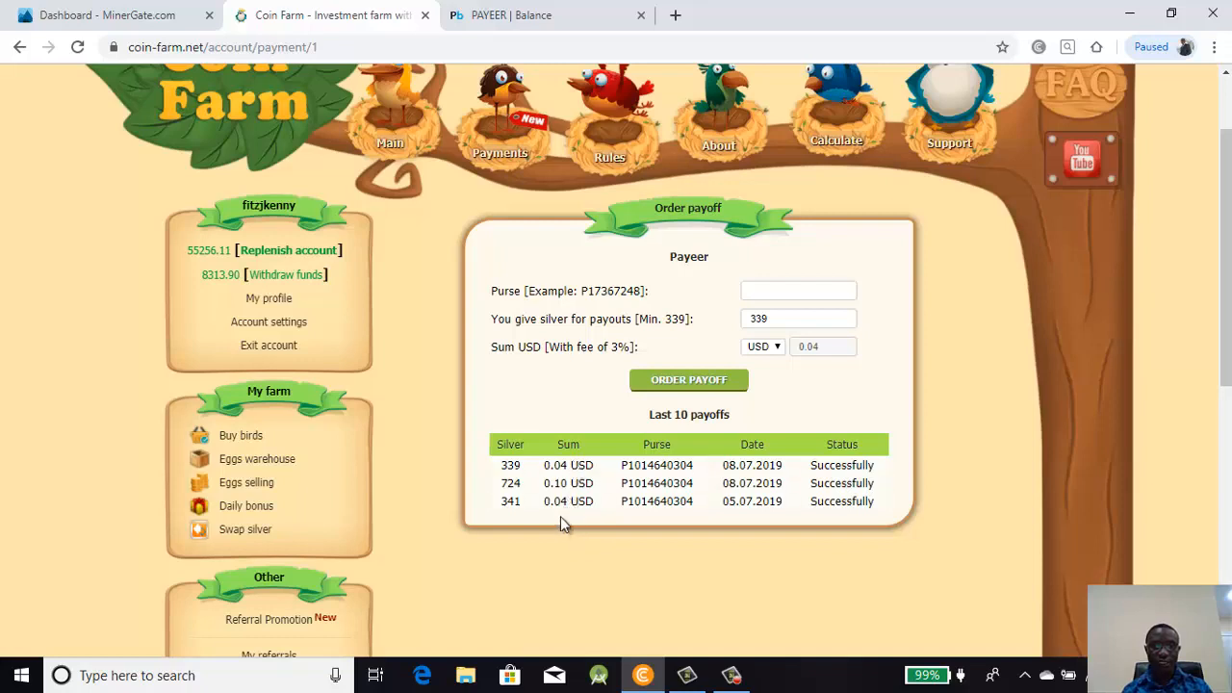
mouse_move(573, 481)
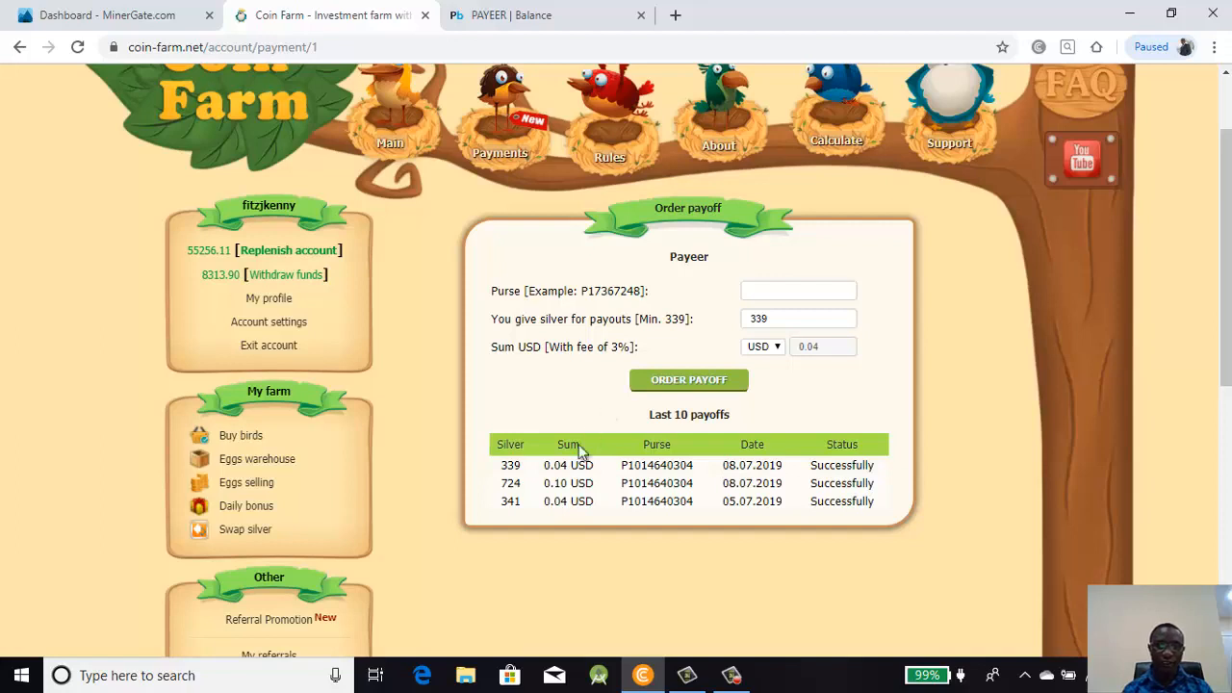
mouse_move(568, 577)
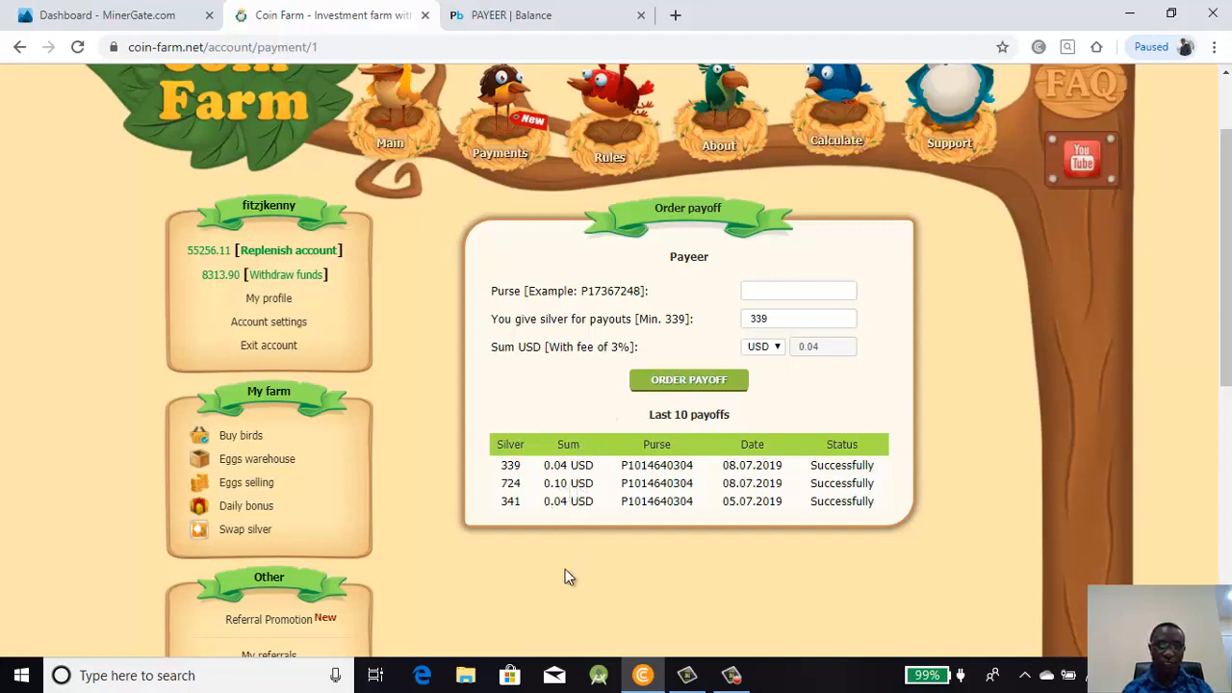
mouse_move(562, 579)
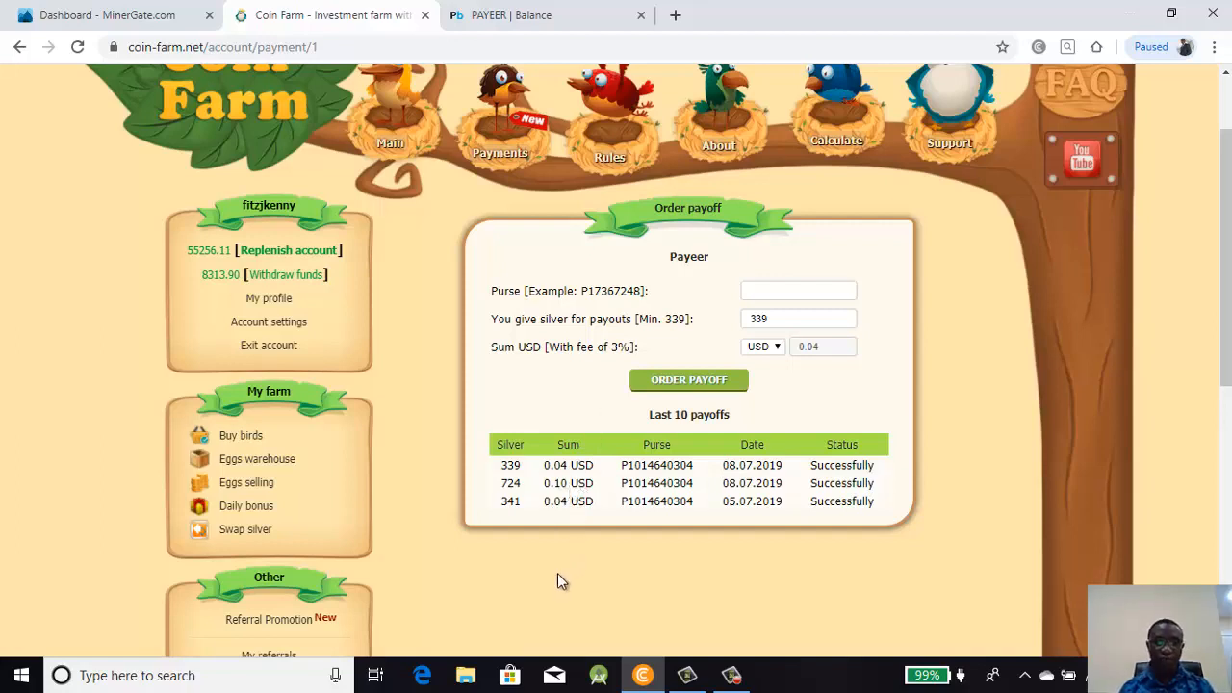
mouse_move(808, 481)
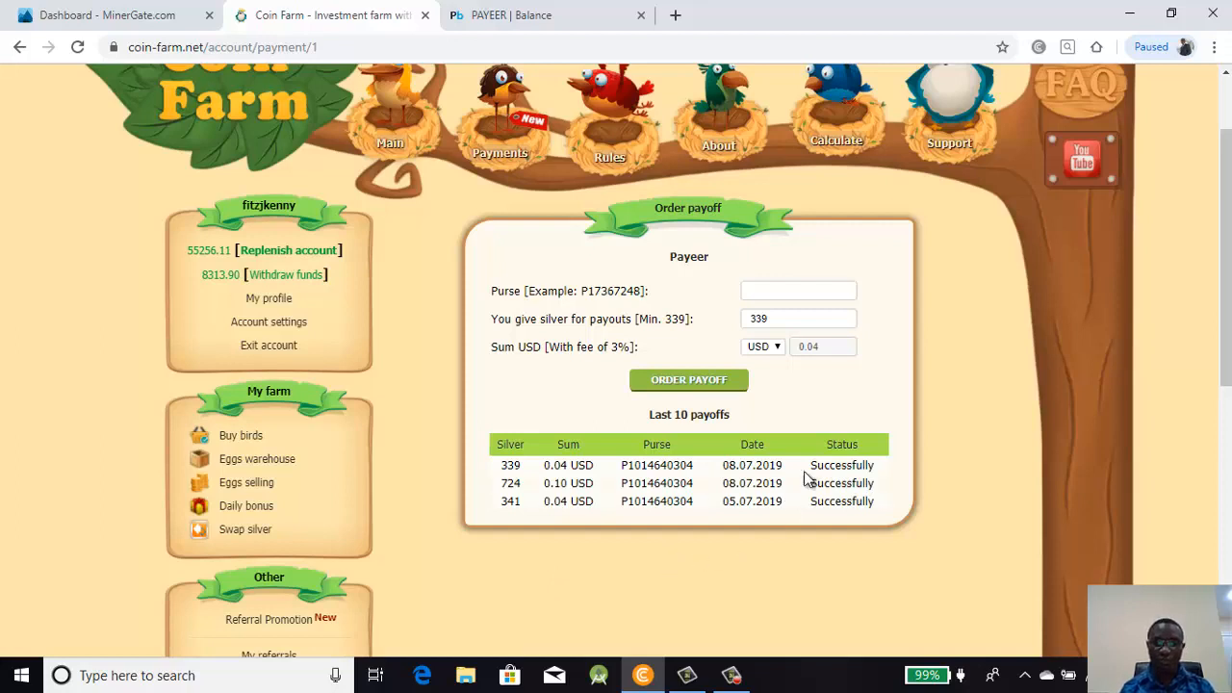
mouse_move(712, 566)
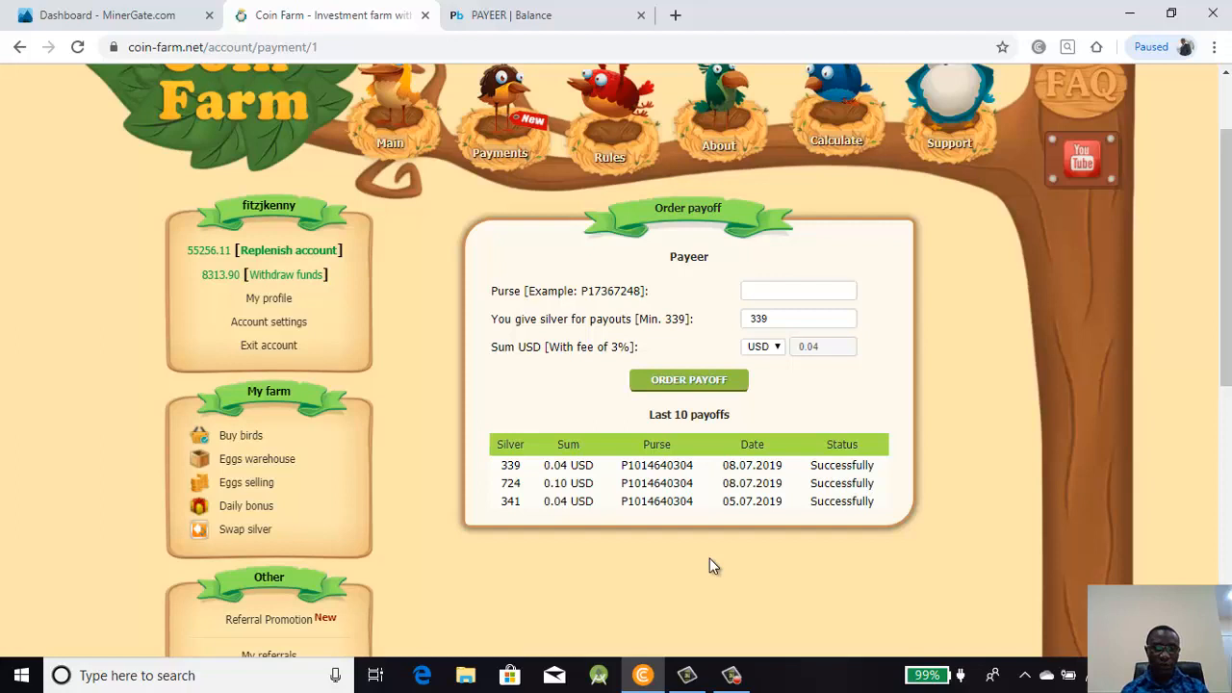
left_click(797, 320)
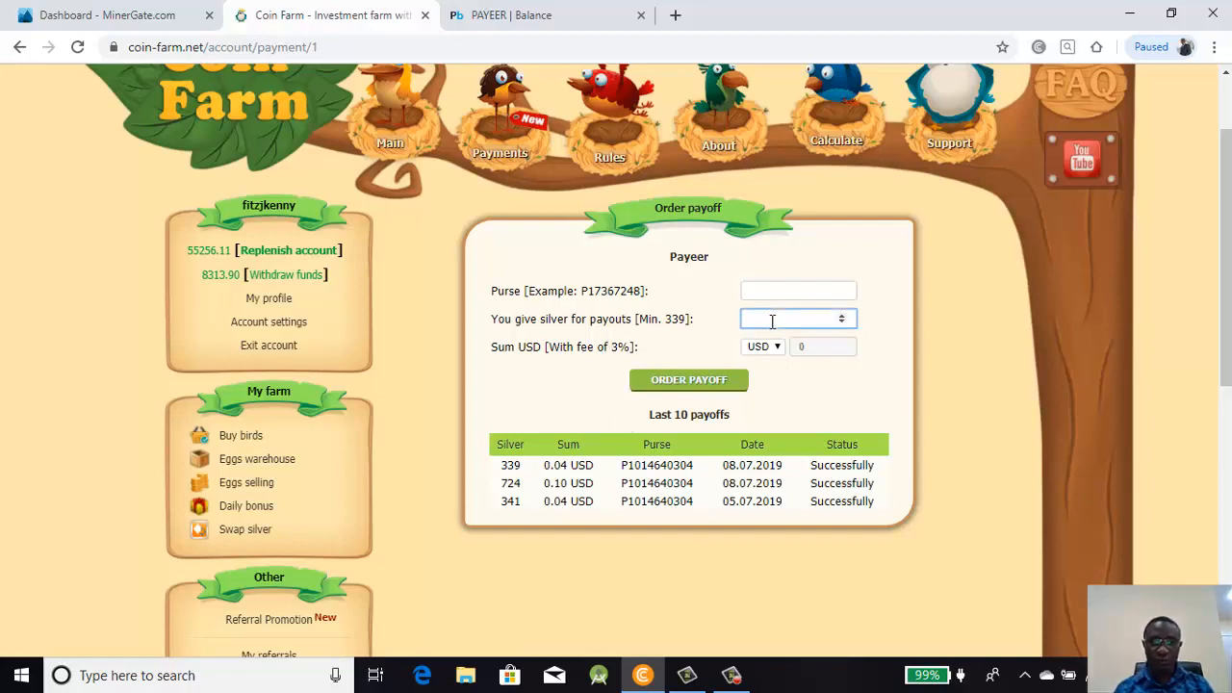
type("0")
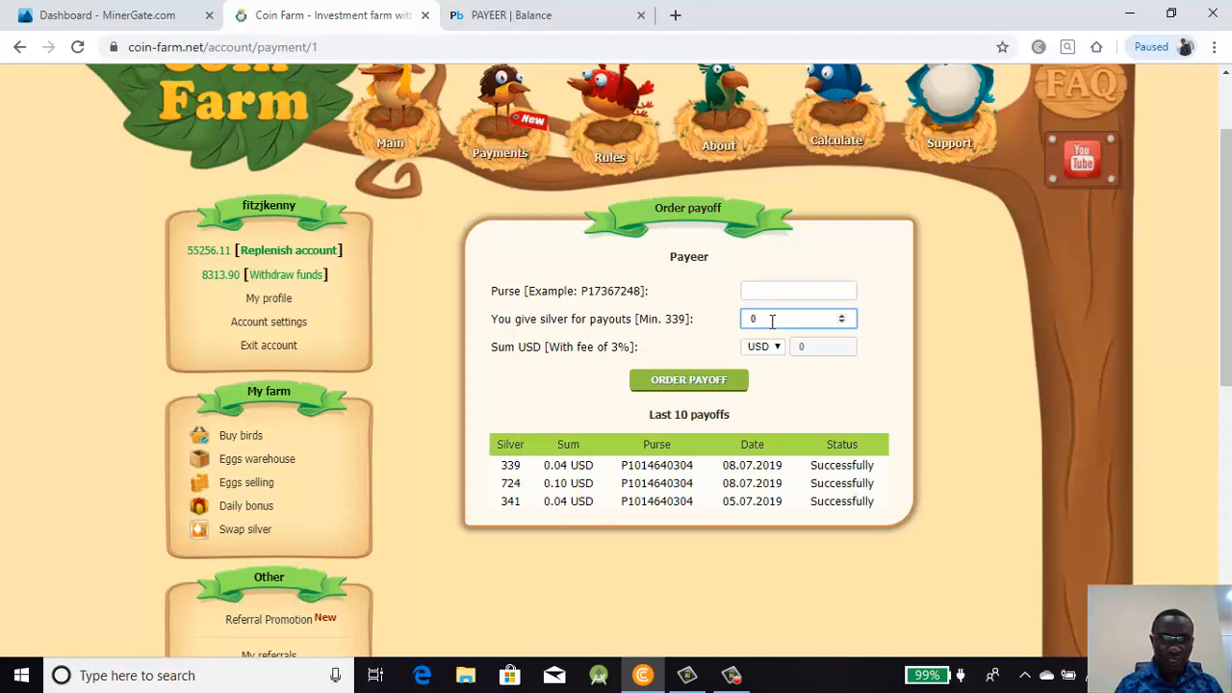
type("829")
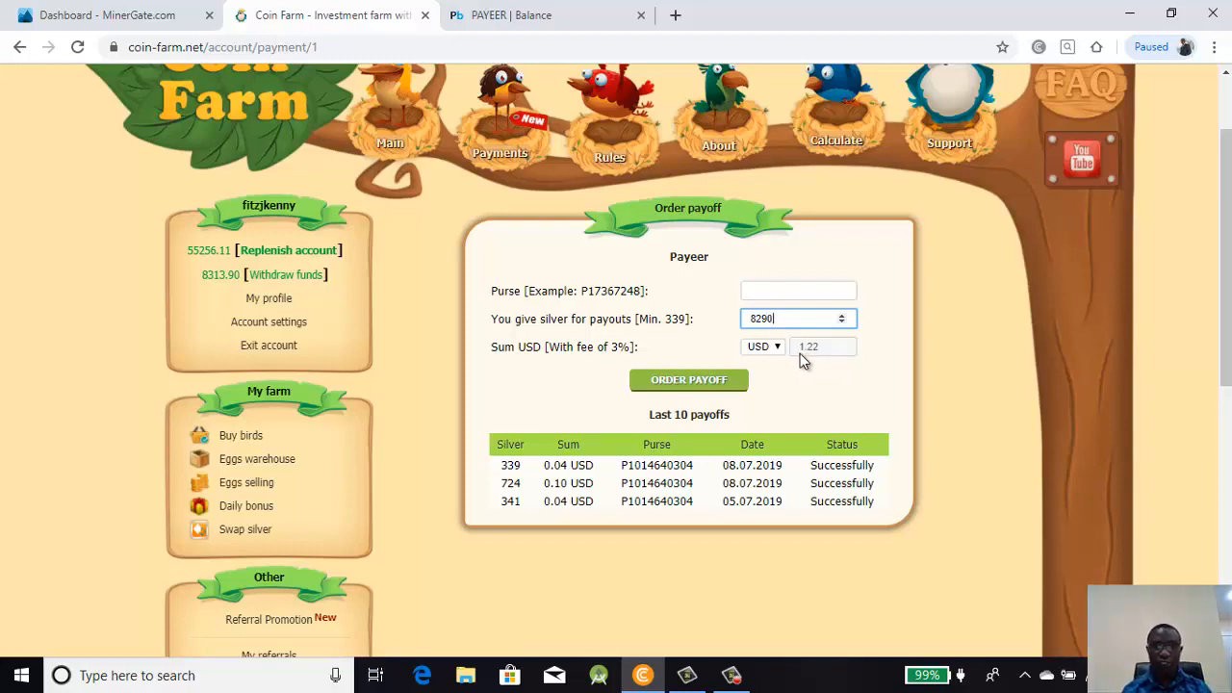
mouse_move(831, 354)
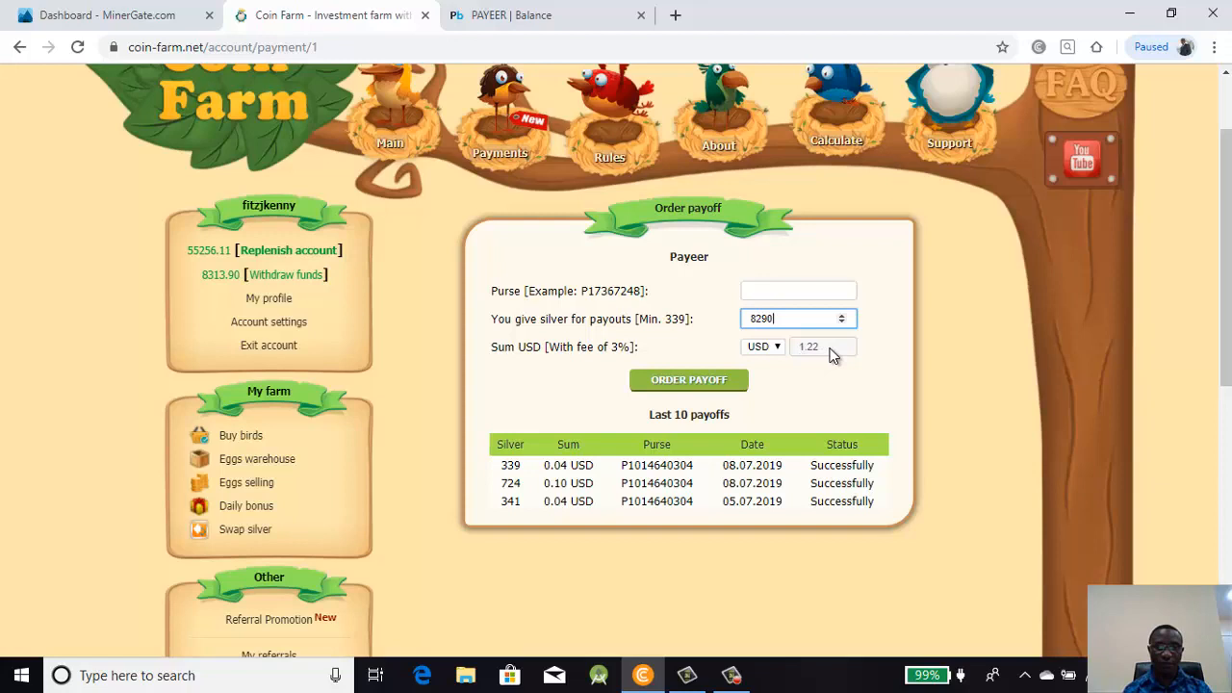
mouse_move(362, 319)
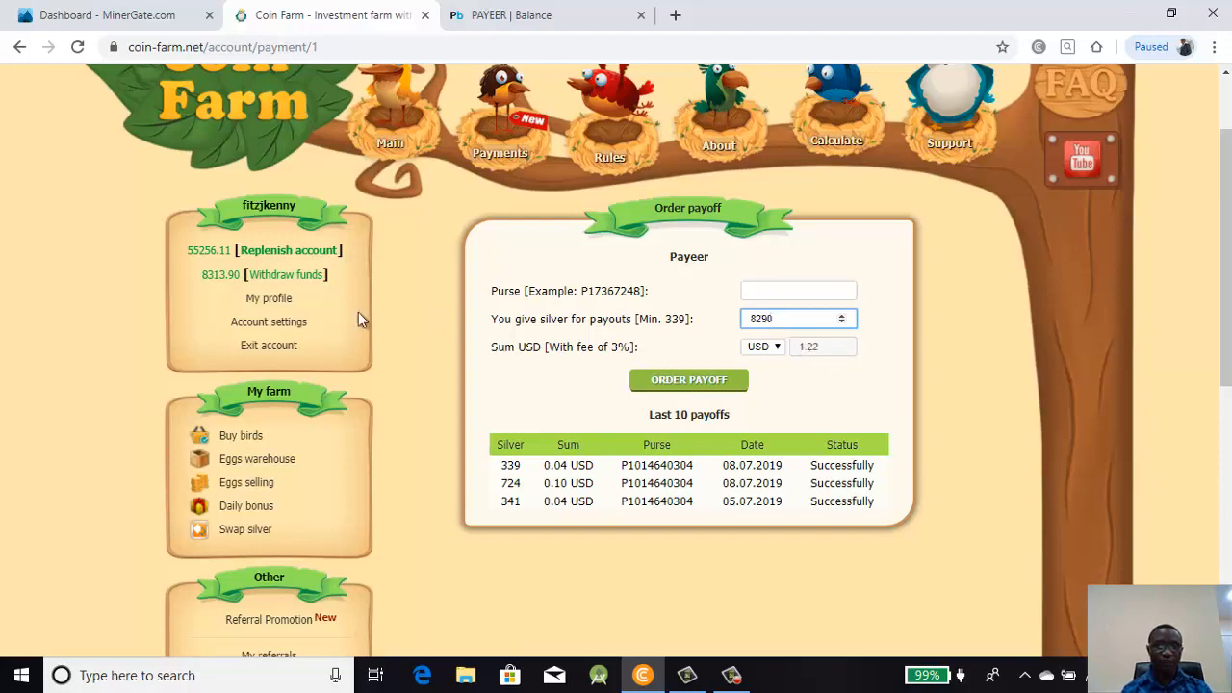
mouse_move(816, 360)
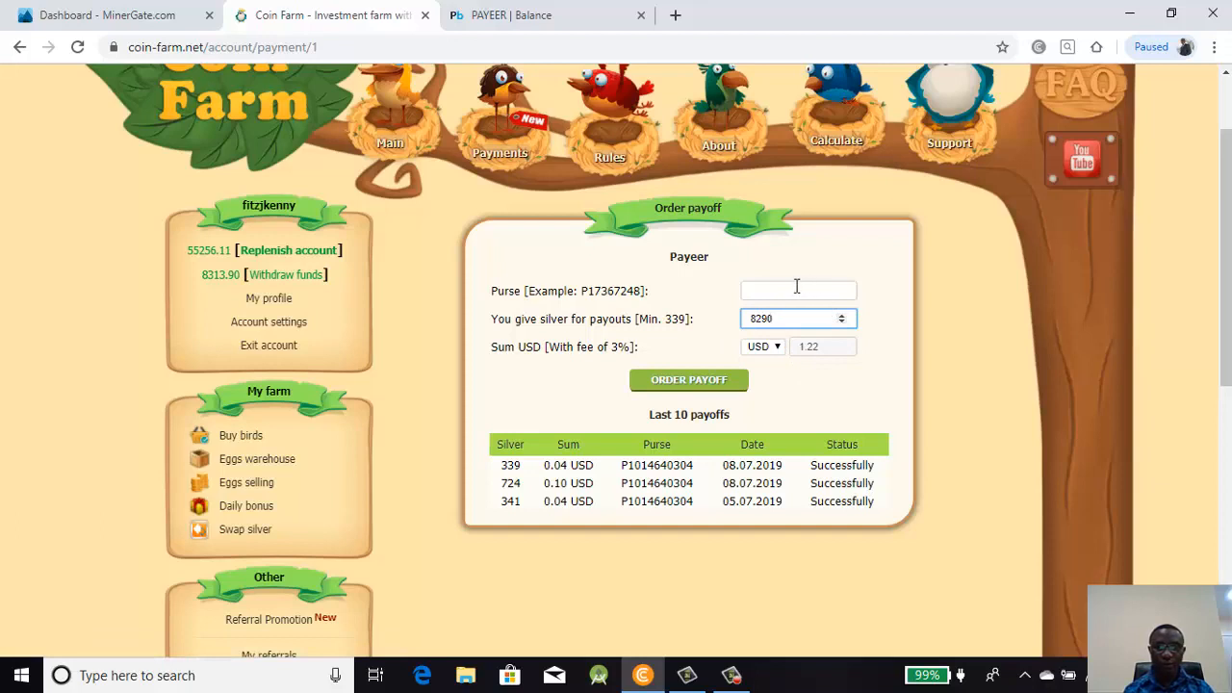
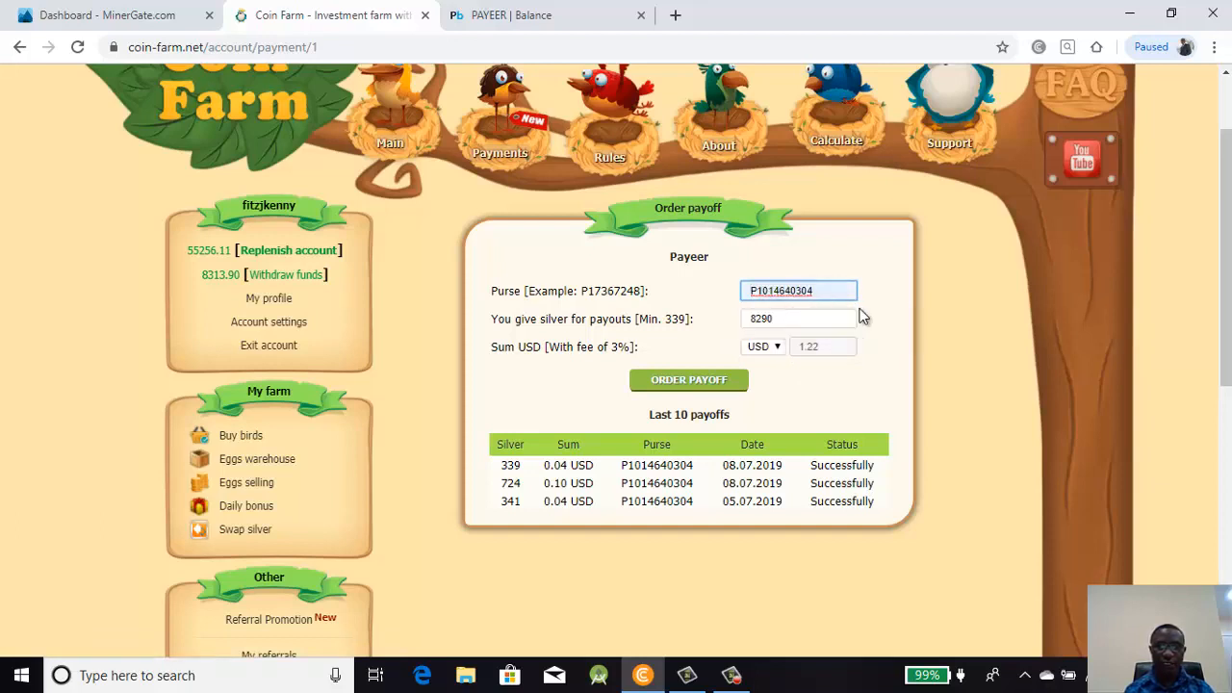
mouse_move(895, 325)
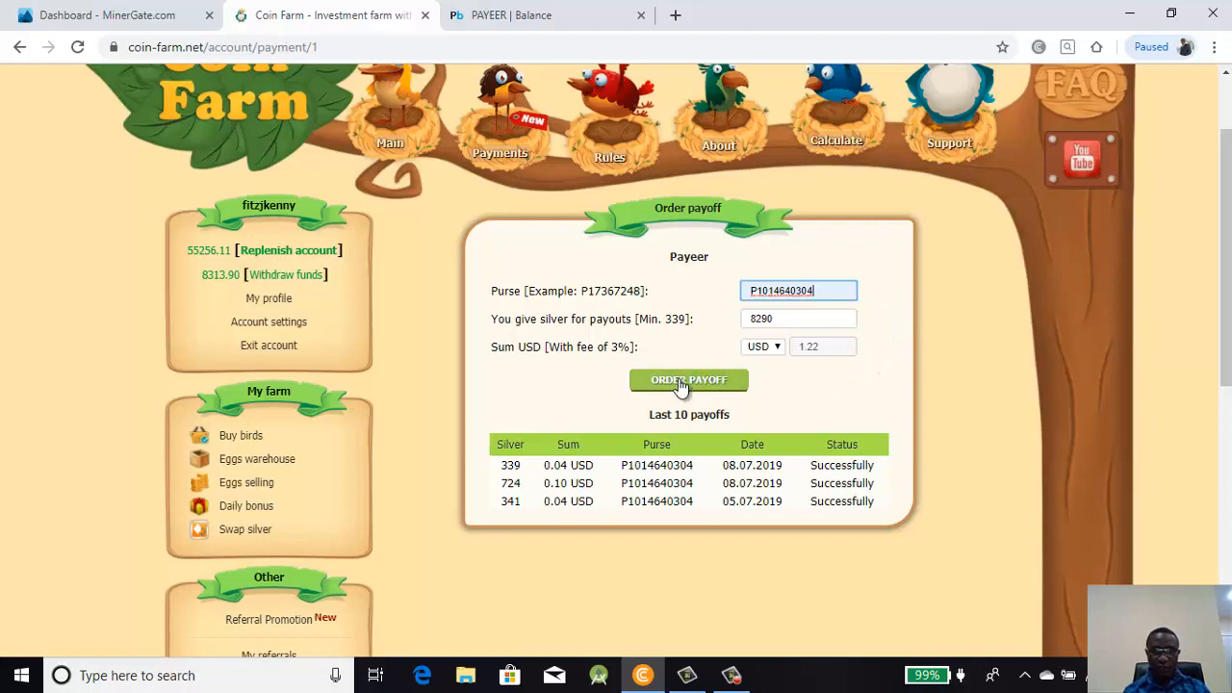
Submit the payoff order of 8290 silver, worth 1.22 USD after the 3% fee
left_click(689, 380)
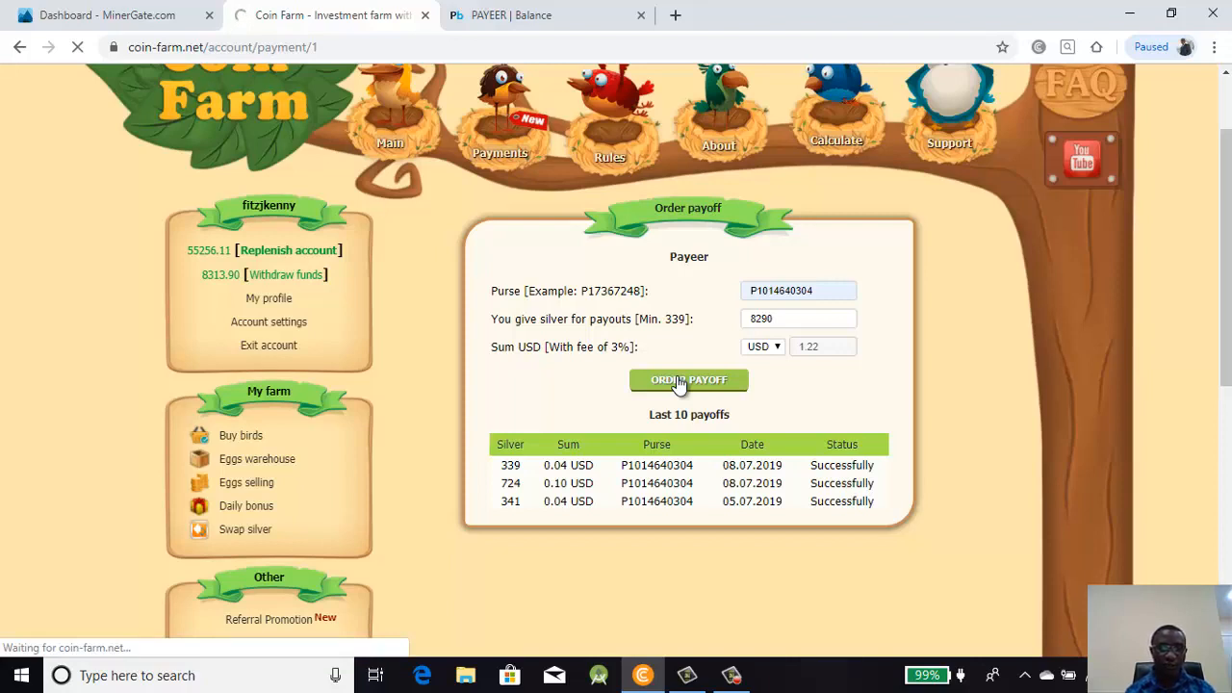
left_click(689, 379)
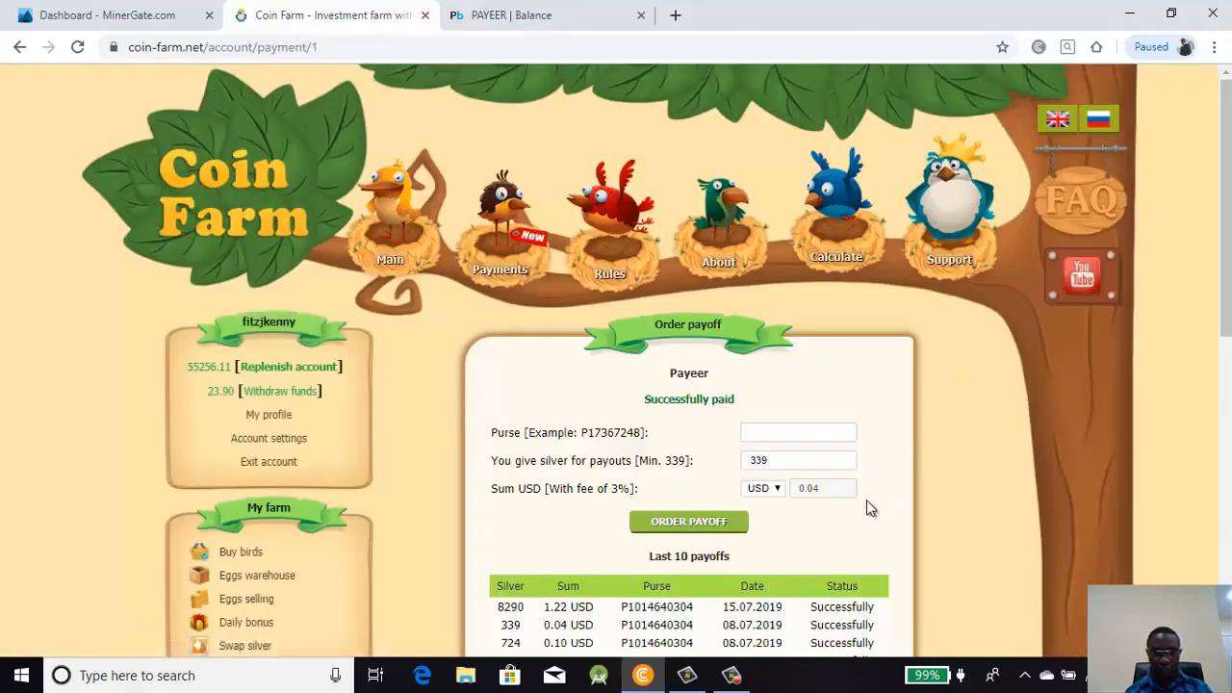
Confirm the 1.22 USD entry in Last 10 payoffs, then head to the public Payments list
scroll("down", 3)
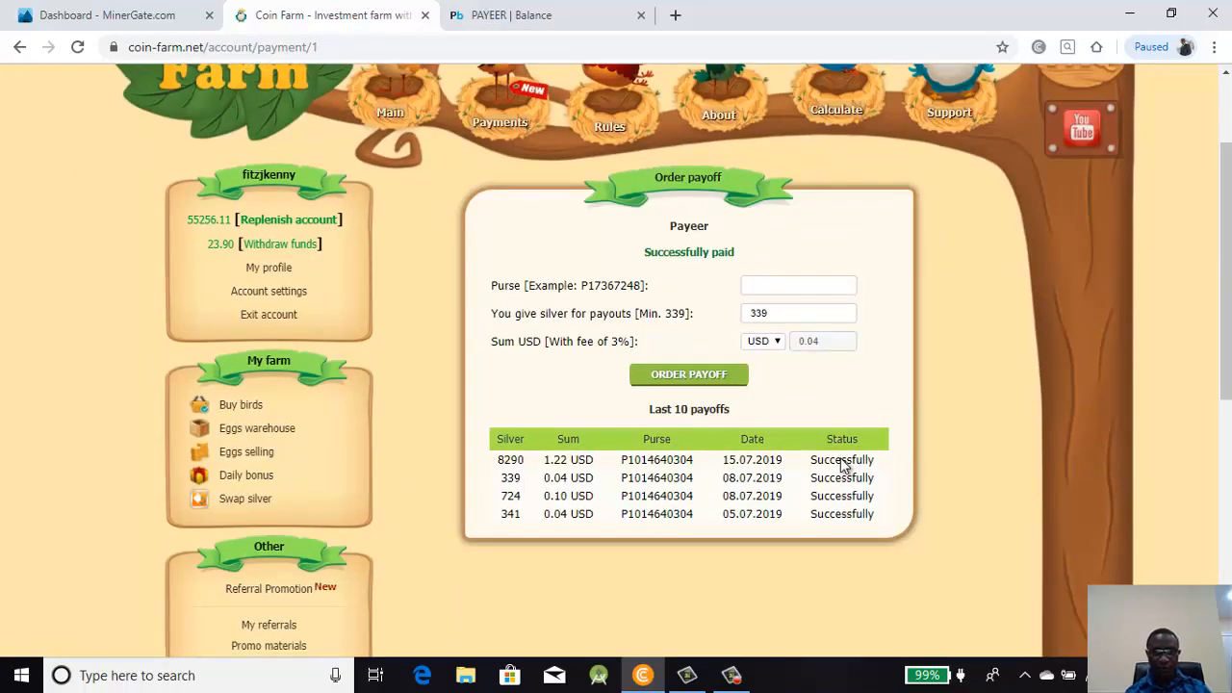
mouse_move(746, 469)
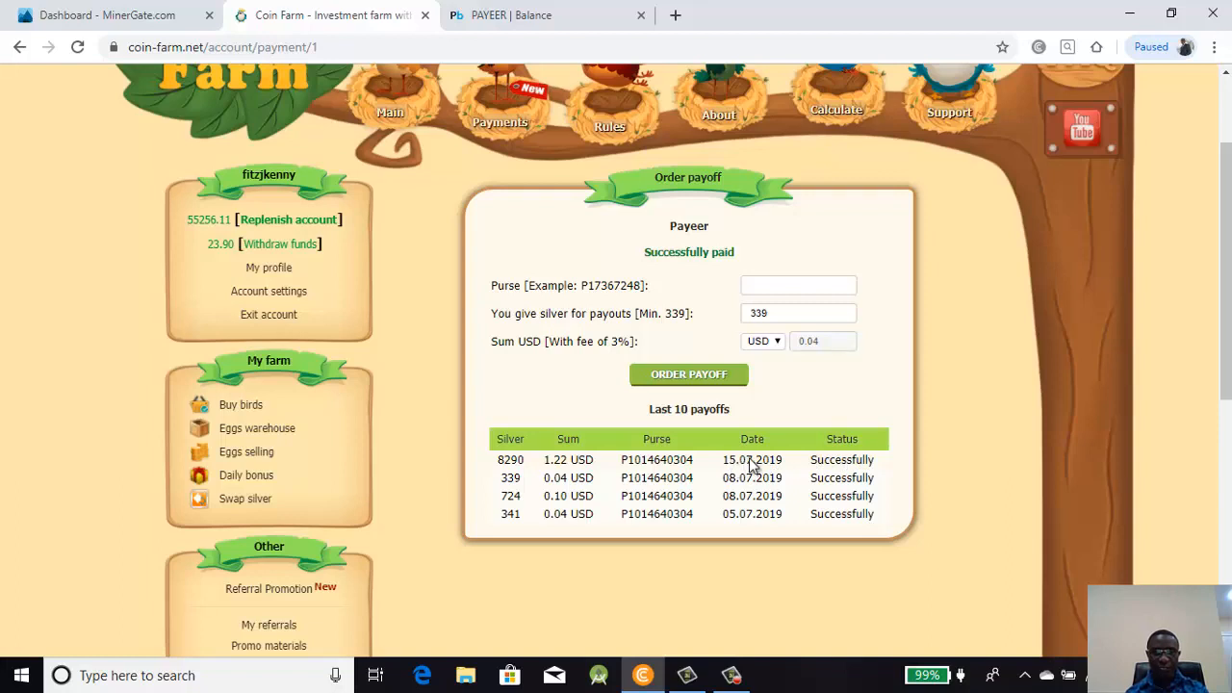
mouse_move(777, 464)
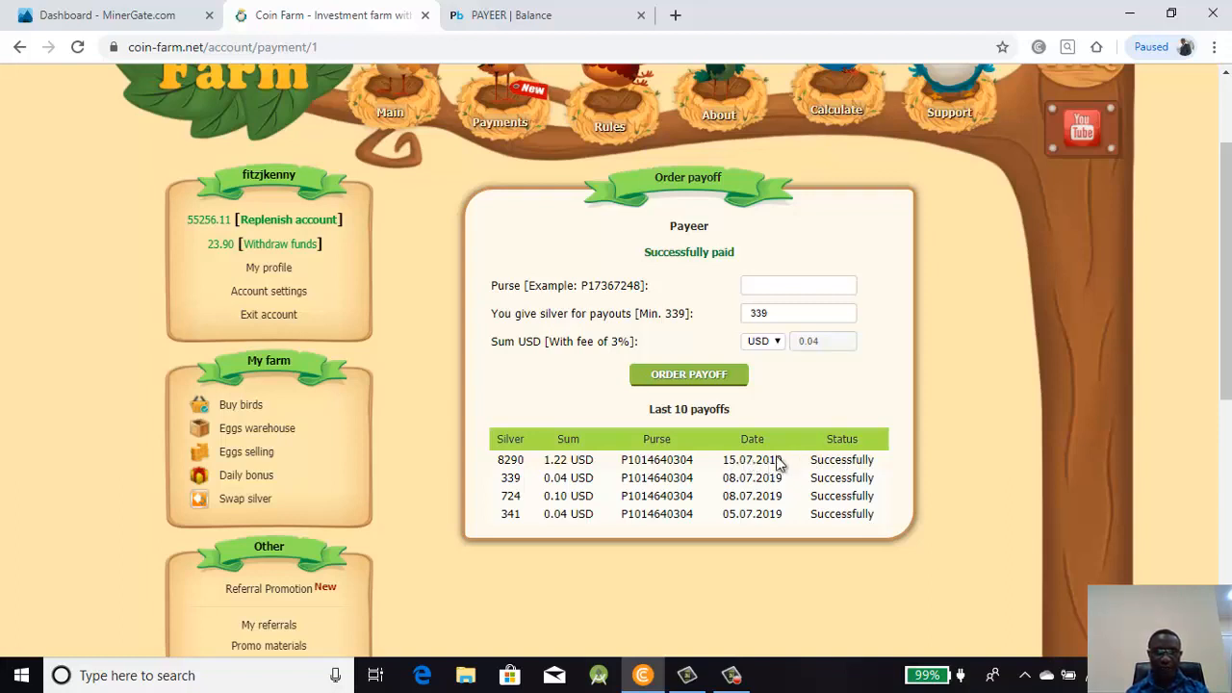
mouse_move(569, 472)
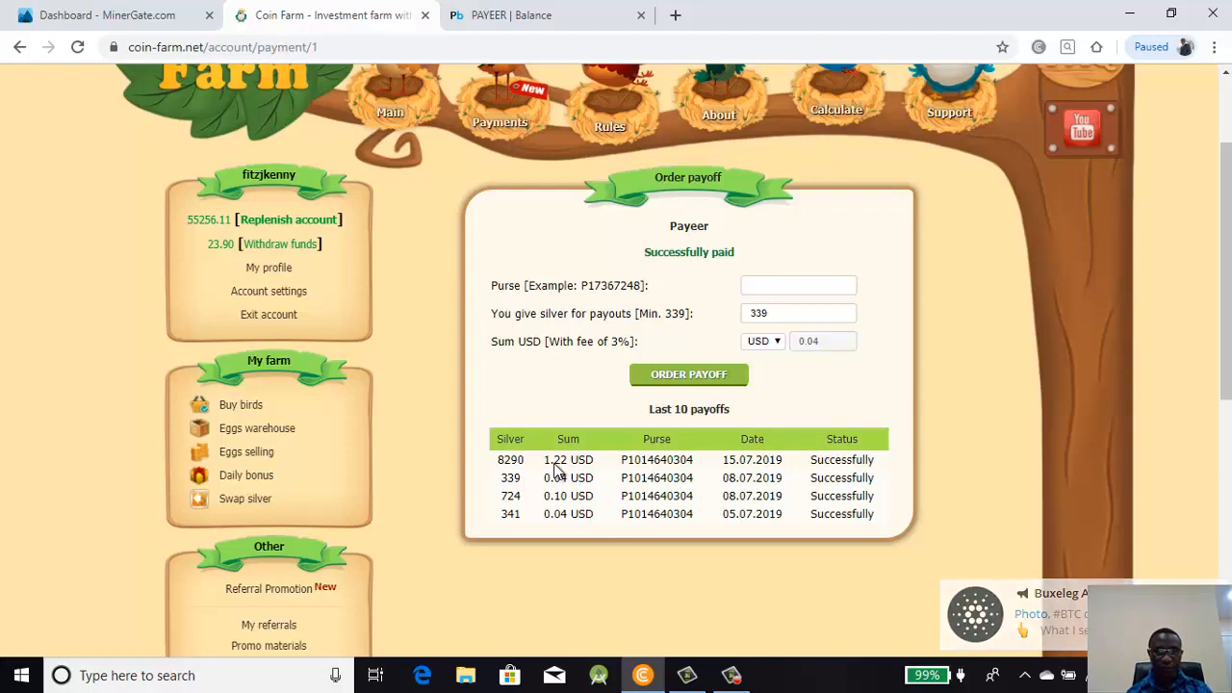
mouse_move(241, 198)
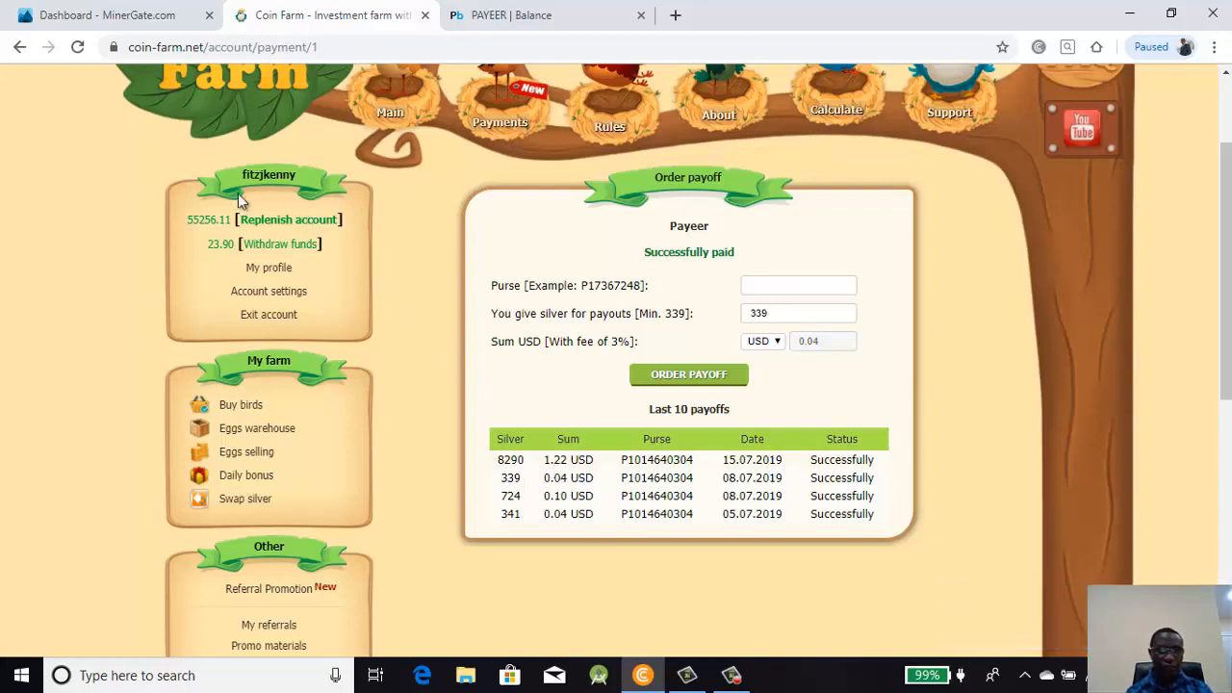
mouse_move(298, 190)
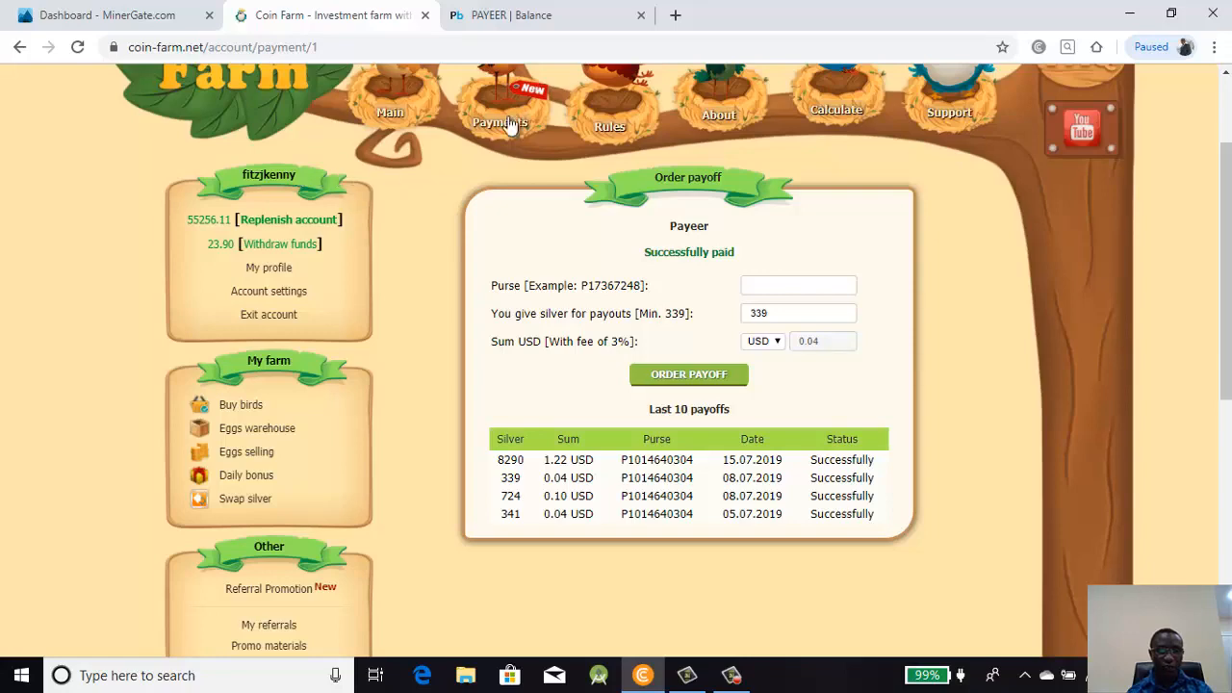
left_click(500, 123)
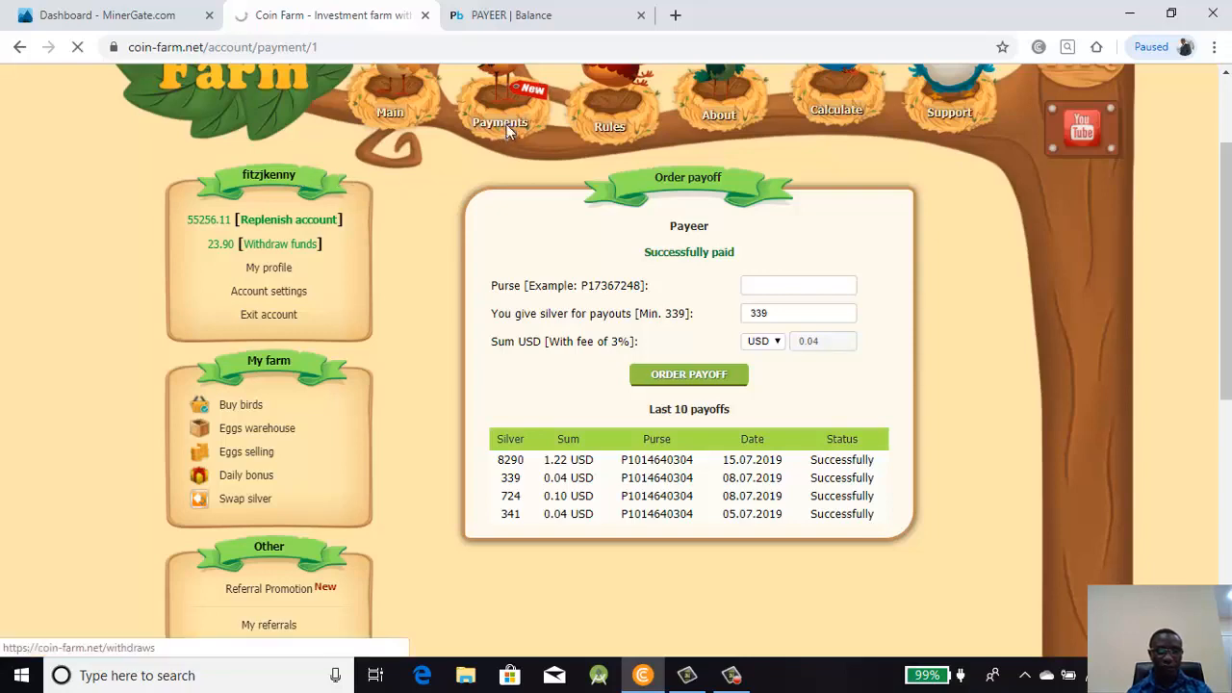
left_click(501, 124)
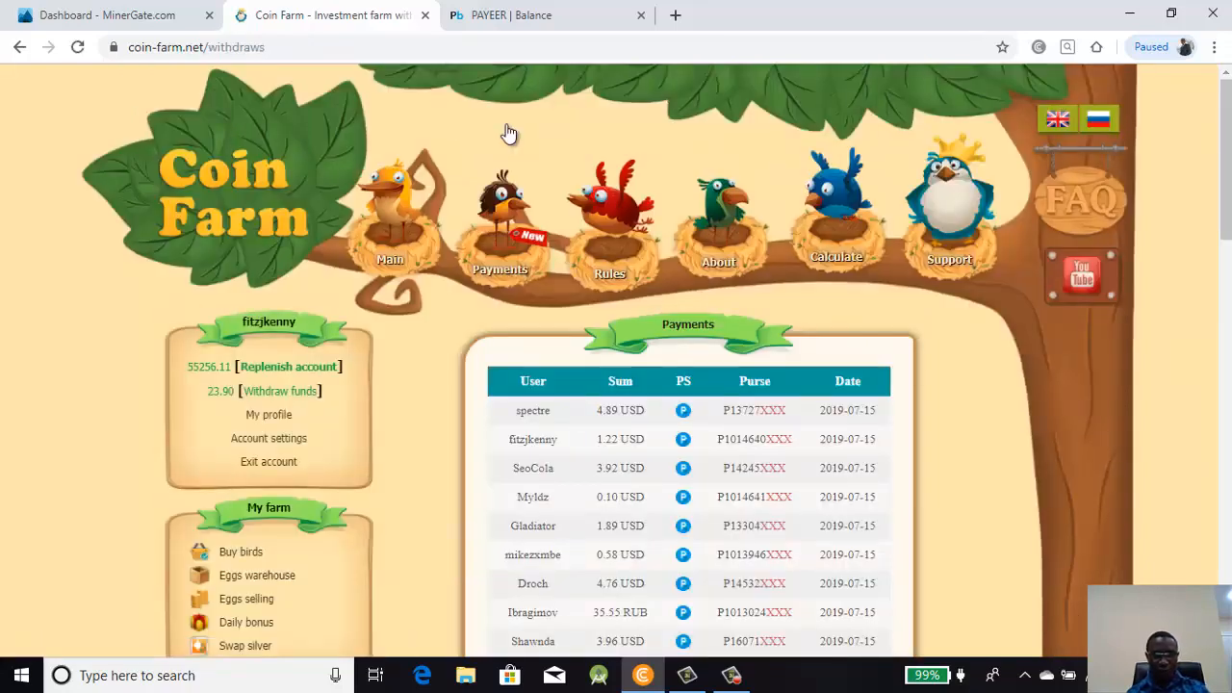
mouse_move(542, 443)
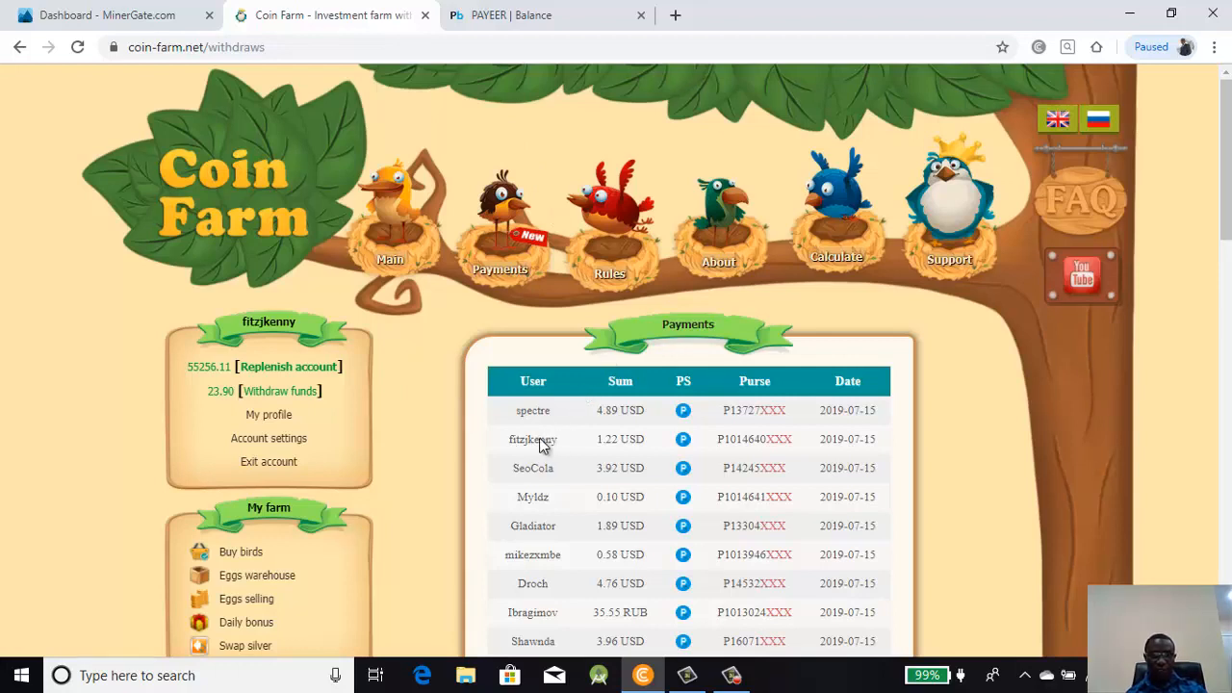
mouse_move(527, 427)
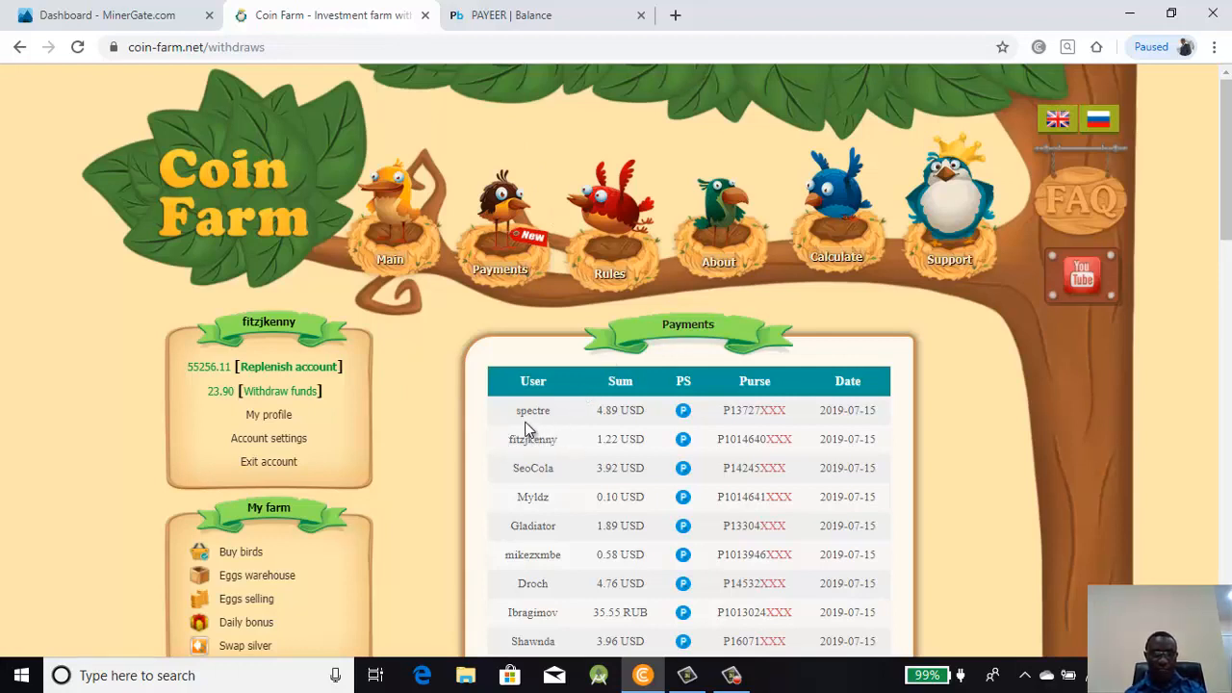
mouse_move(614, 455)
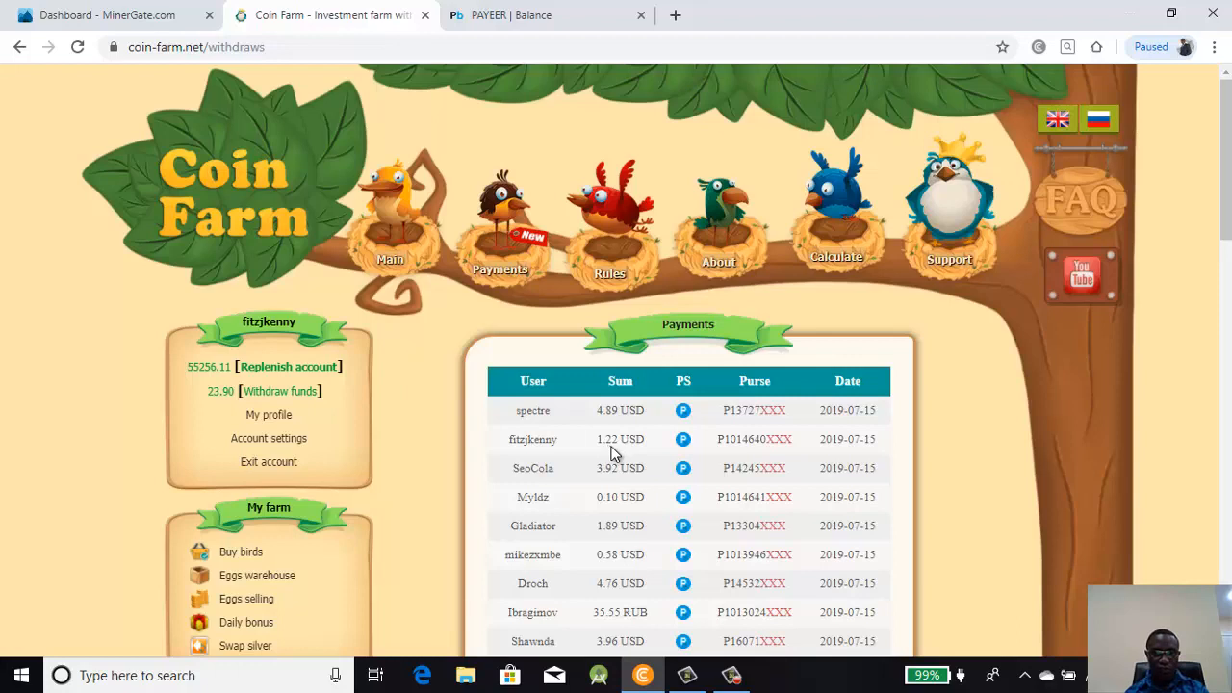
mouse_move(642, 447)
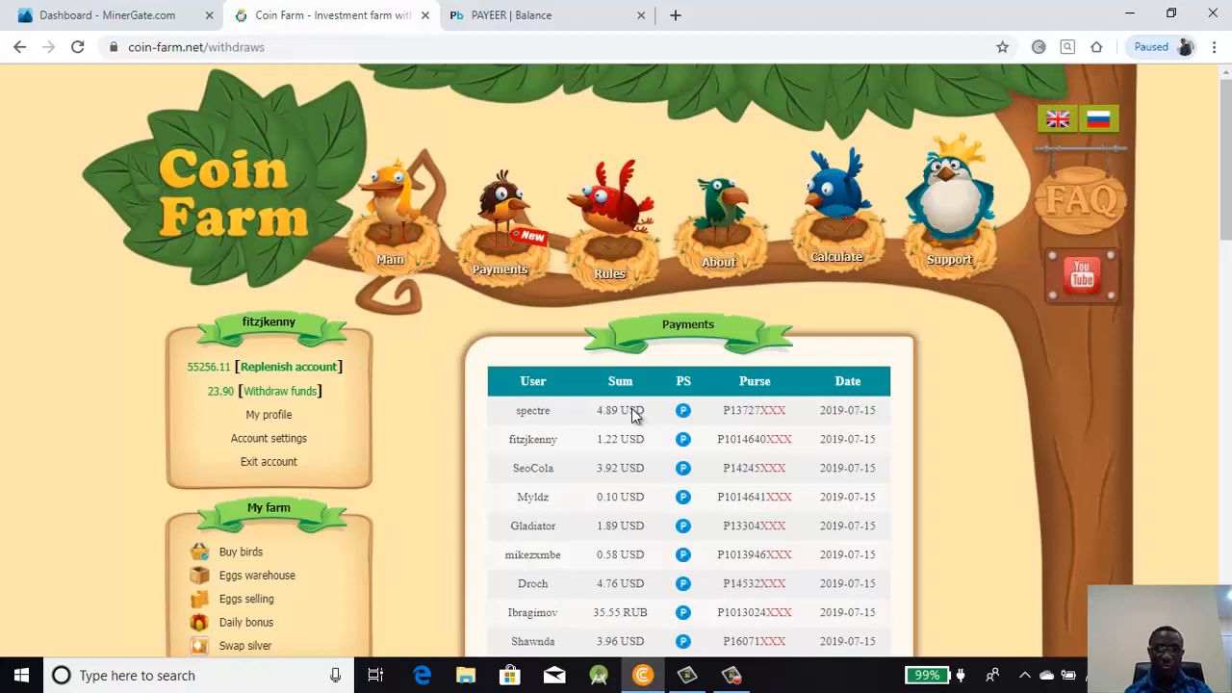
mouse_move(595, 385)
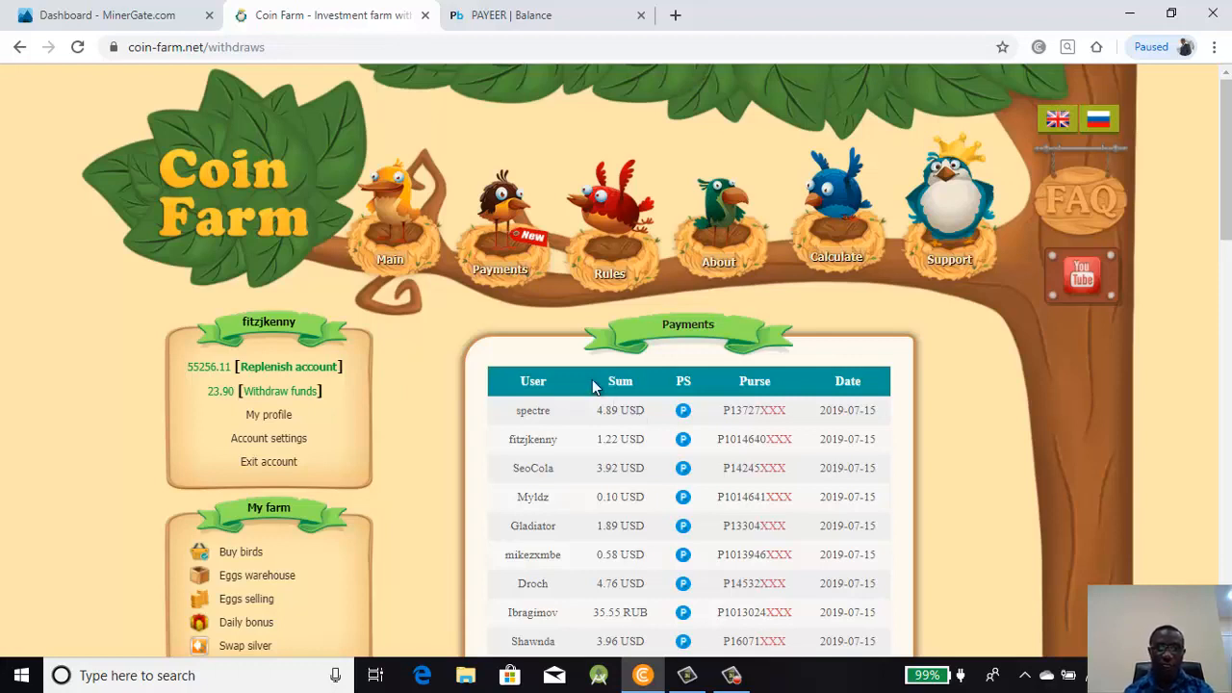
mouse_move(548, 15)
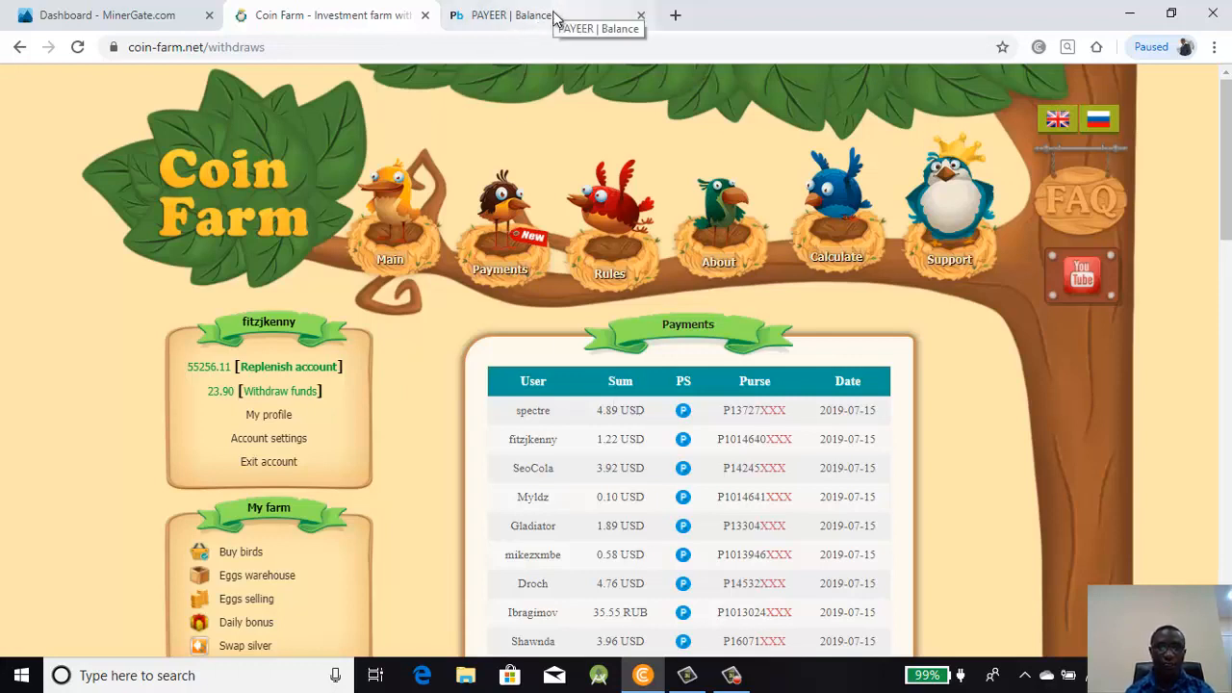
left_click(539, 15)
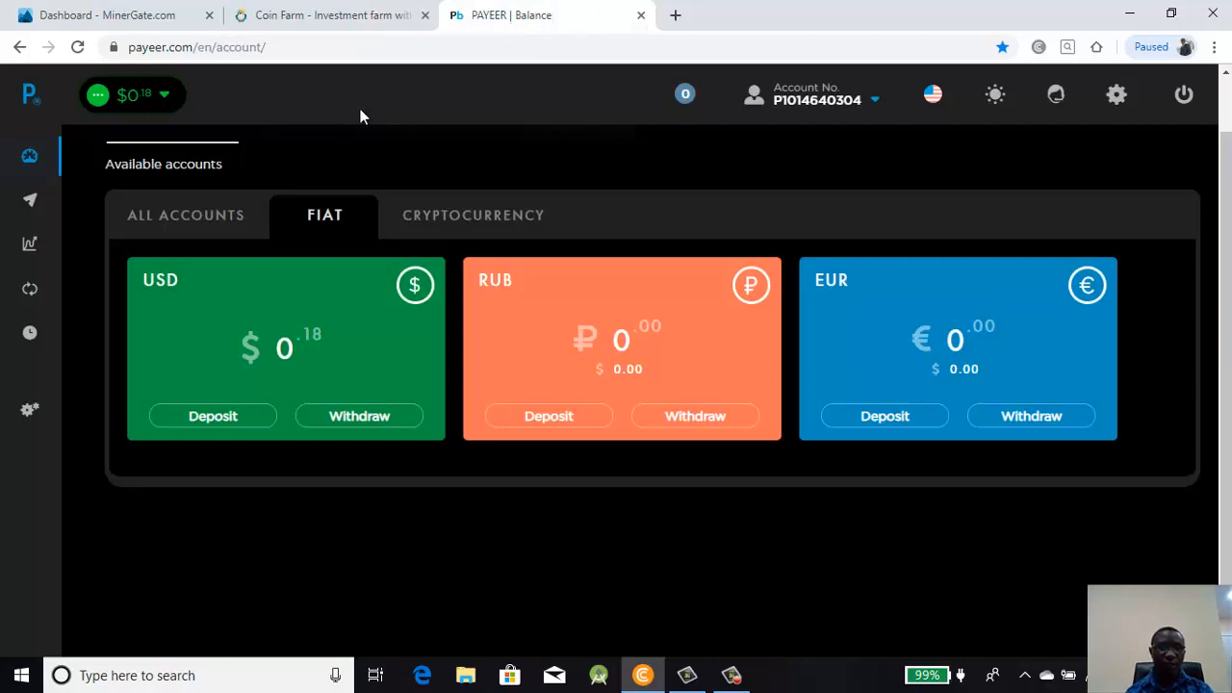
mouse_move(77, 46)
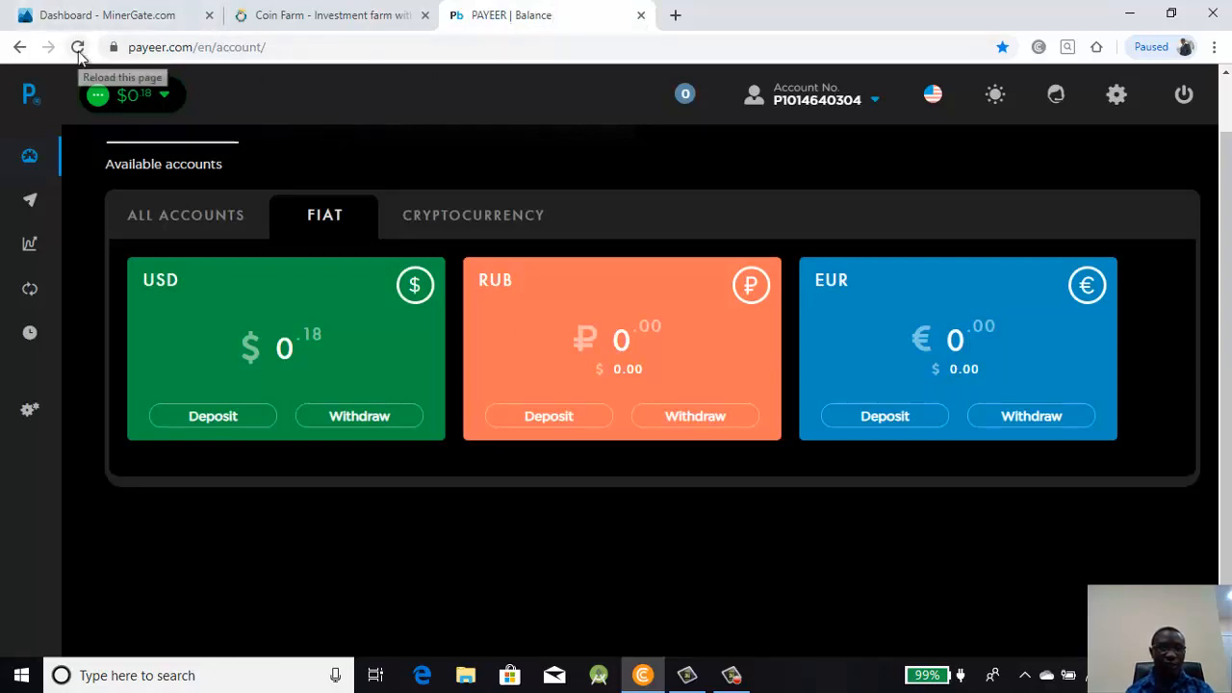
left_click(77, 47)
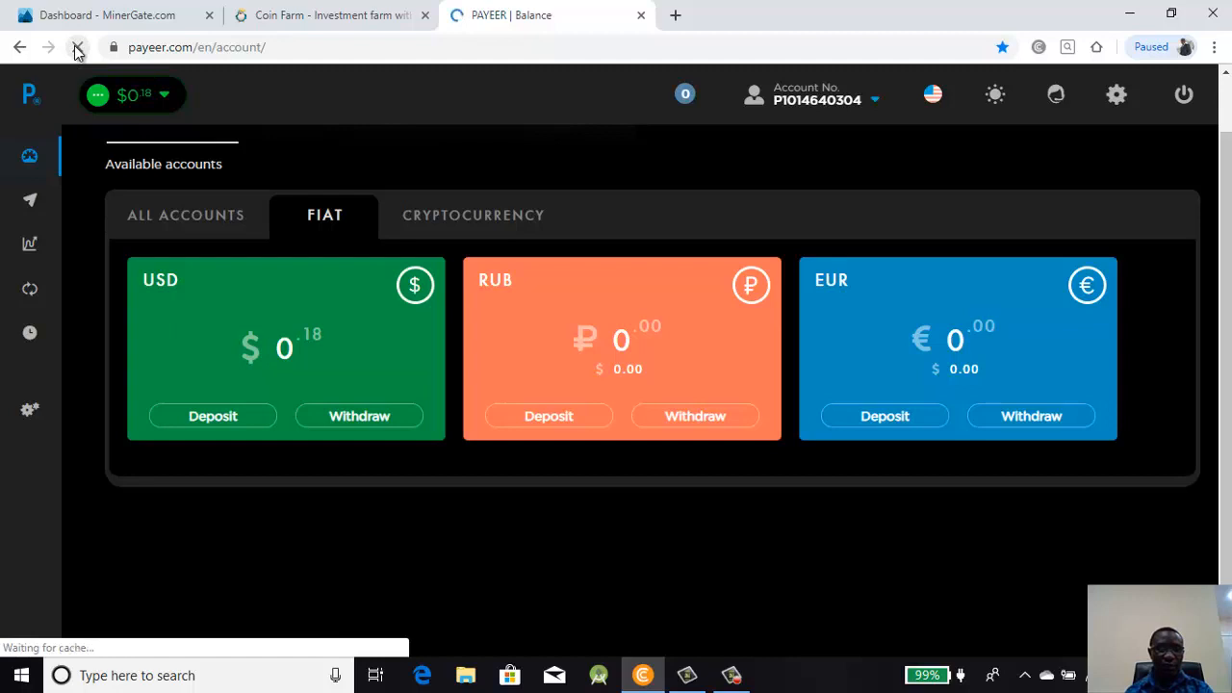
left_click(212, 215)
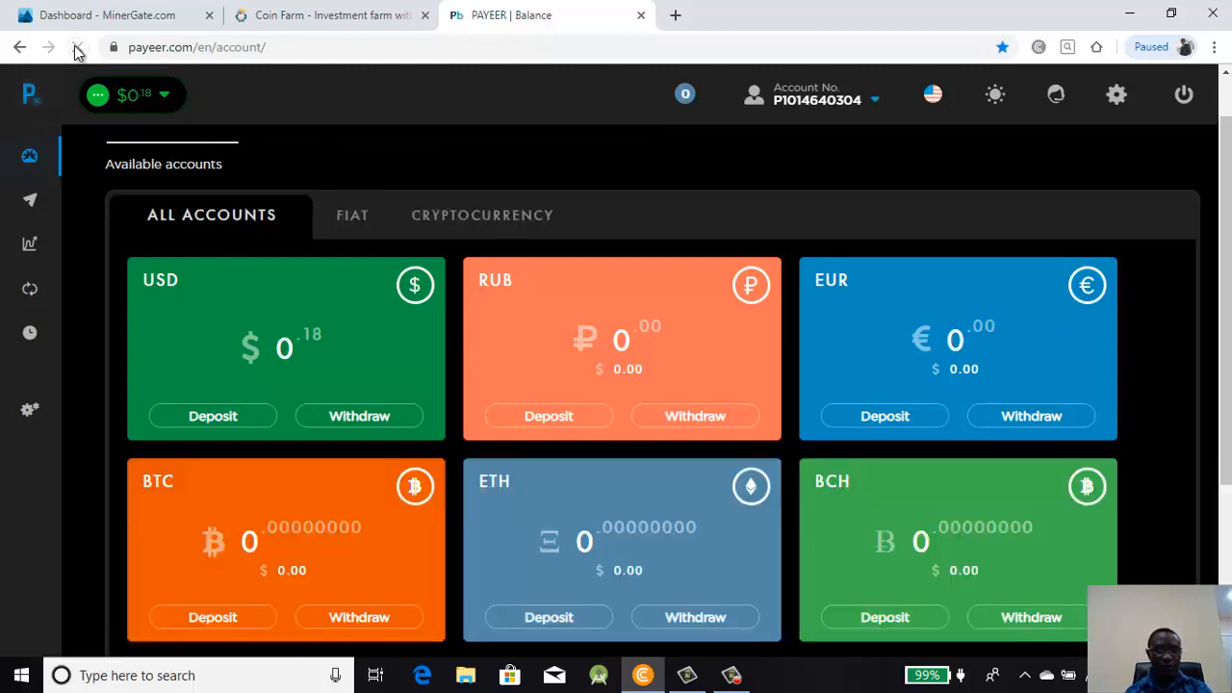
left_click(77, 46)
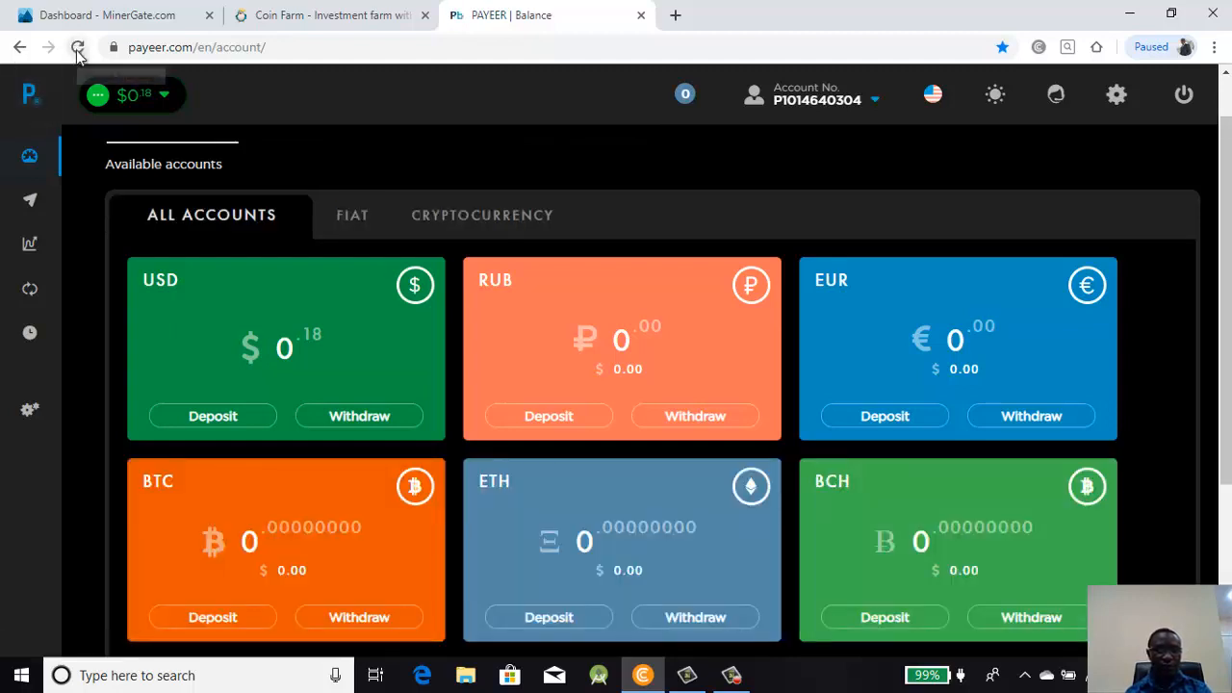
left_click(77, 46)
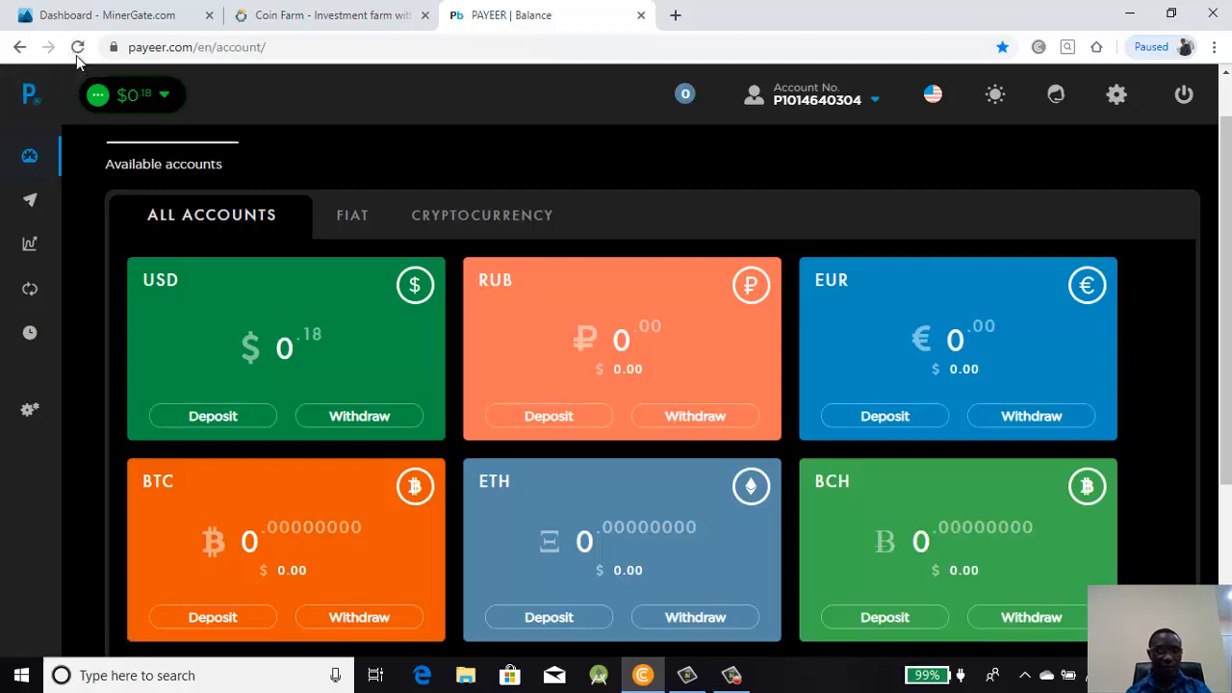
mouse_move(124, 106)
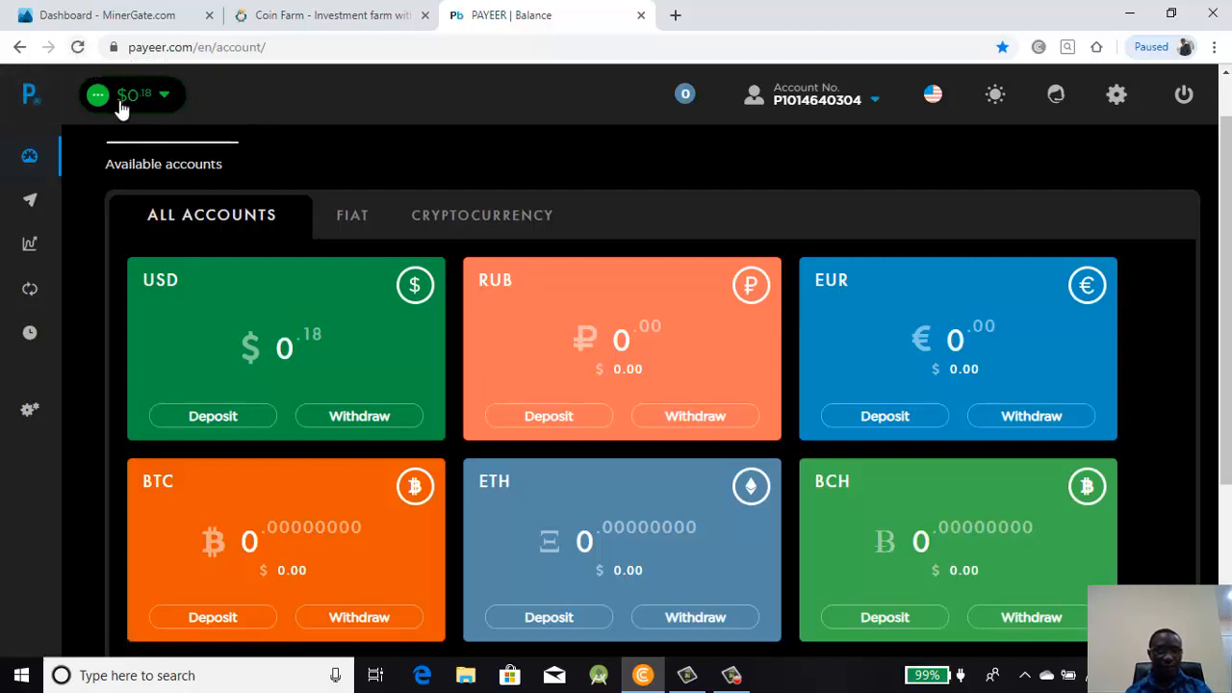
left_click(77, 46)
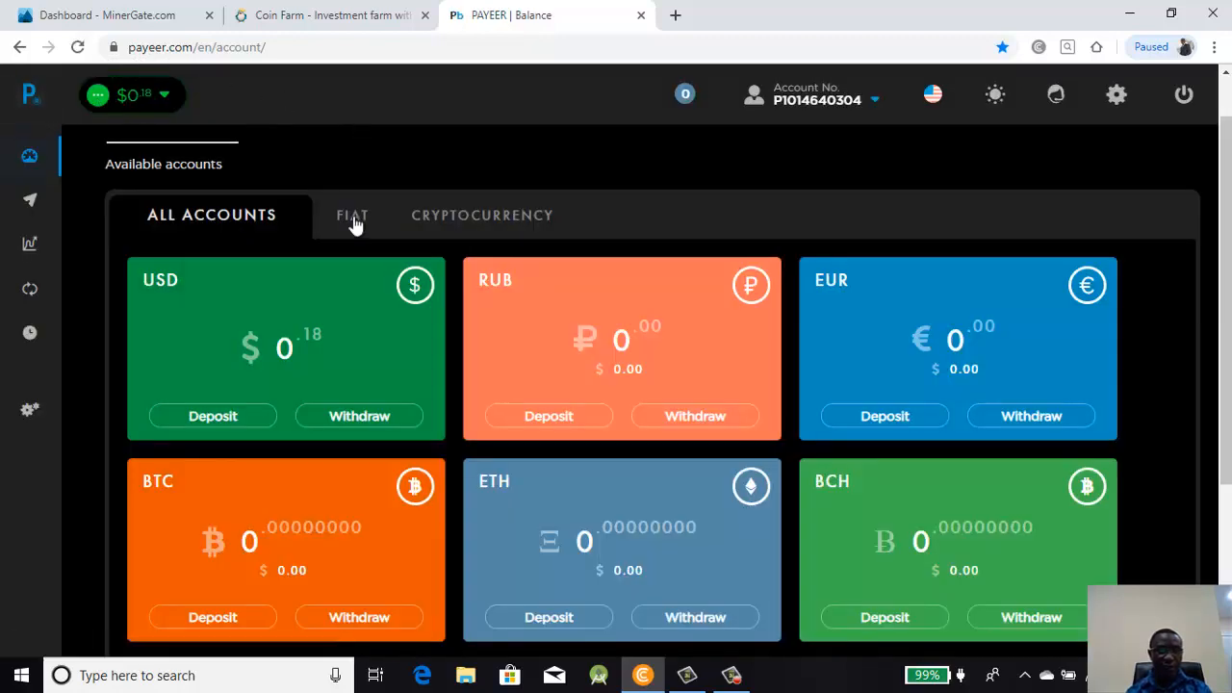
left_click(352, 215)
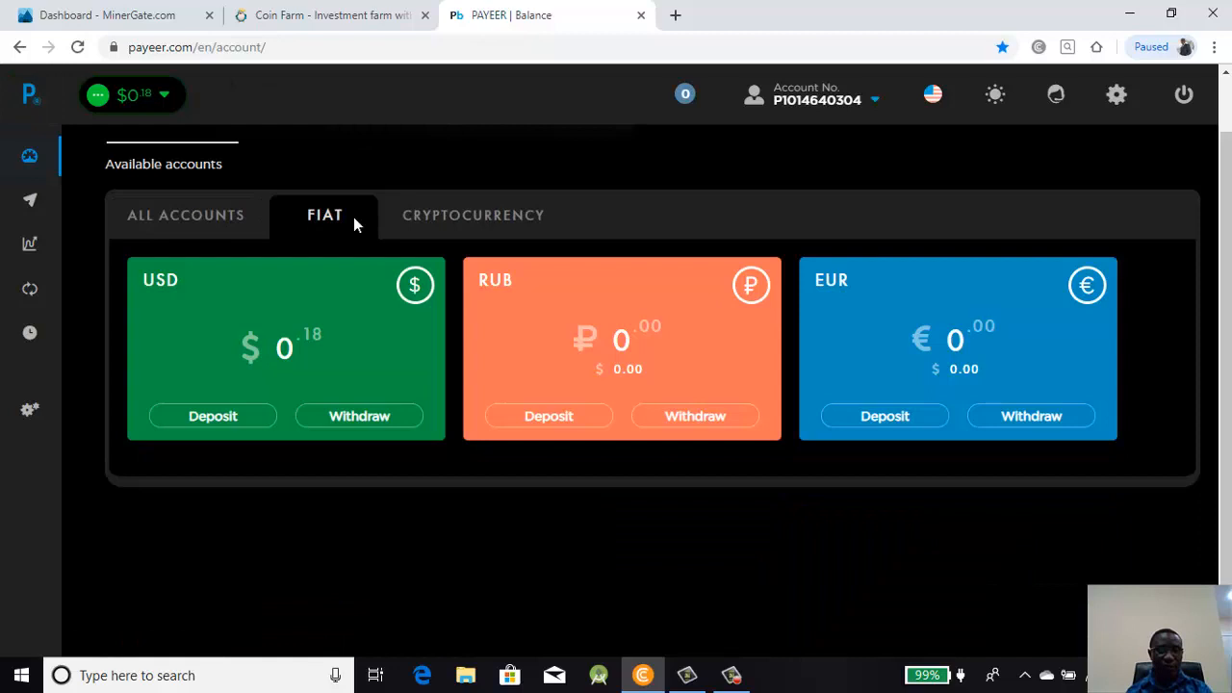
mouse_move(331, 16)
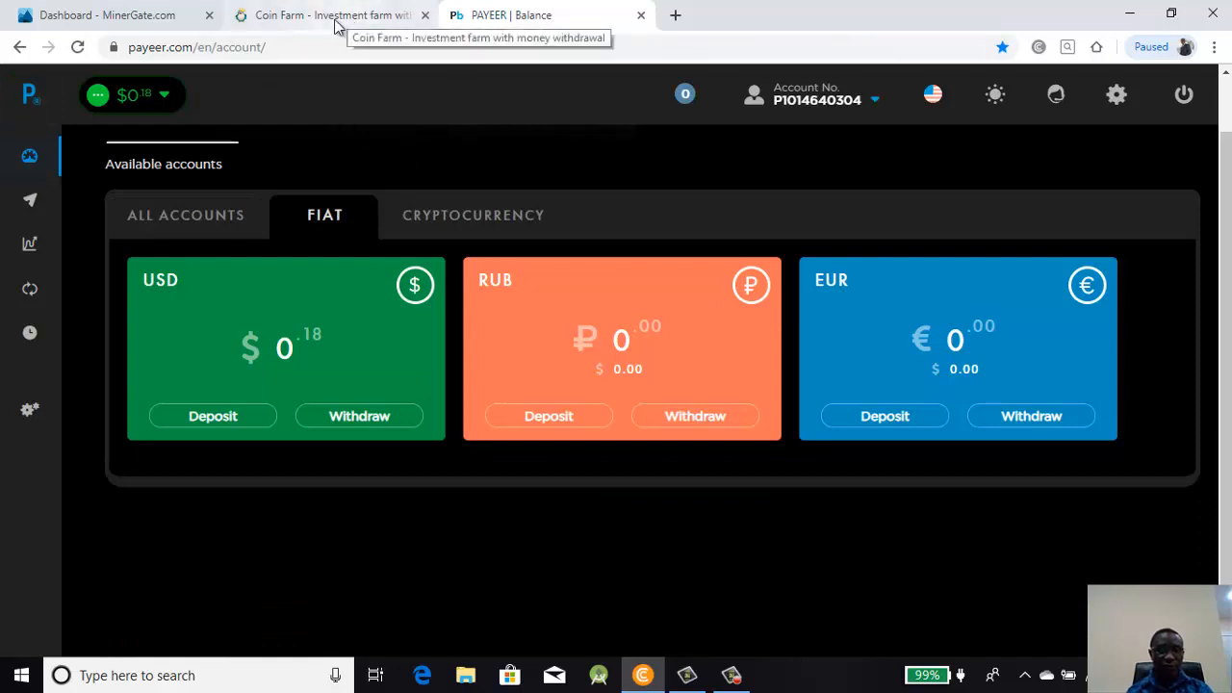
Reload Coin Farm's payments list so newer 4.85 USD and 6.31 RUB entries appear above 1.22 USD
left_click(327, 15)
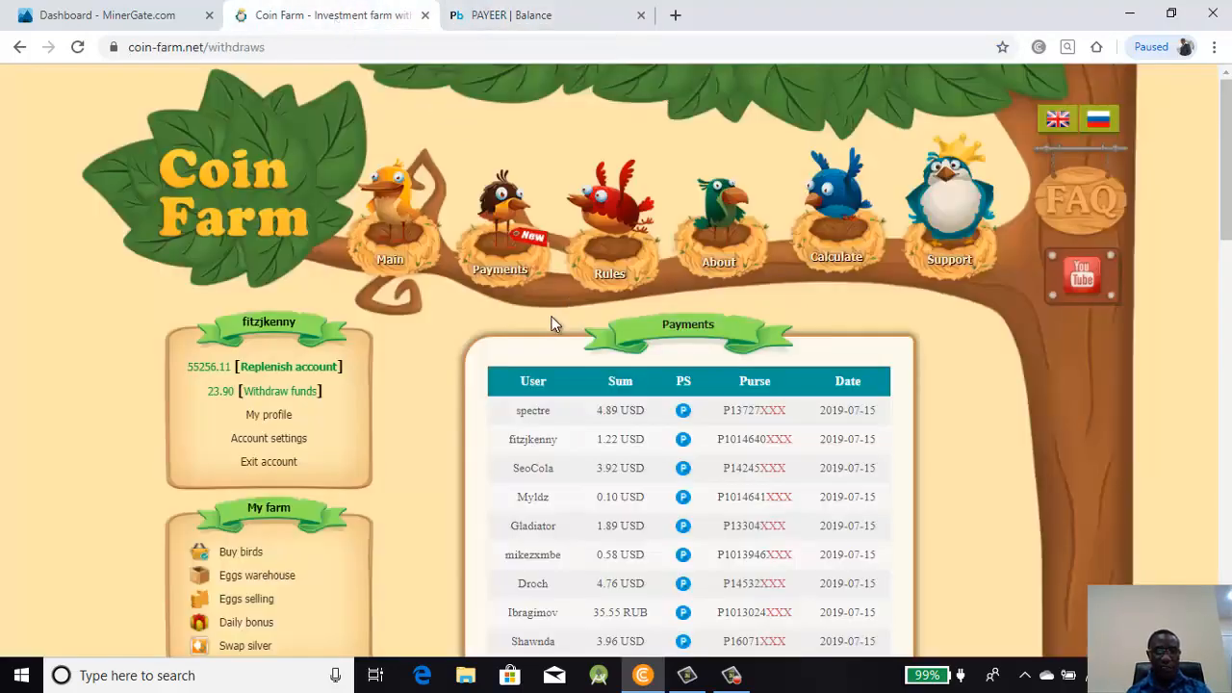
left_click(501, 270)
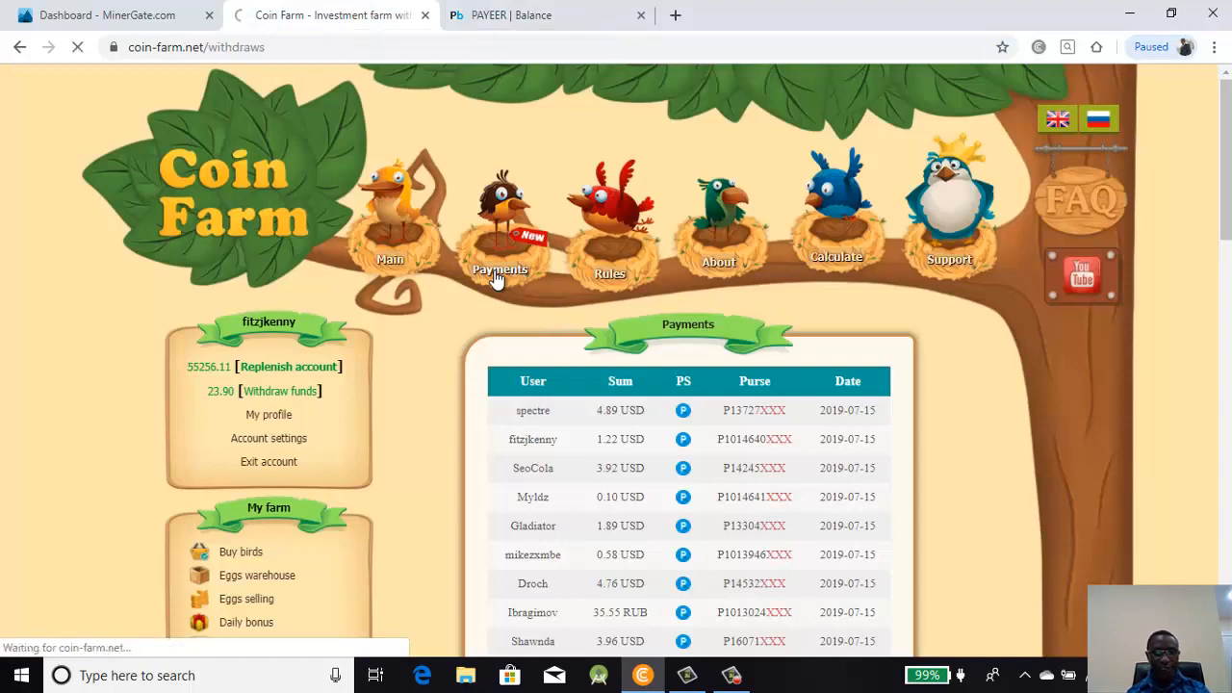
left_click(501, 269)
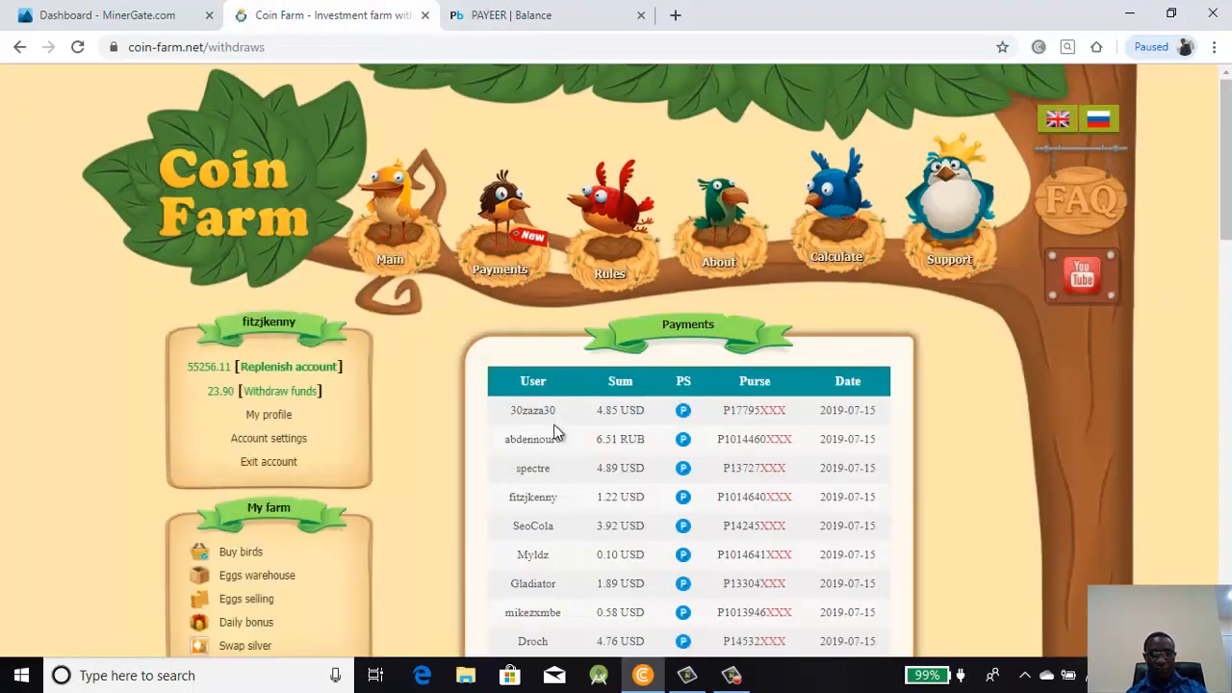
mouse_move(564, 501)
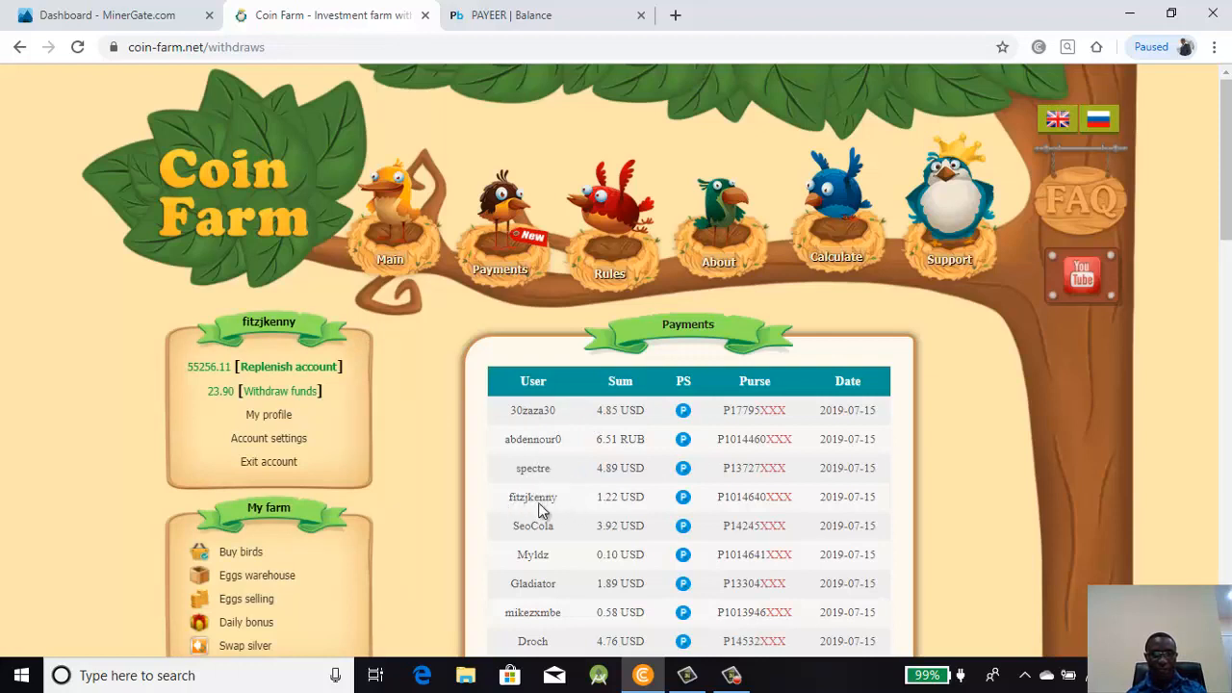
mouse_move(606, 500)
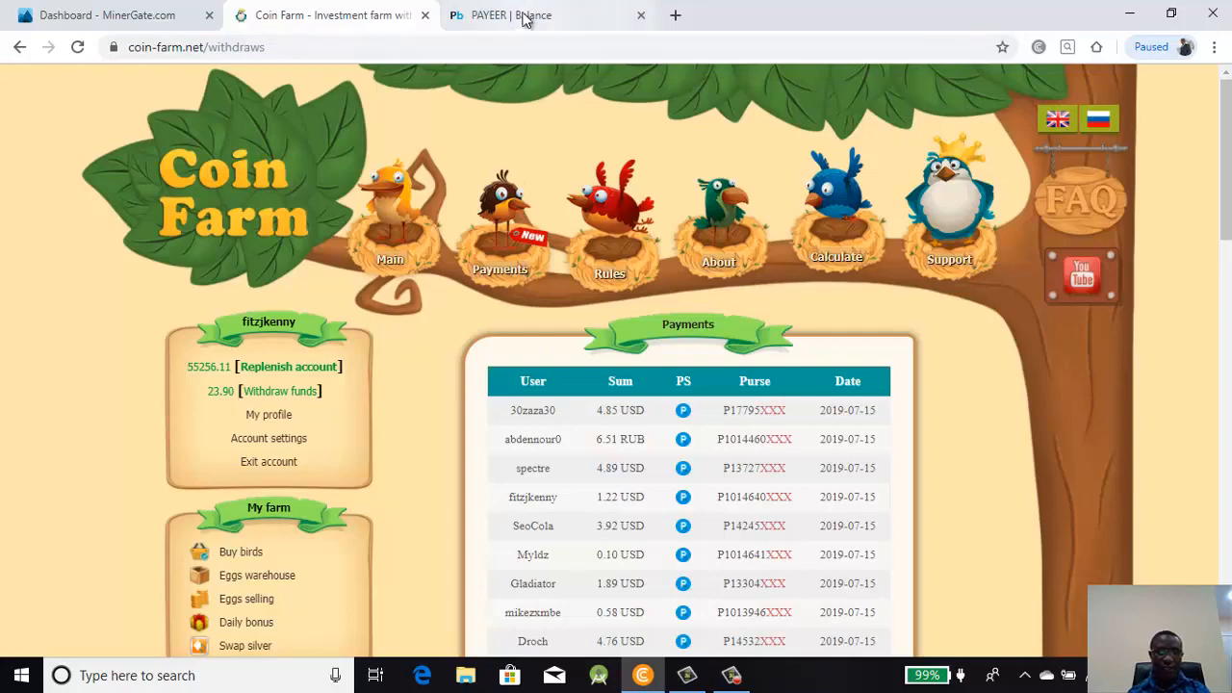
Reload the Payeer balance page repeatedly to check for the Coin Farm payment
left_click(519, 15)
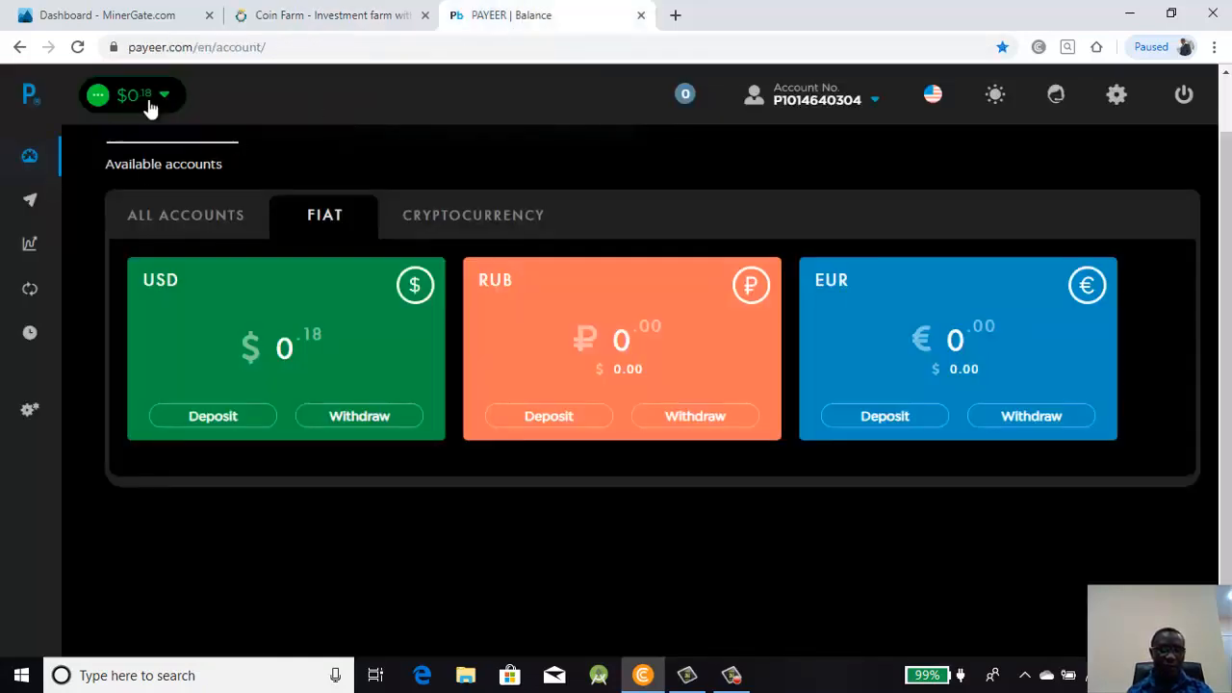
left_click(77, 46)
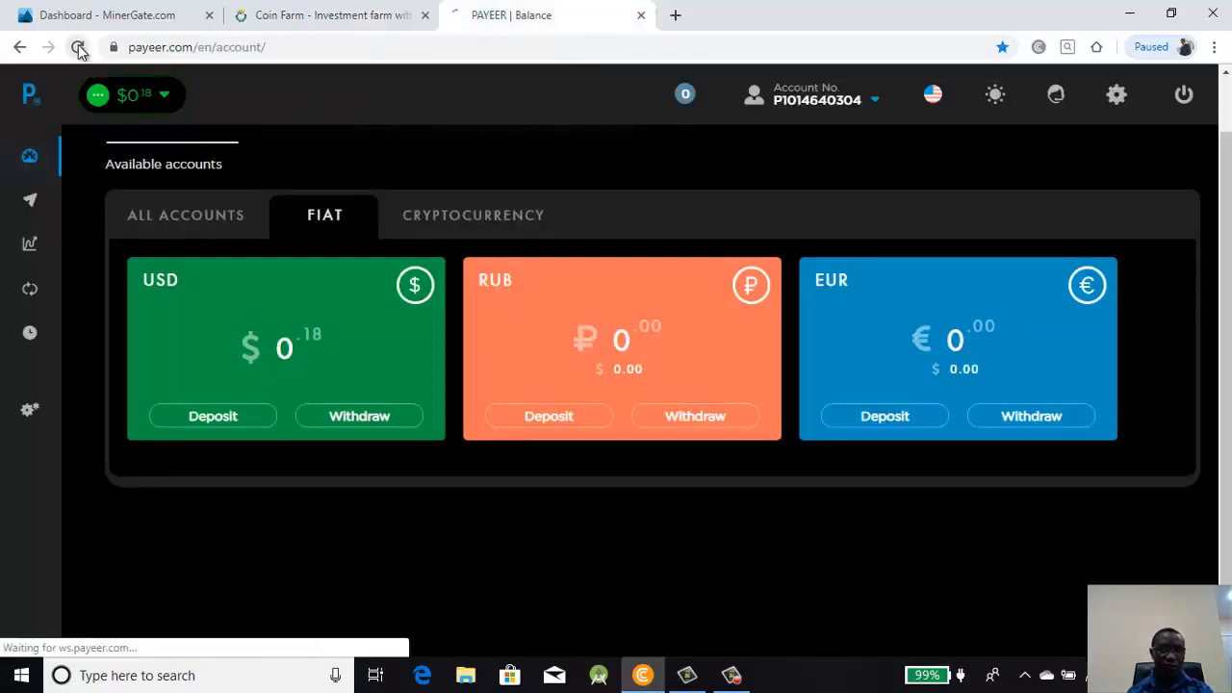
left_click(212, 216)
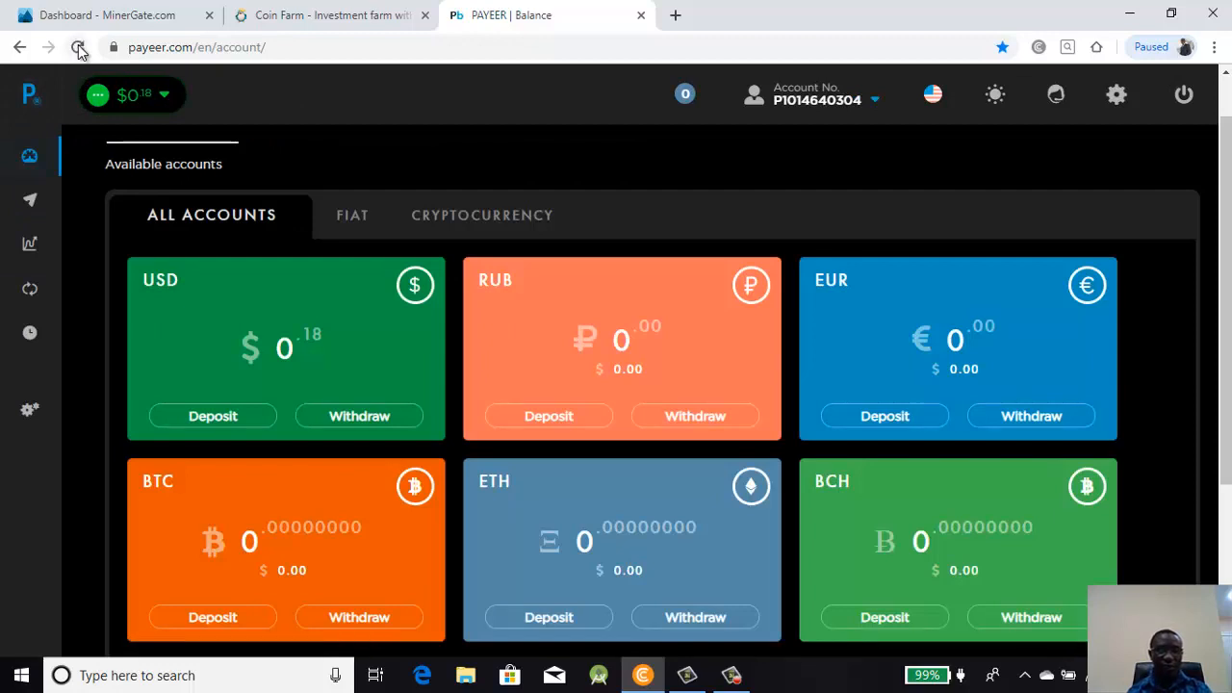
left_click(78, 46)
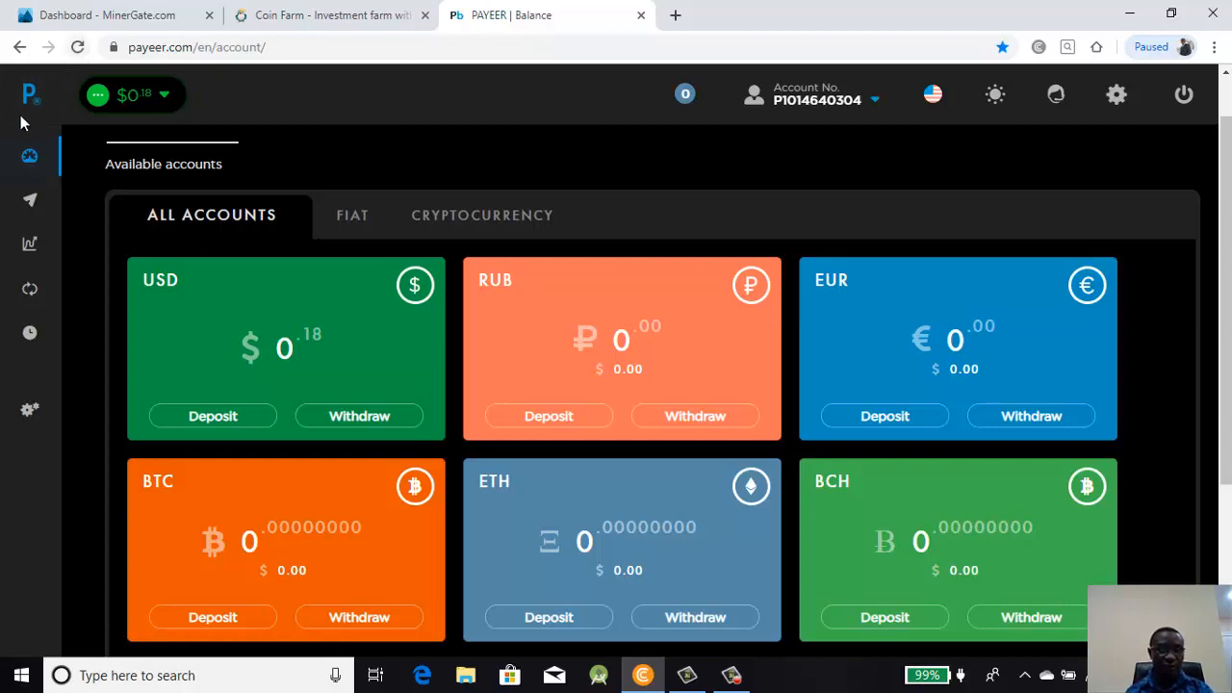
mouse_move(29, 158)
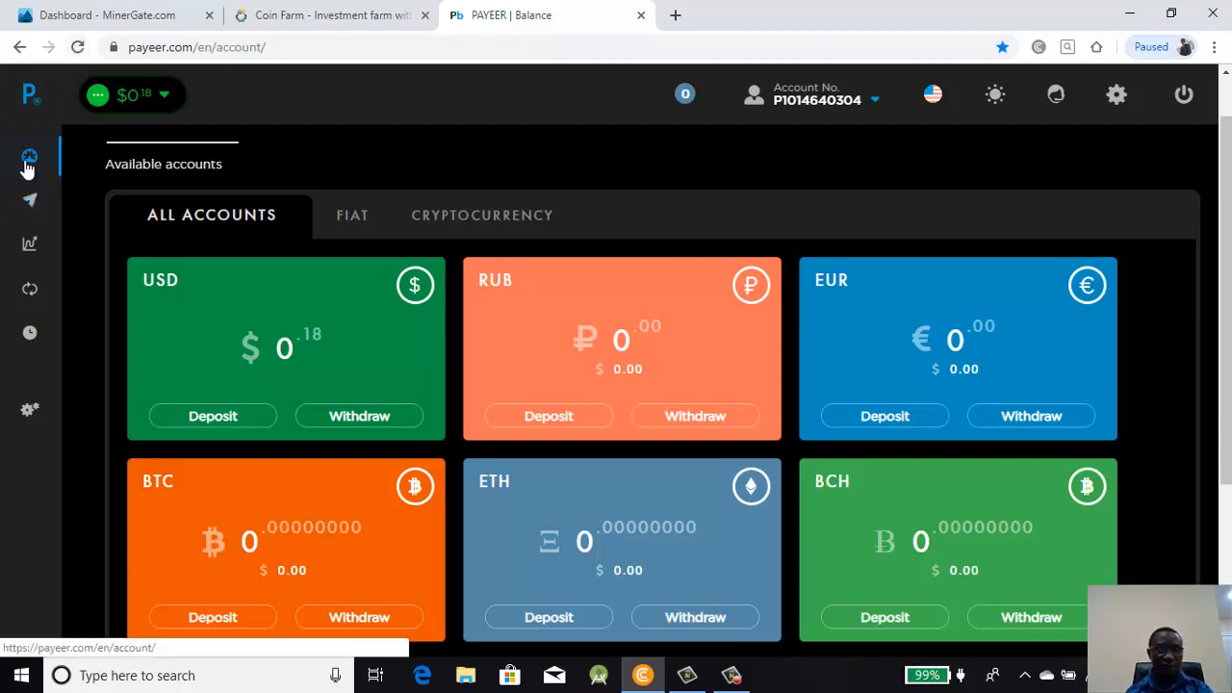
Return to the balance overview's fiat accounts and reload again; USD still shows 0.18
left_click(31, 156)
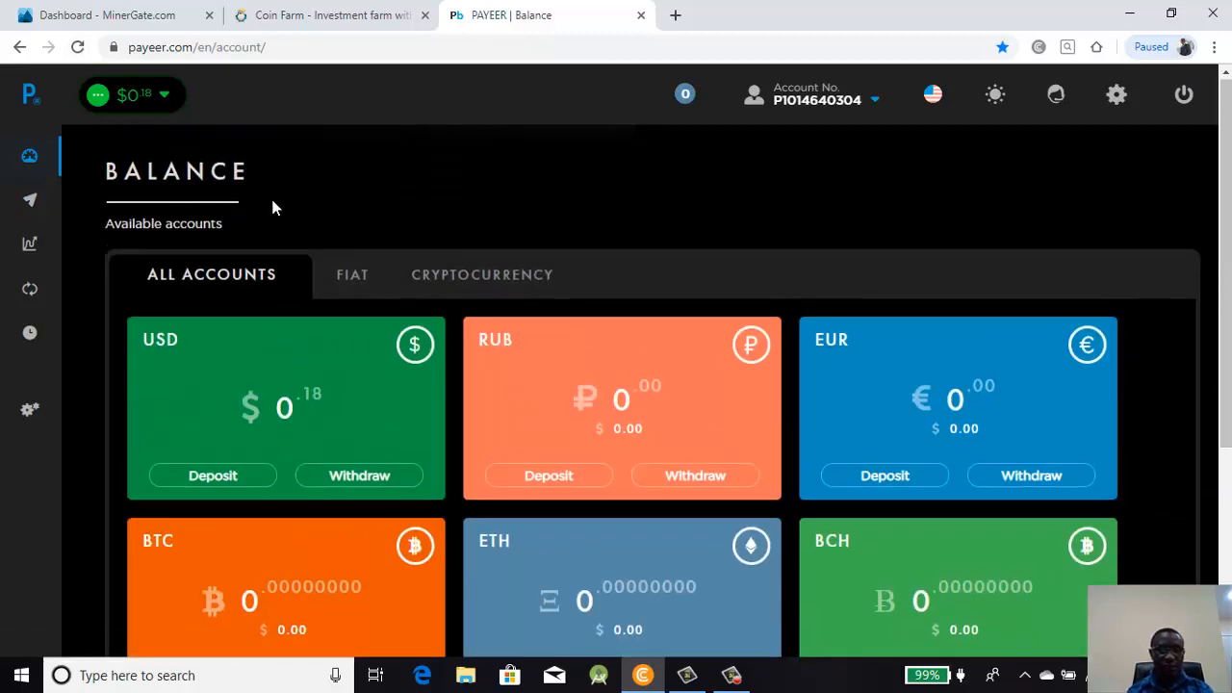
left_click(323, 274)
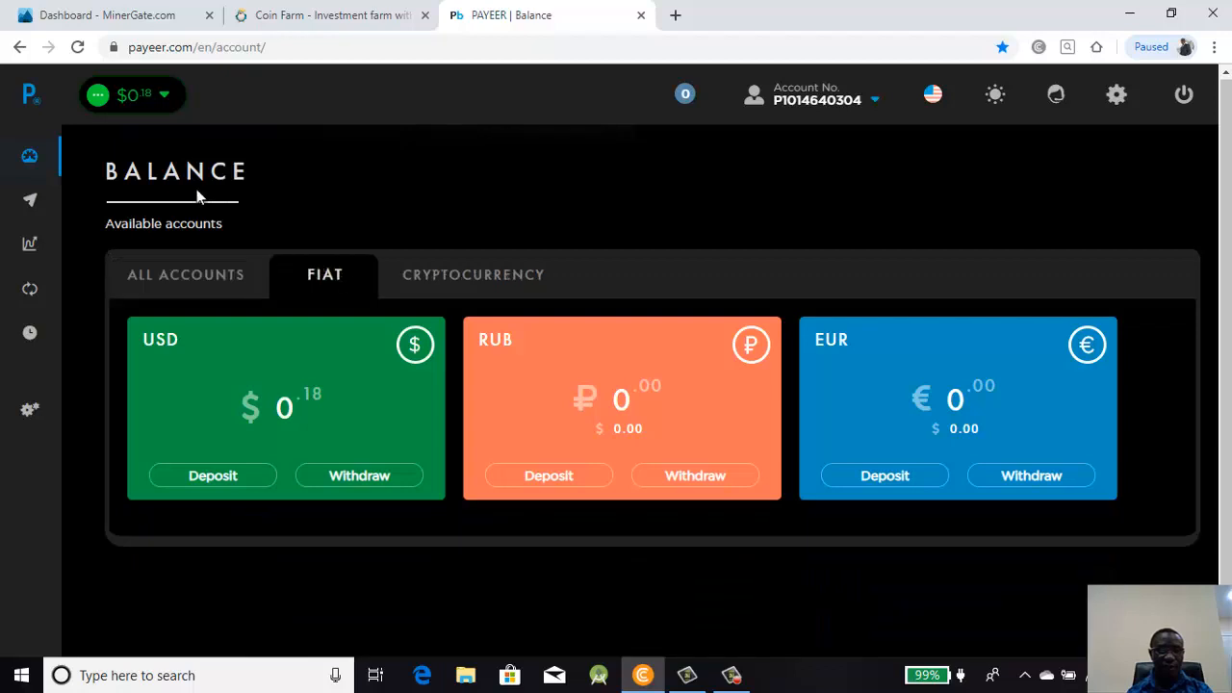
mouse_move(77, 47)
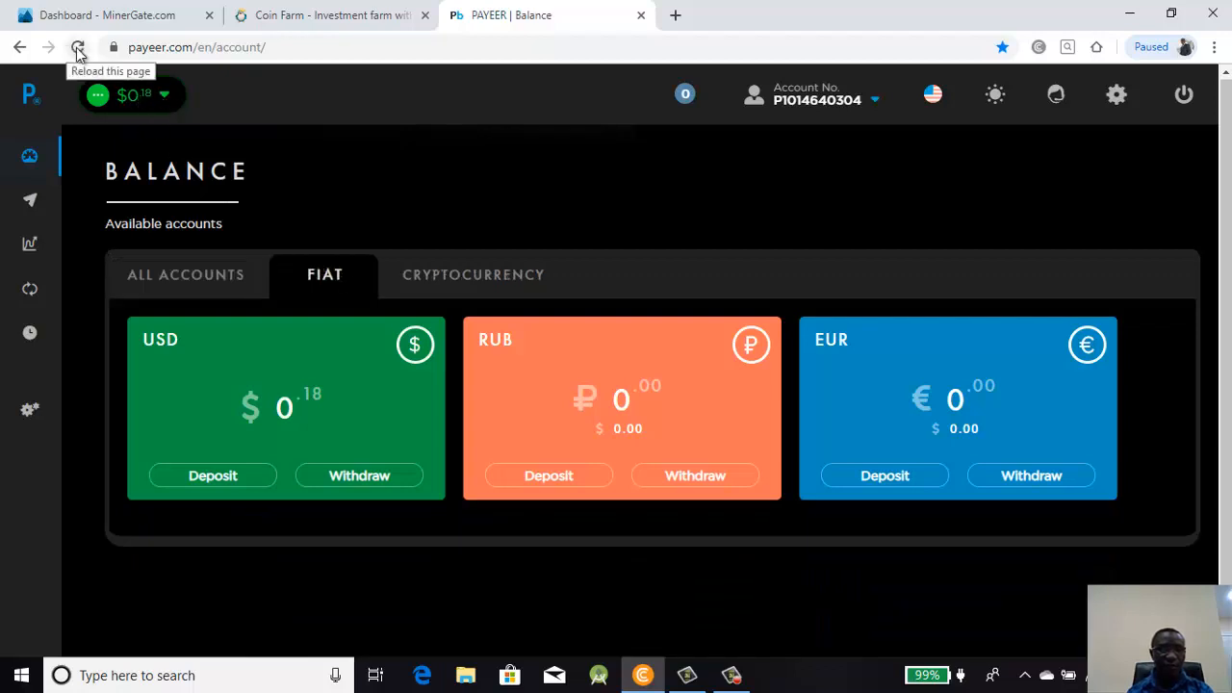
left_click(77, 47)
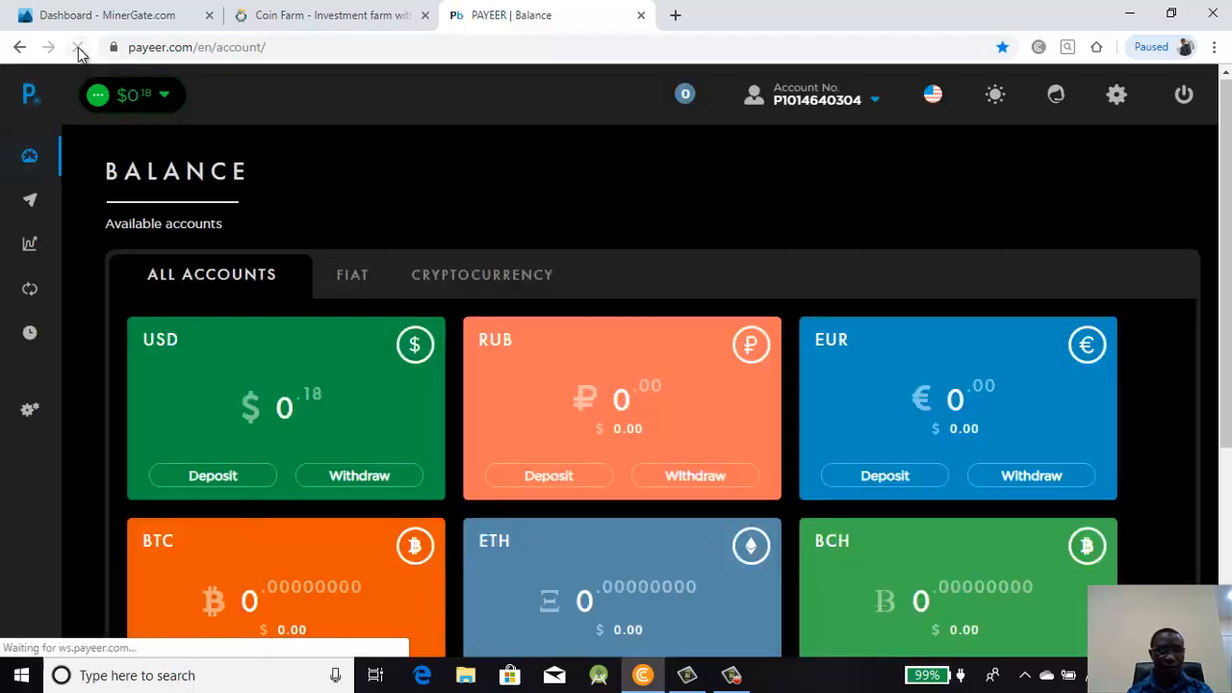
left_click(77, 46)
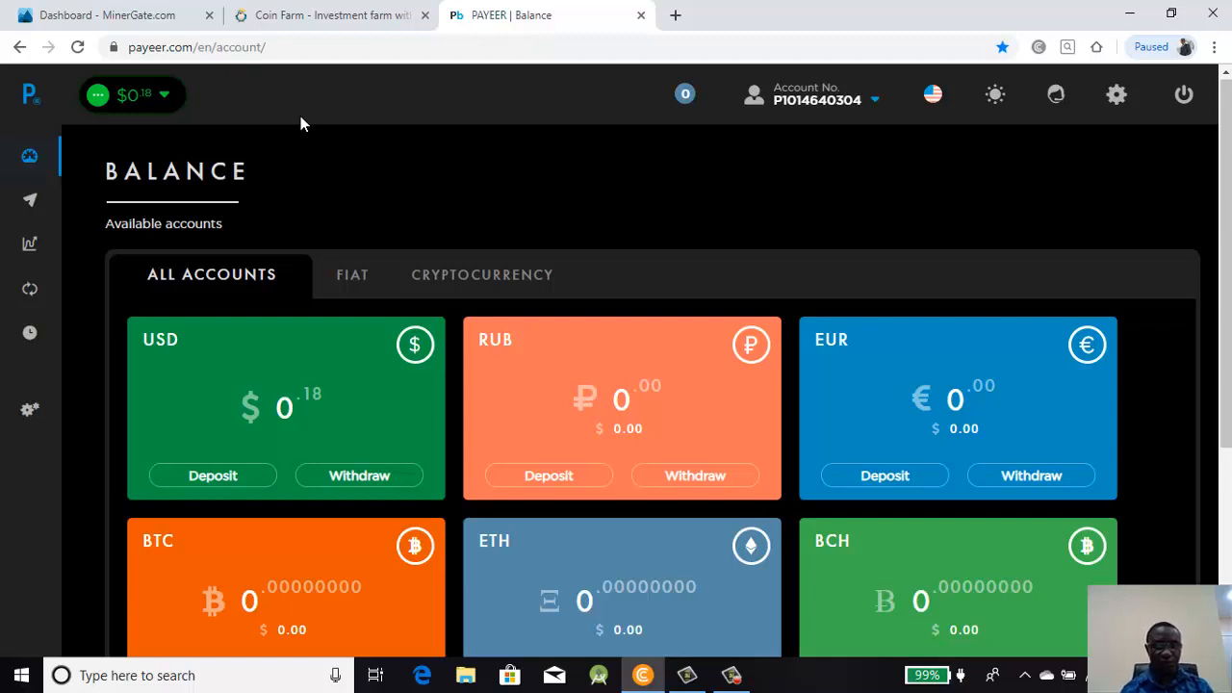
mouse_move(289, 133)
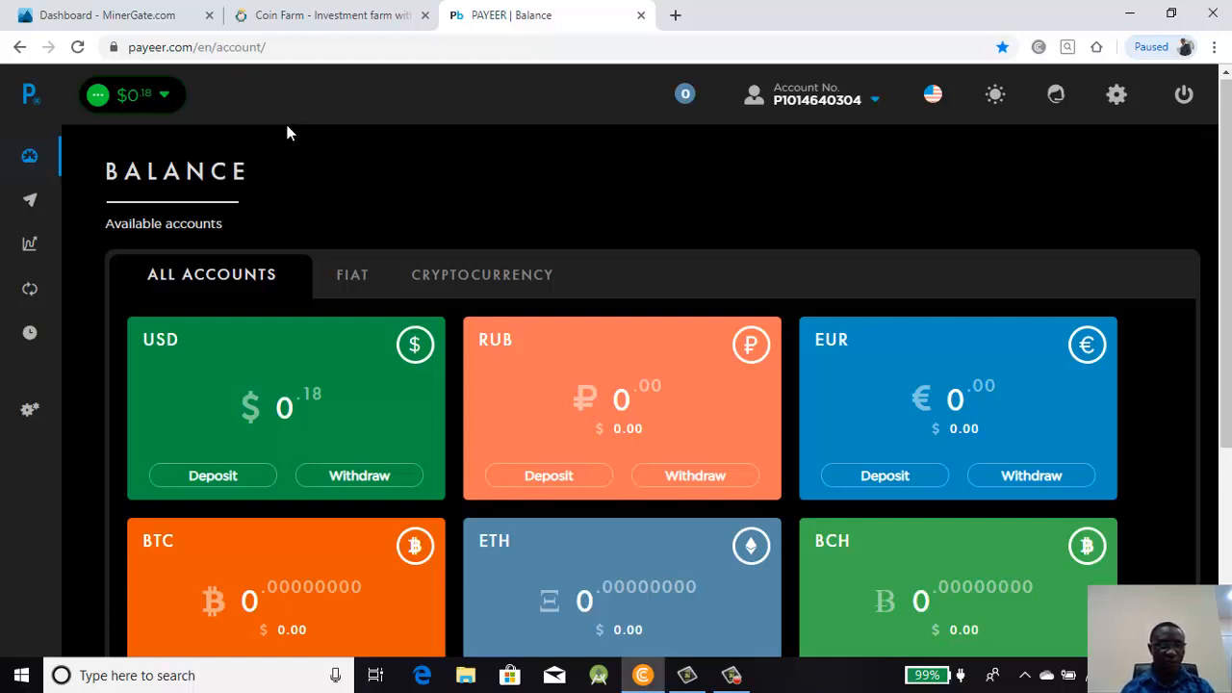
mouse_move(77, 47)
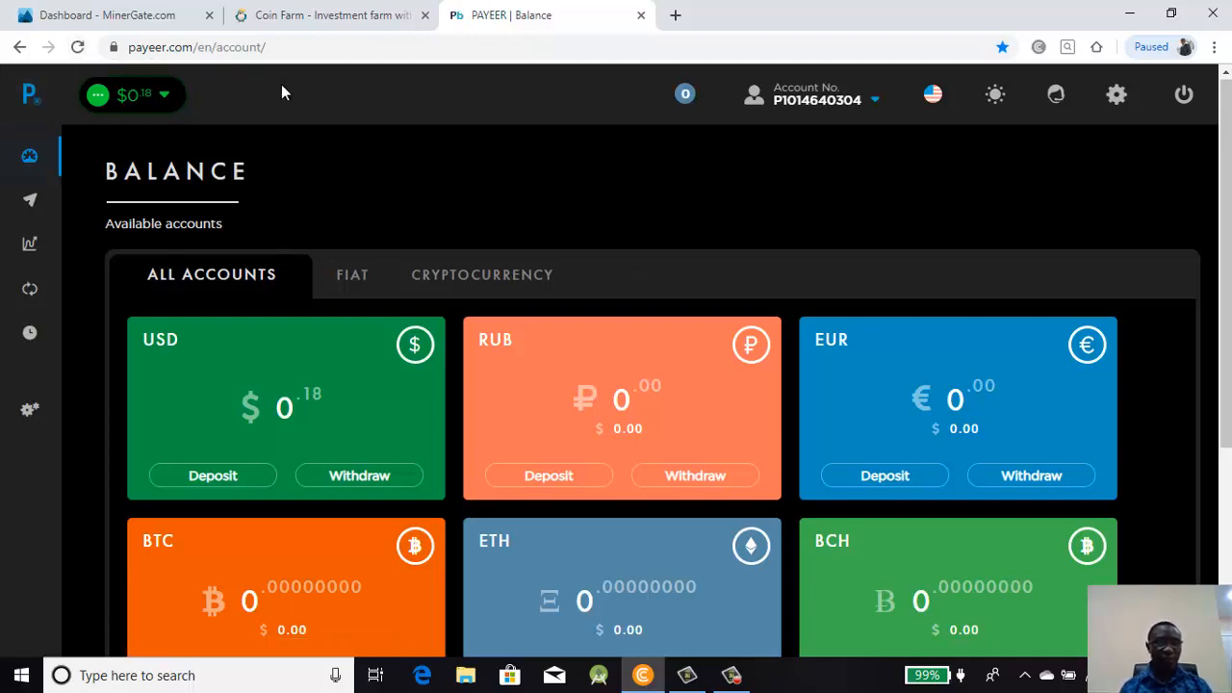
mouse_move(42, 239)
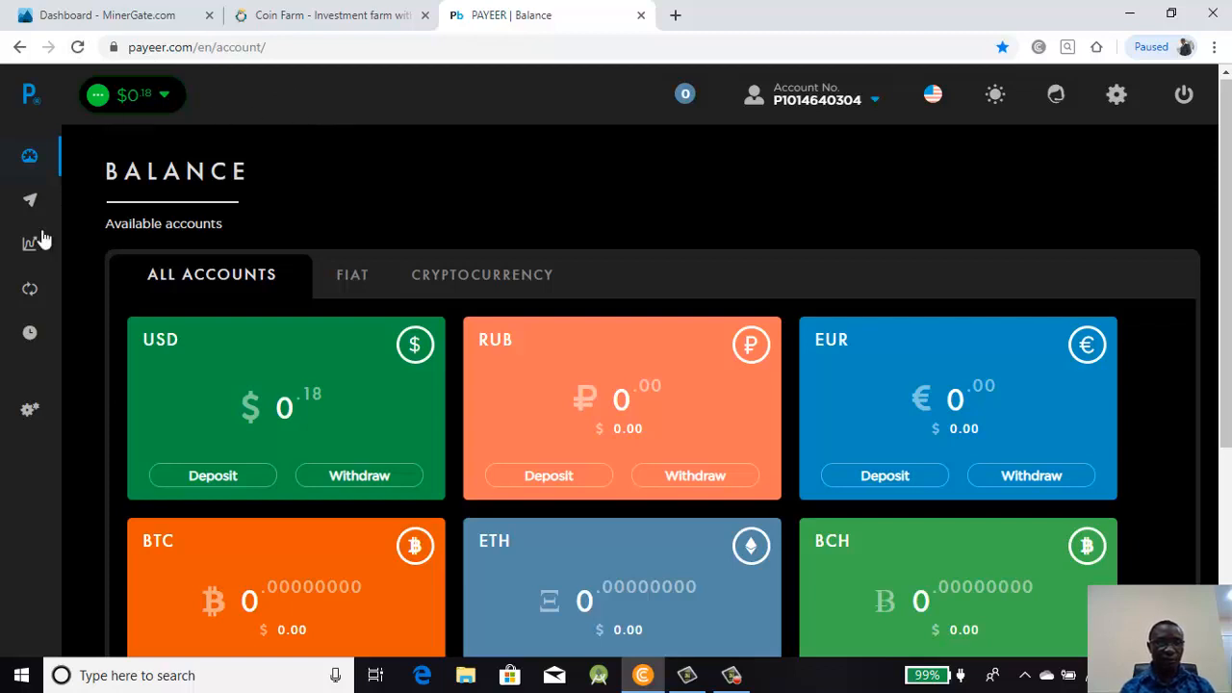
Pass through the exchange and trade pages and come back to the balance overview with USD at 0.18
left_click(29, 289)
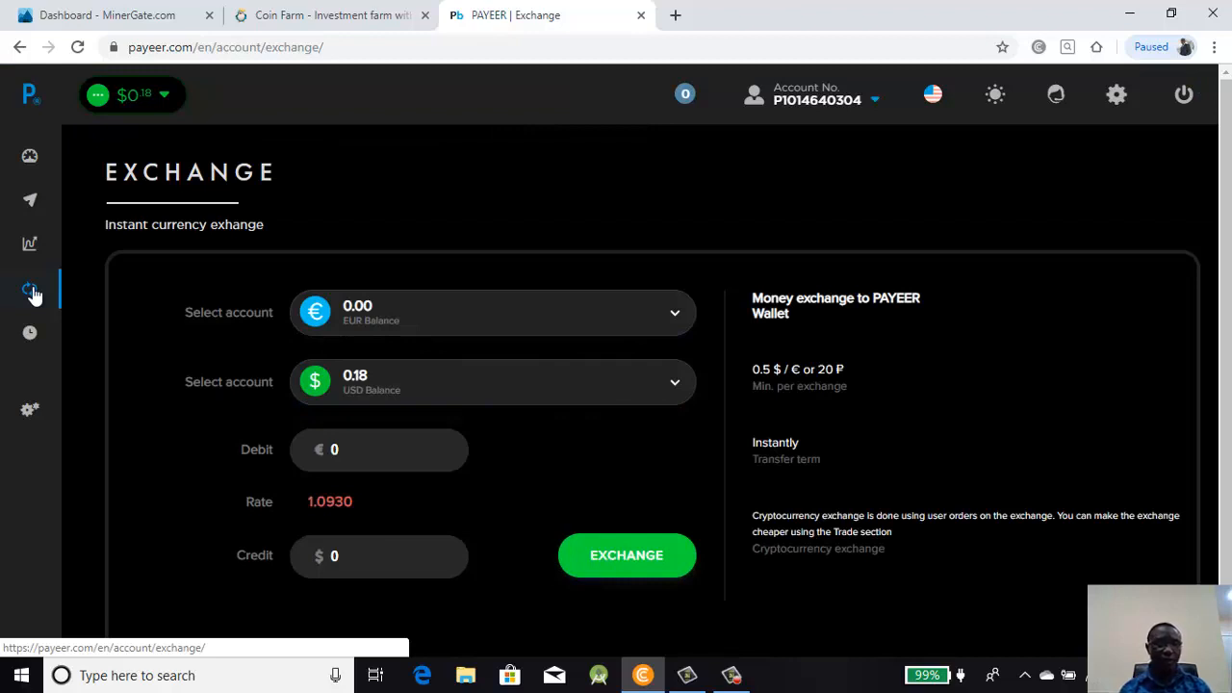
mouse_move(30, 243)
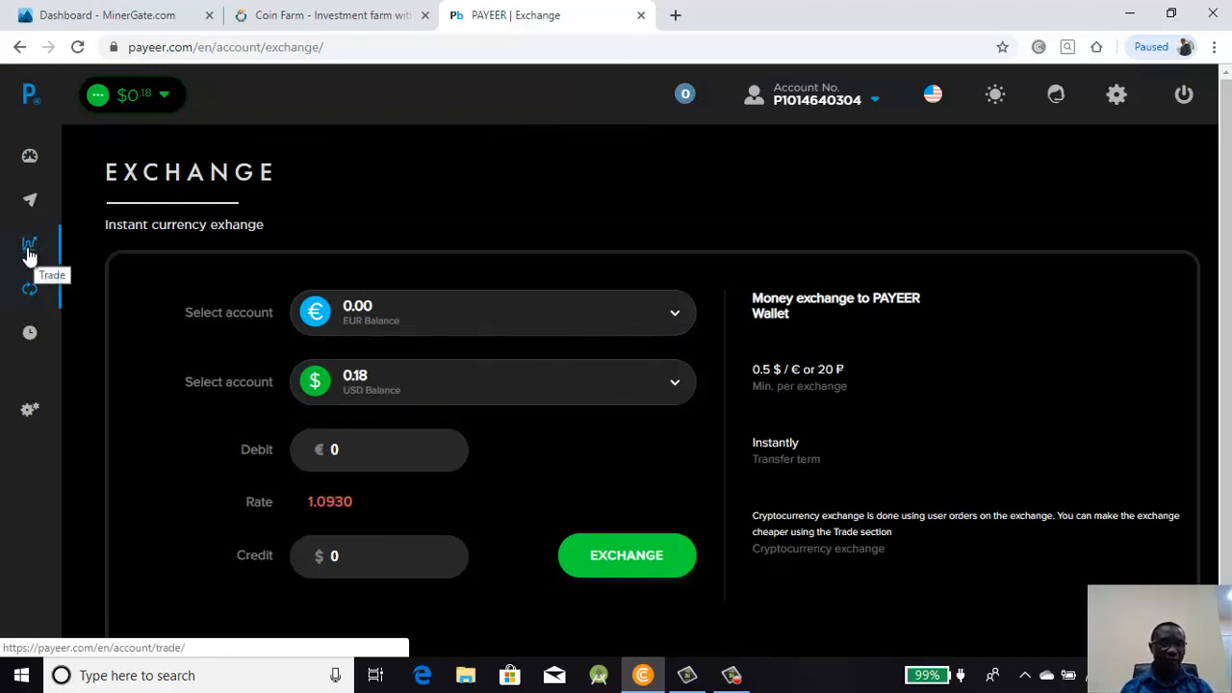
left_click(29, 243)
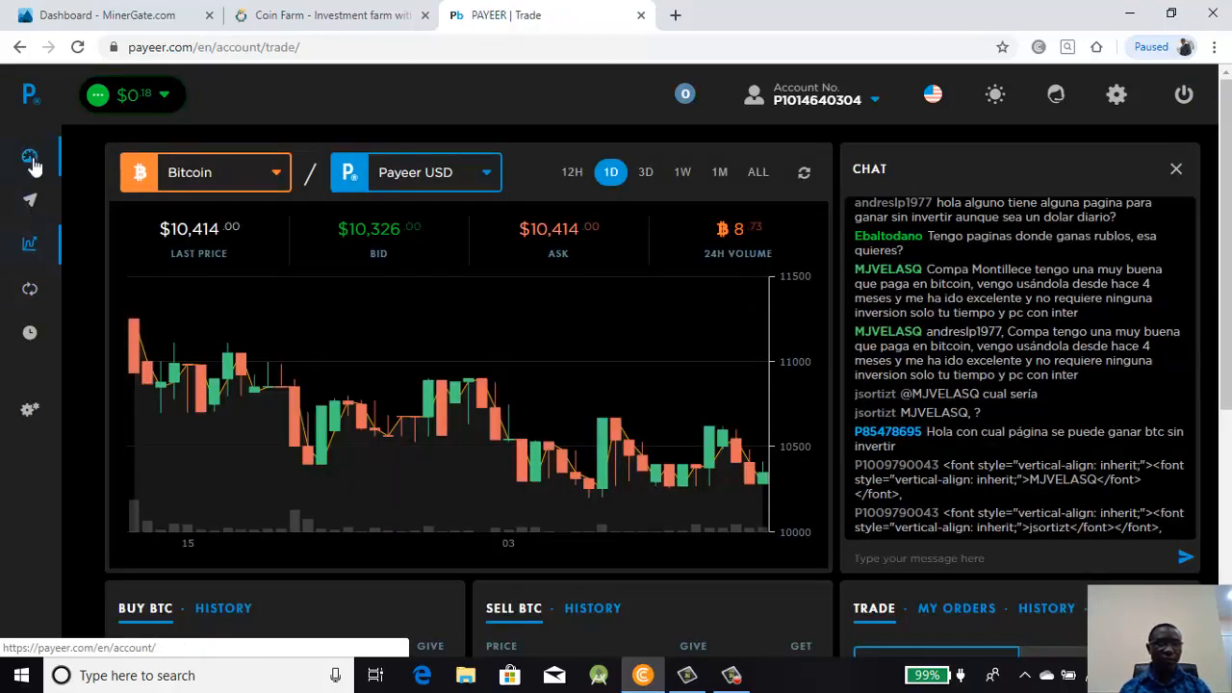
left_click(29, 158)
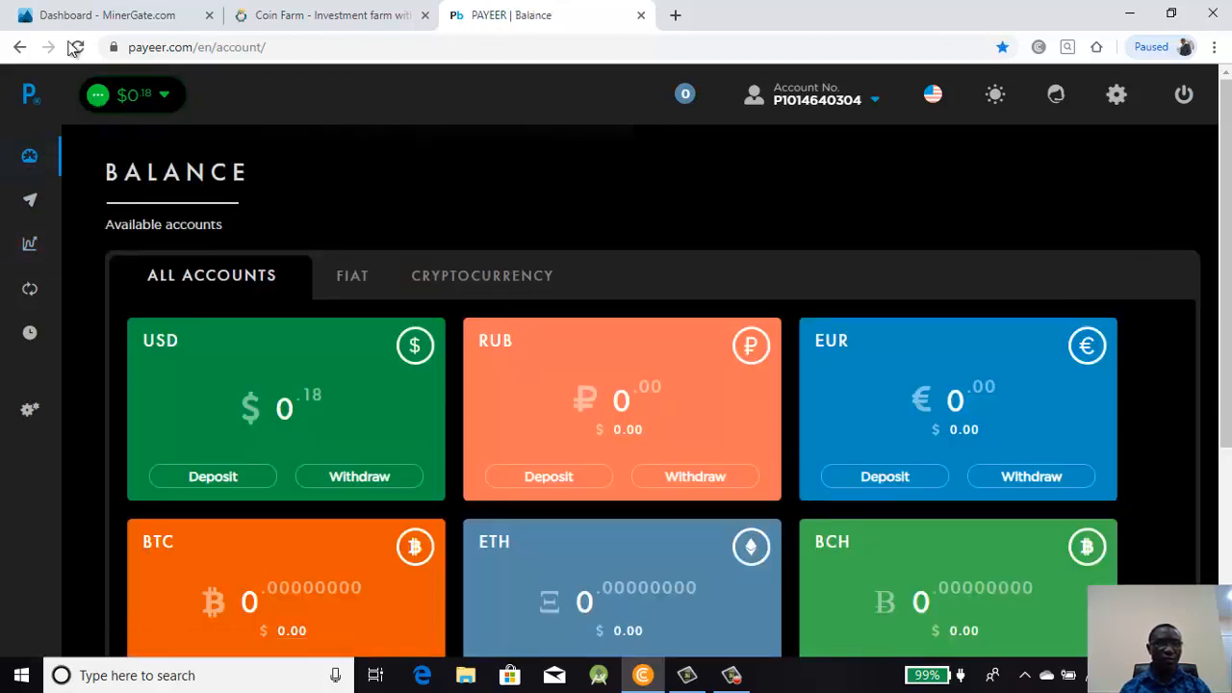
Refresh the Payeer balance (USD still 0.18) several times, then return to Coin Farm's payments list
left_click(77, 46)
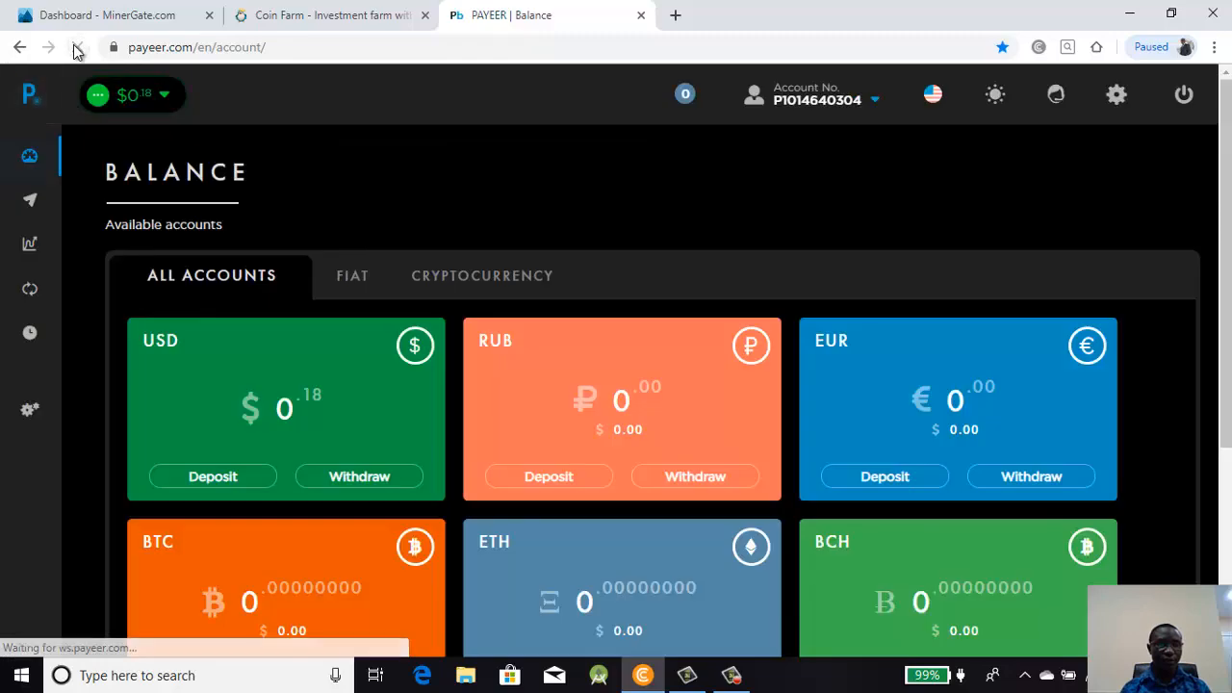
left_click(77, 46)
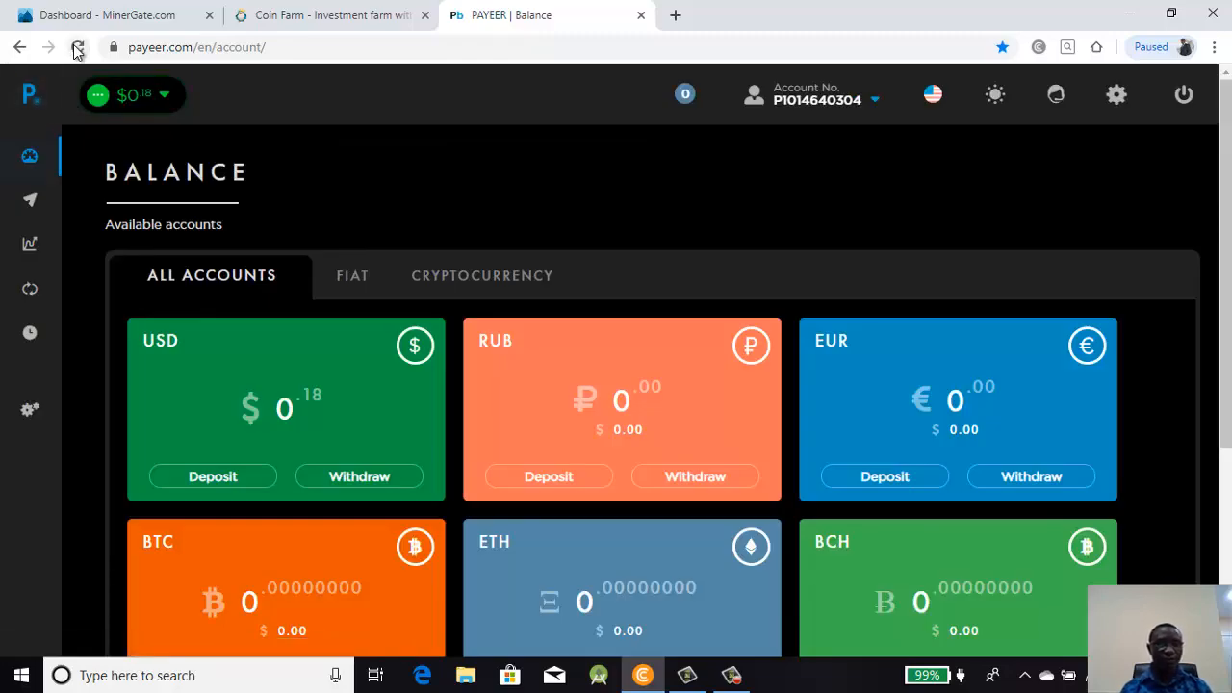
left_click(77, 46)
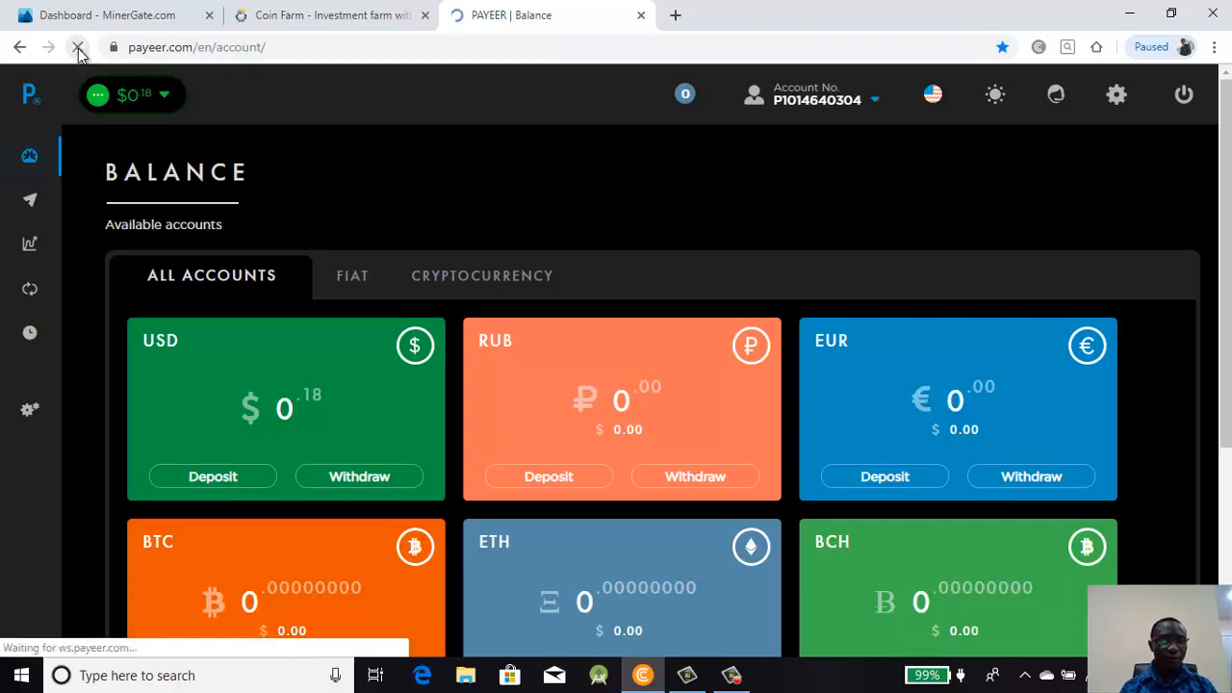
left_click(77, 47)
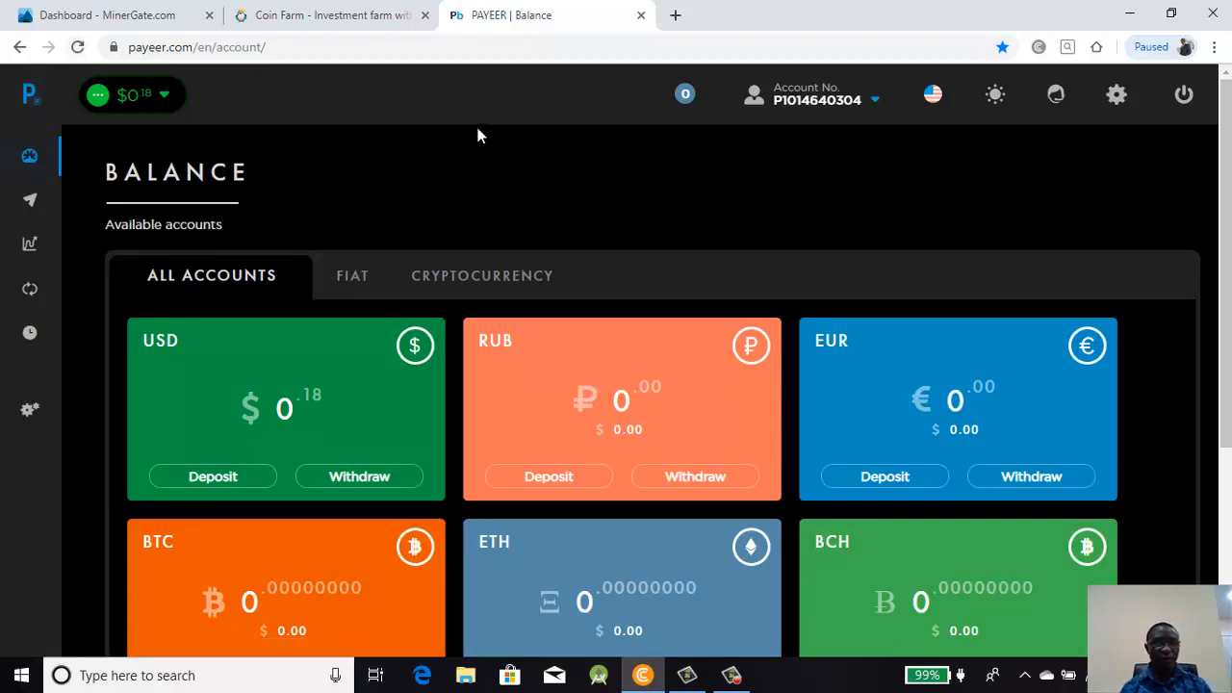
mouse_move(419, 150)
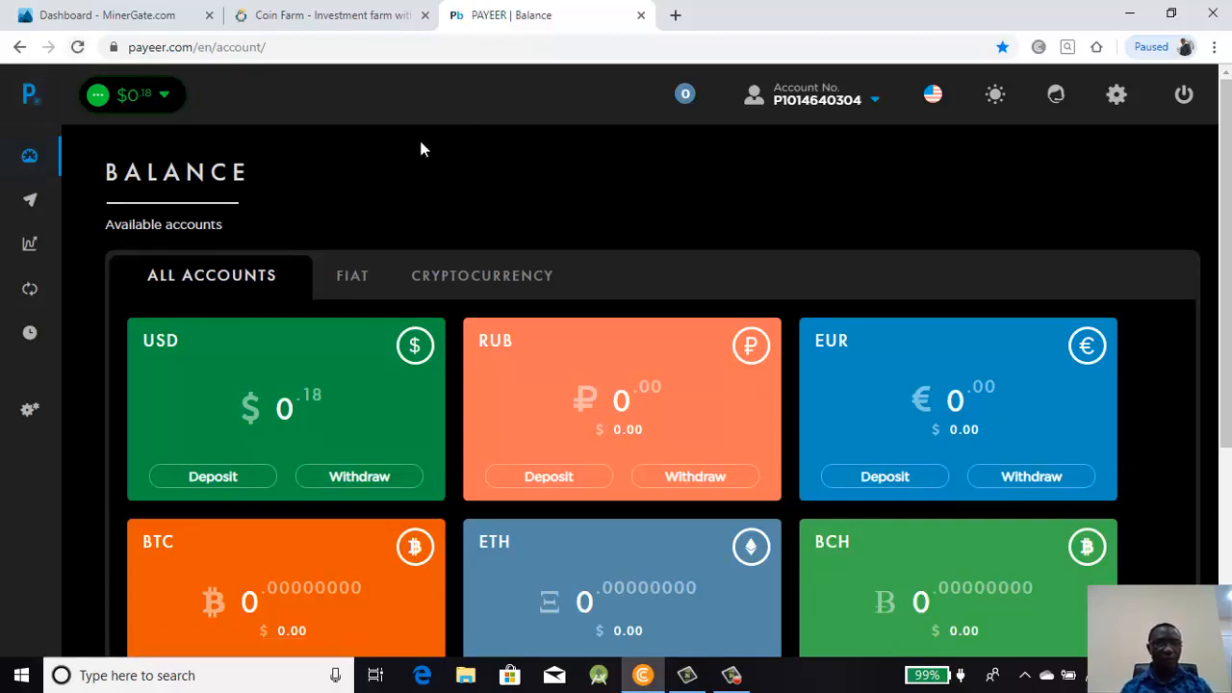
left_click(331, 16)
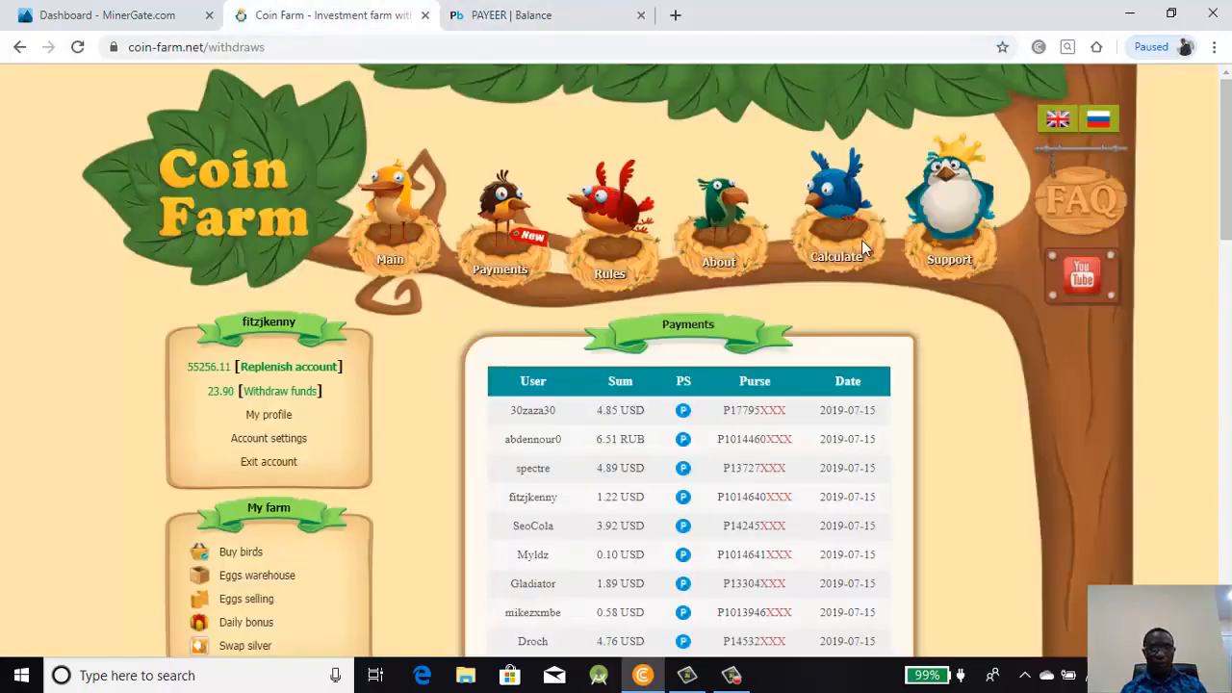
scroll("down", 3)
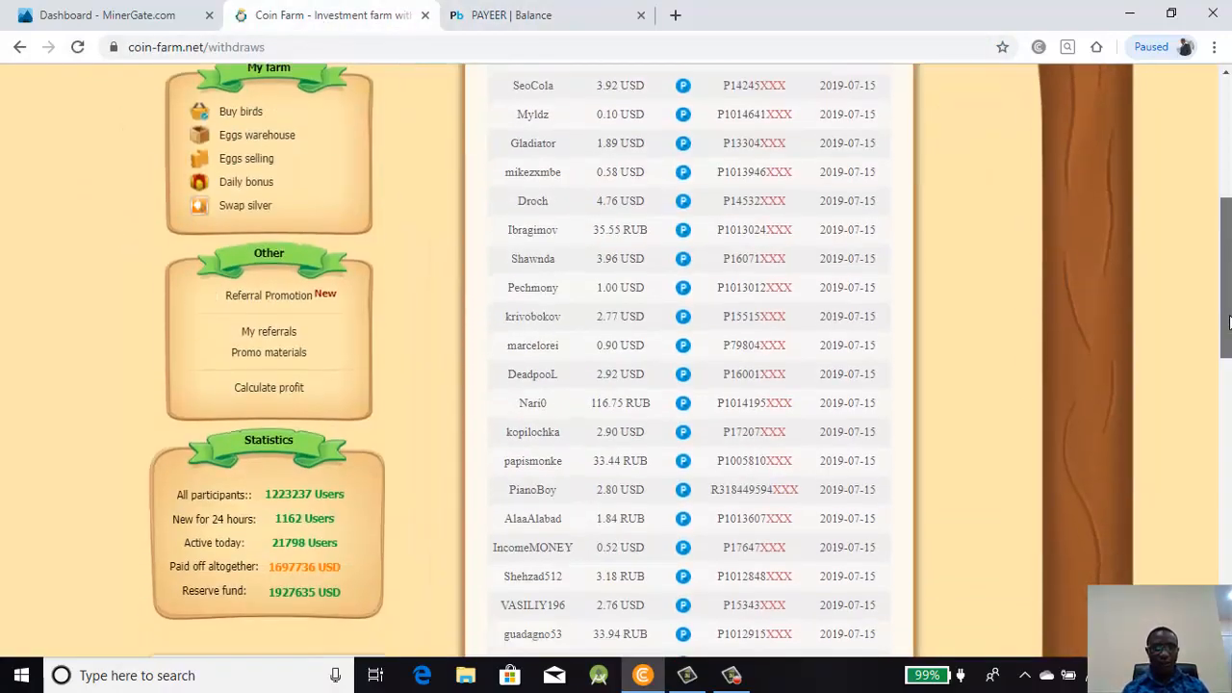
scroll("up", 3)
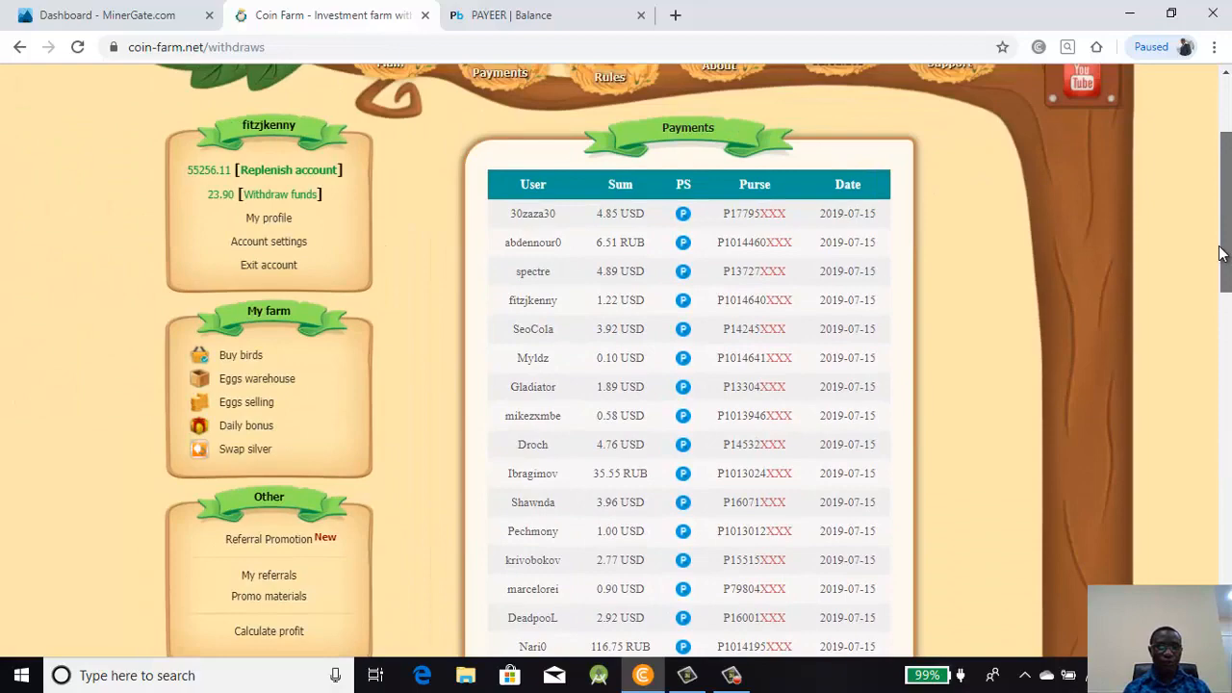
scroll("down", 3)
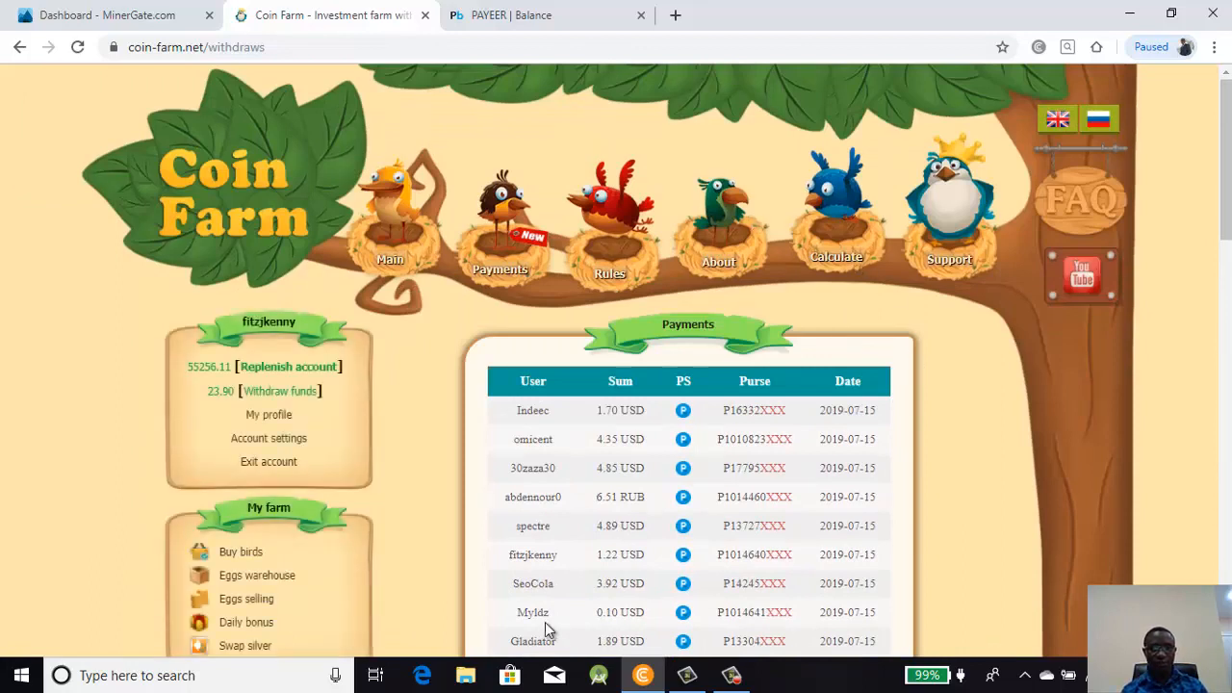
mouse_move(804, 360)
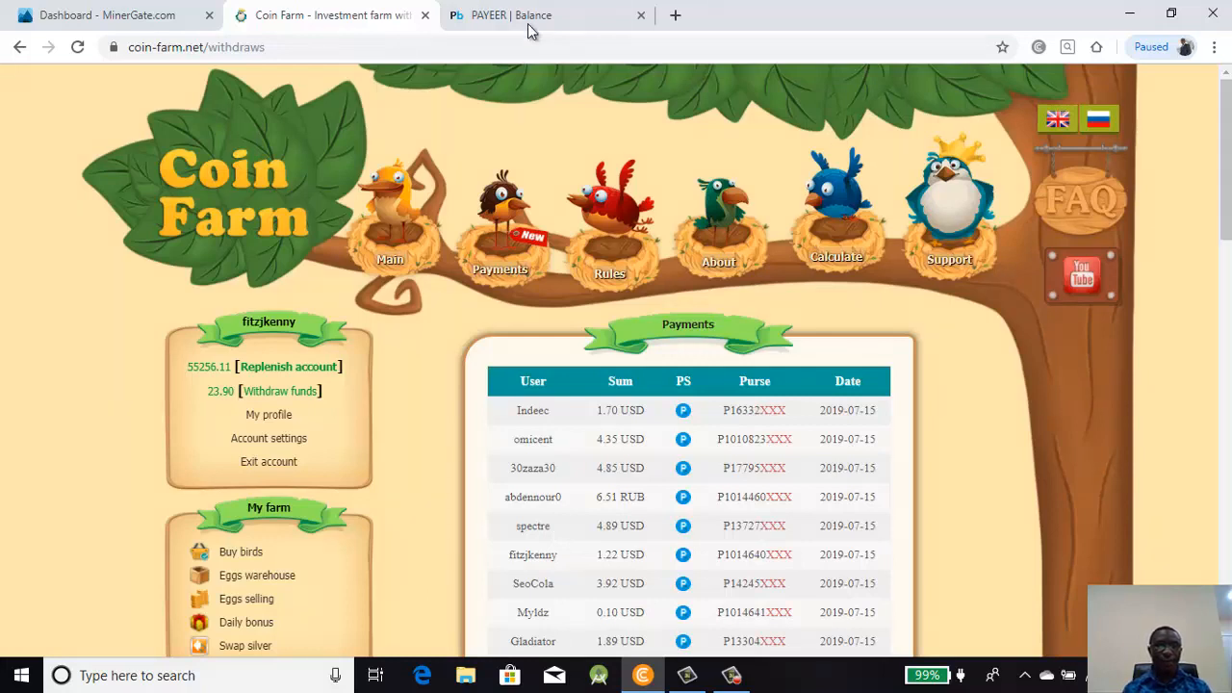
Refresh the Payeer balance (USD 0.18) and show the account's unverified registration details
left_click(543, 16)
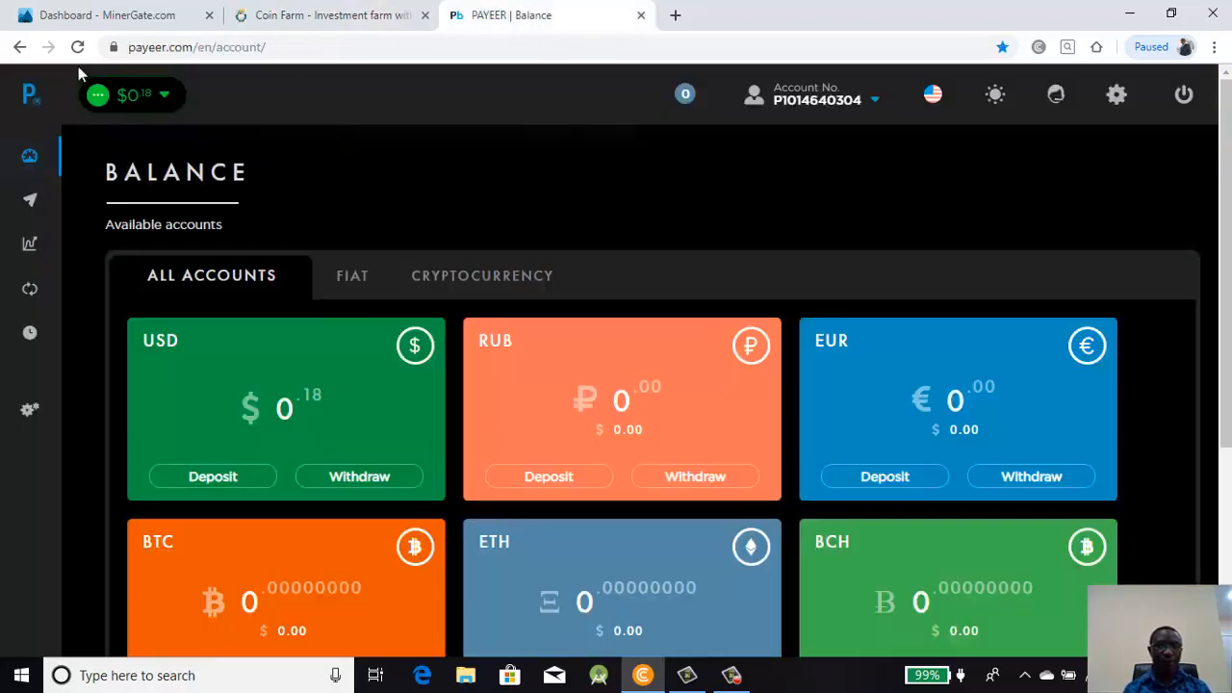
left_click(77, 46)
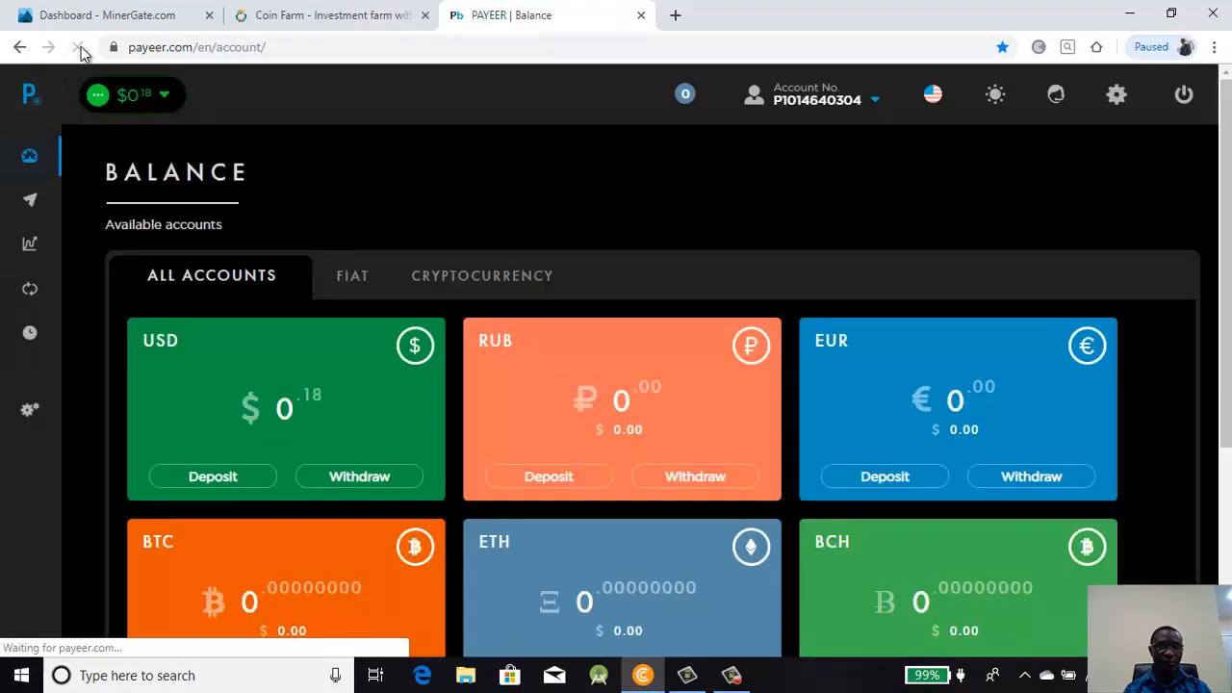
left_click(77, 46)
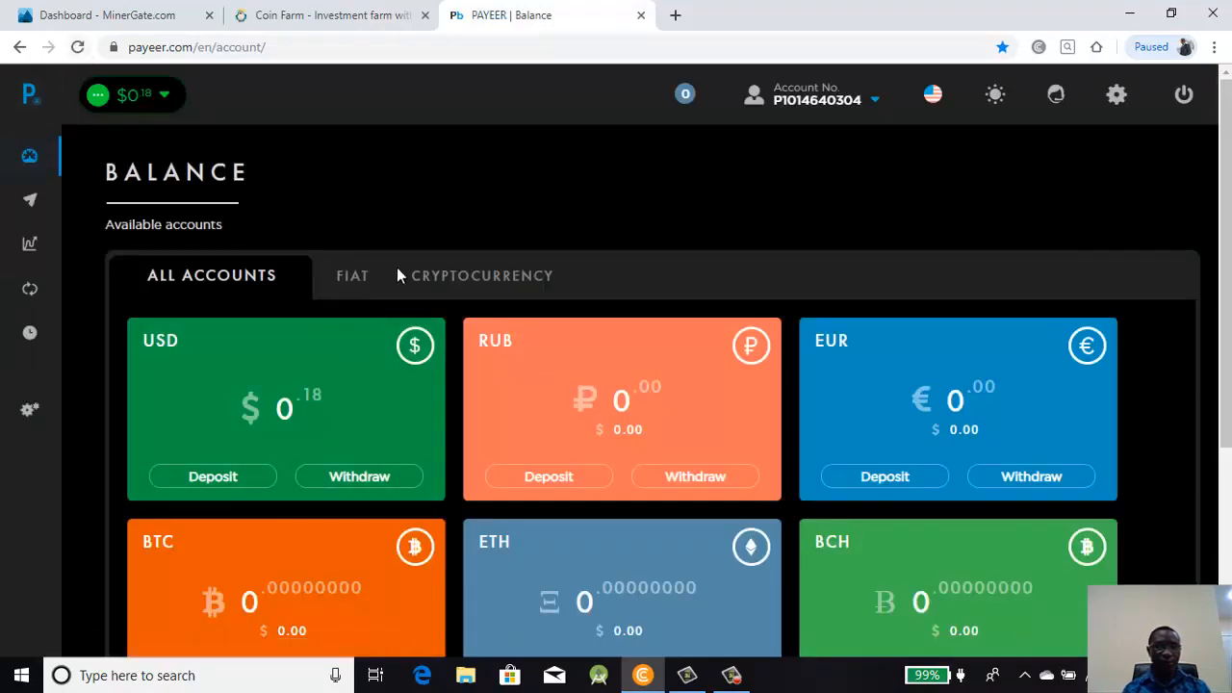
mouse_move(331, 154)
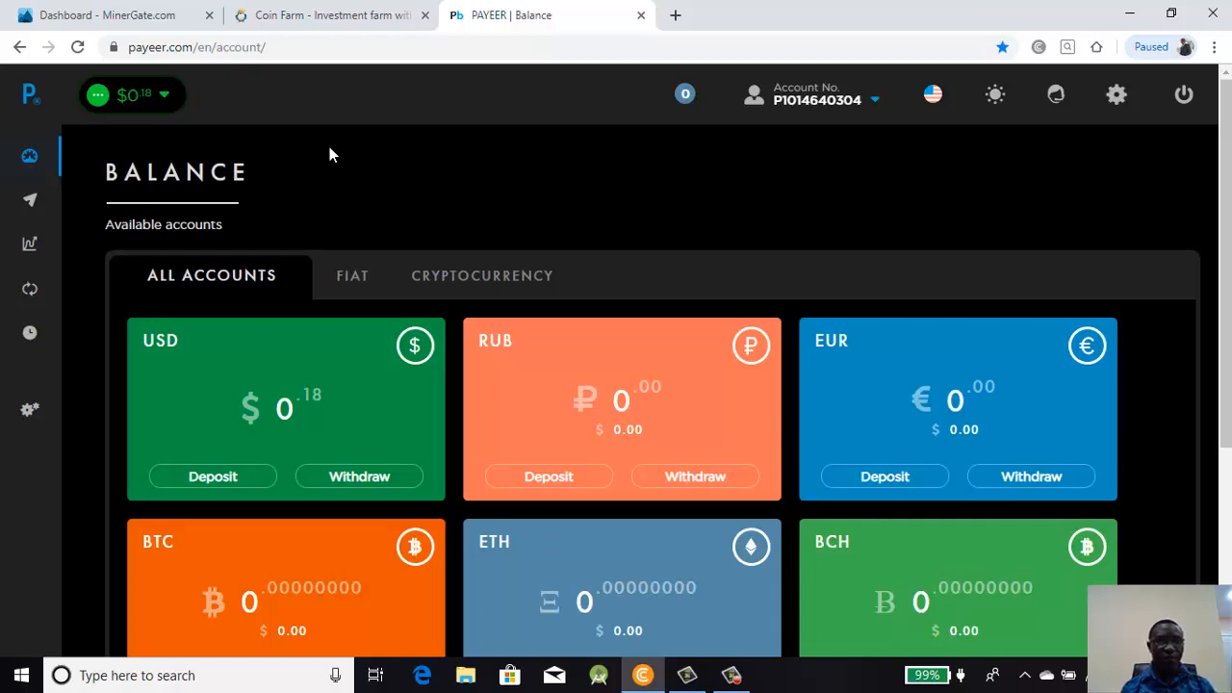
mouse_move(427, 181)
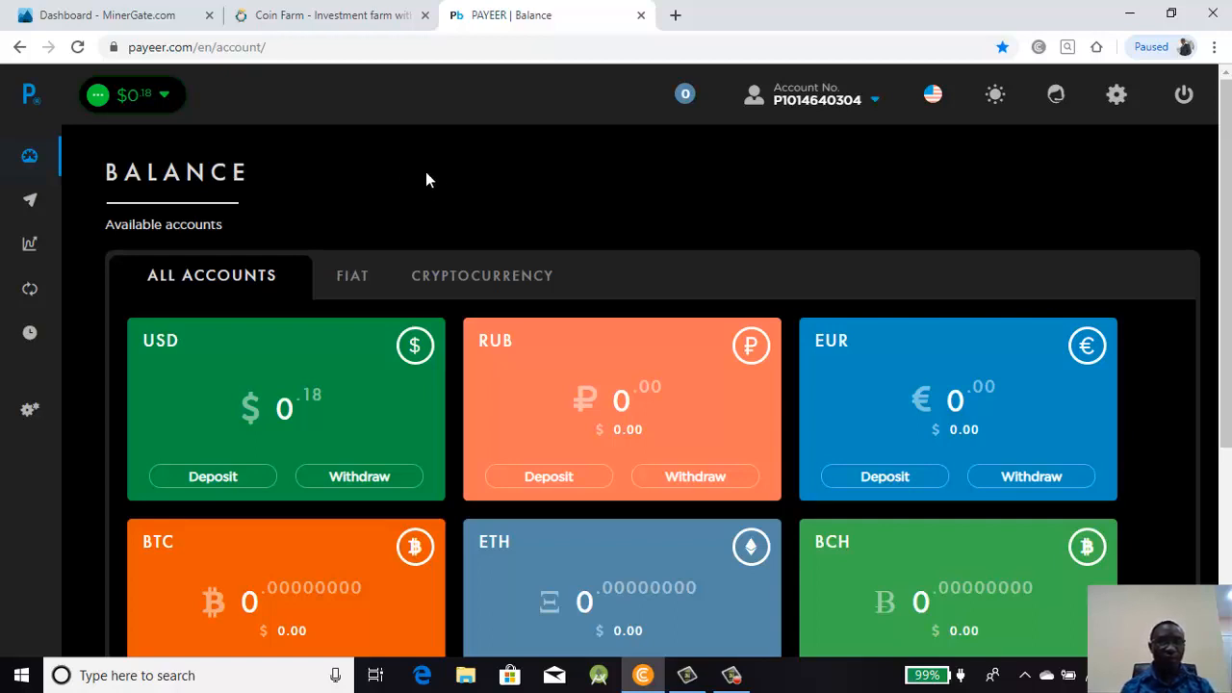
left_click(874, 100)
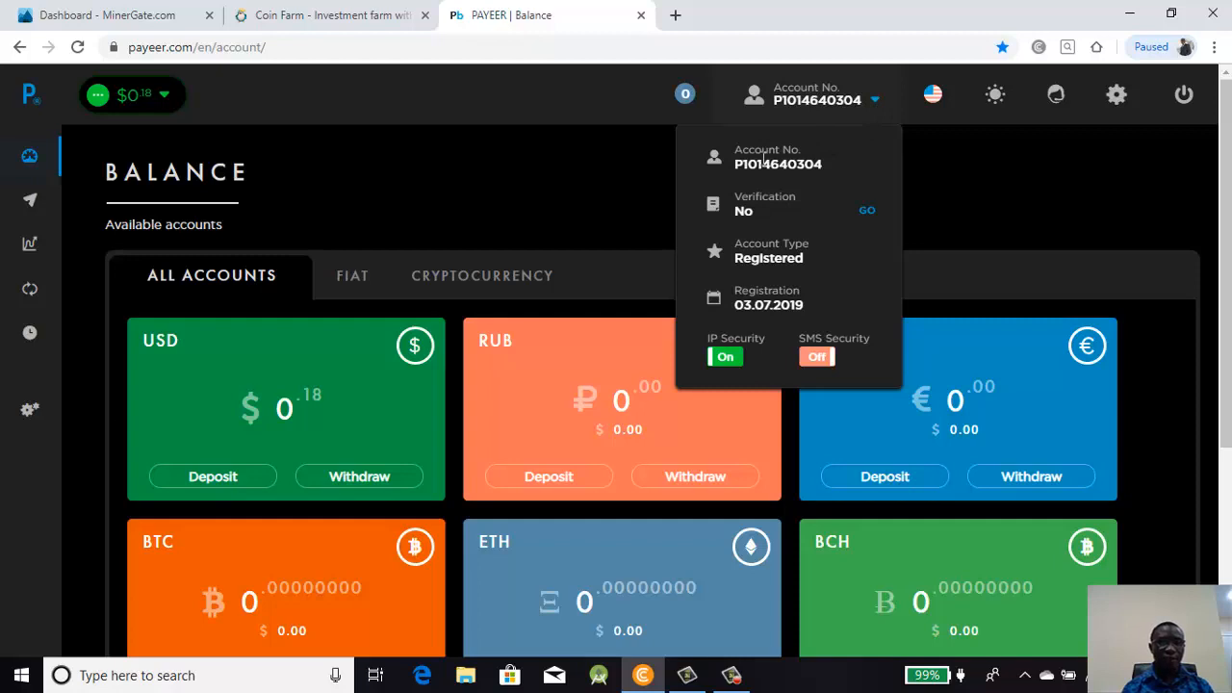
left_click(130, 95)
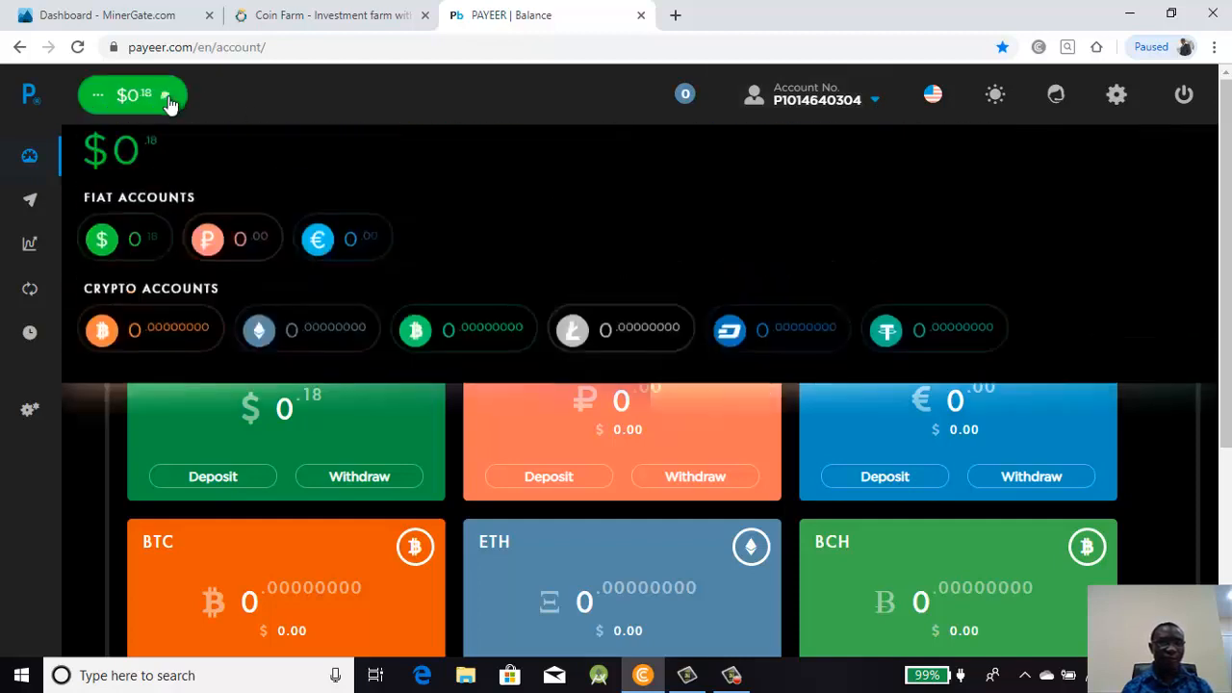
left_click(131, 95)
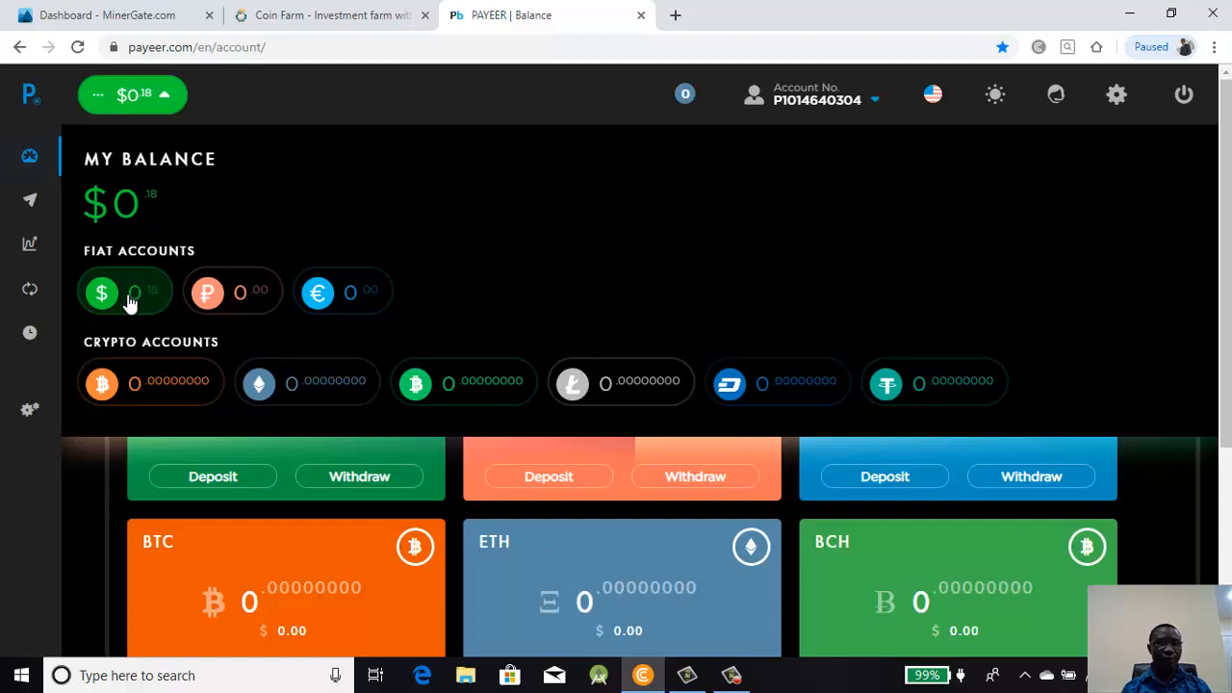
left_click(212, 476)
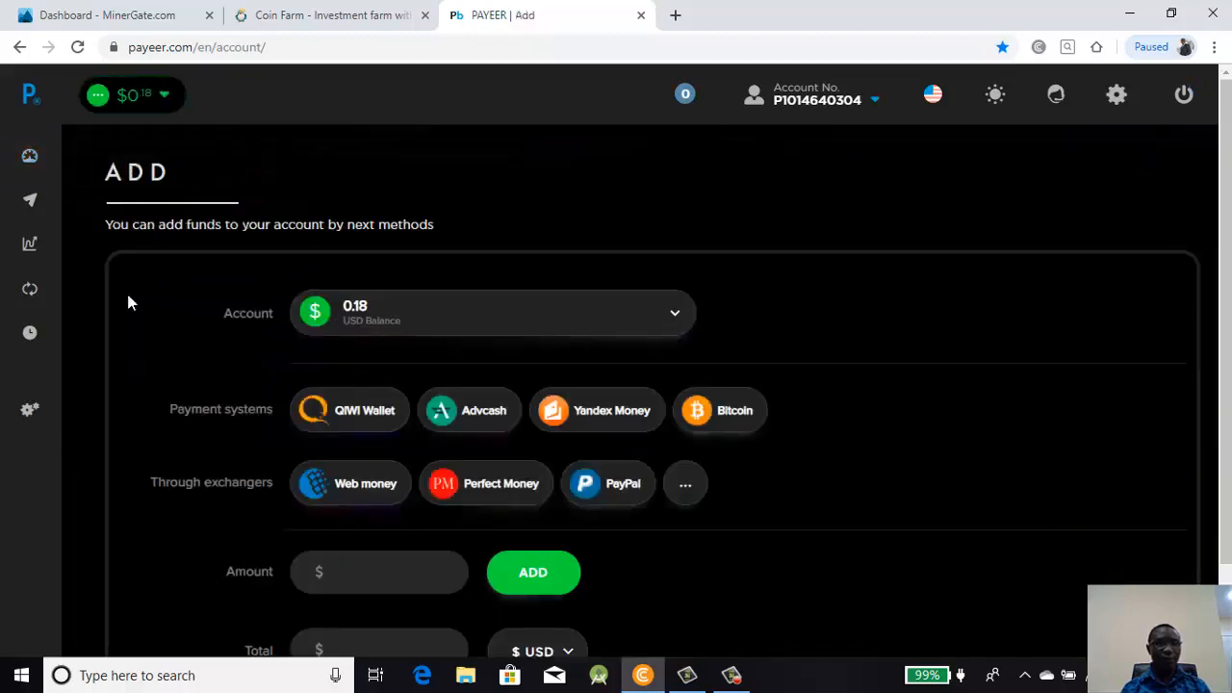
mouse_move(31, 156)
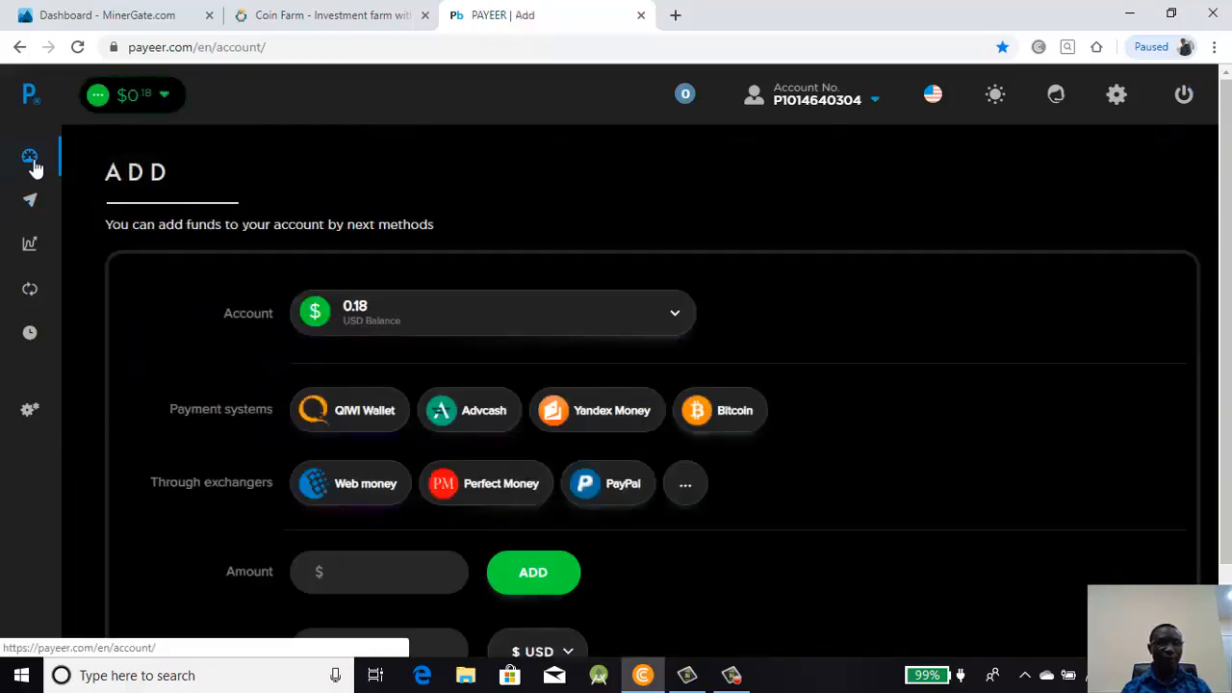
left_click(29, 156)
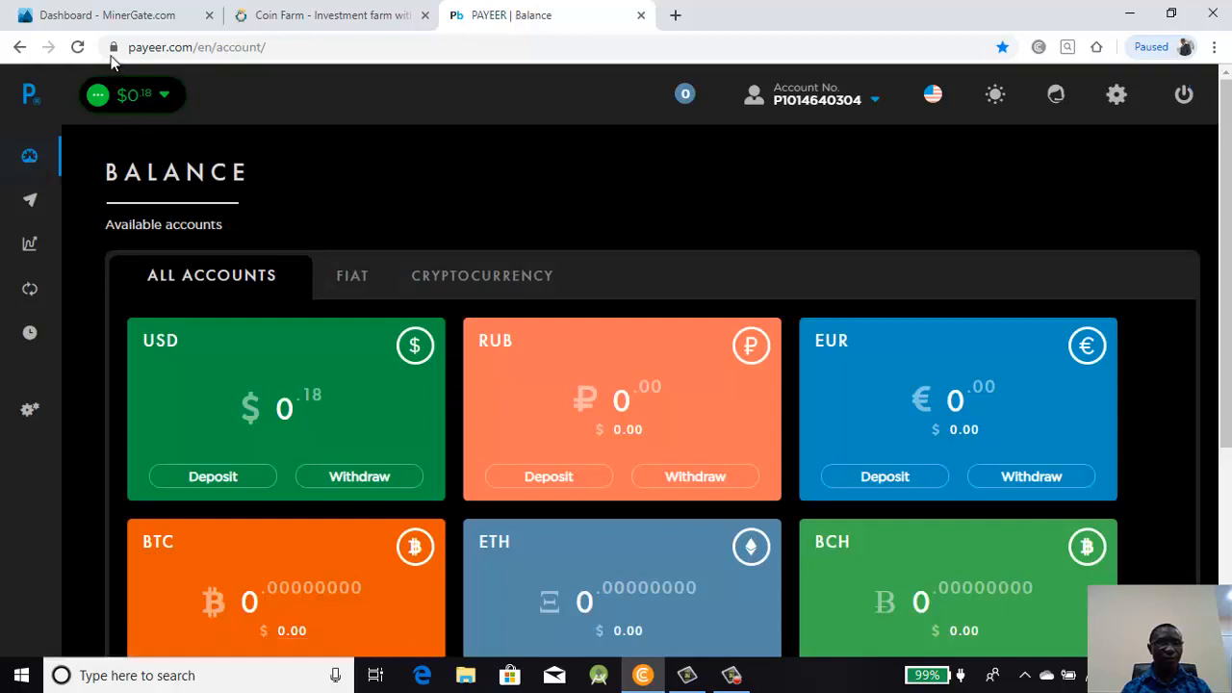
Refresh the Payeer balance (USD still 0.18), then return to Coin Farm's payments list
left_click(77, 46)
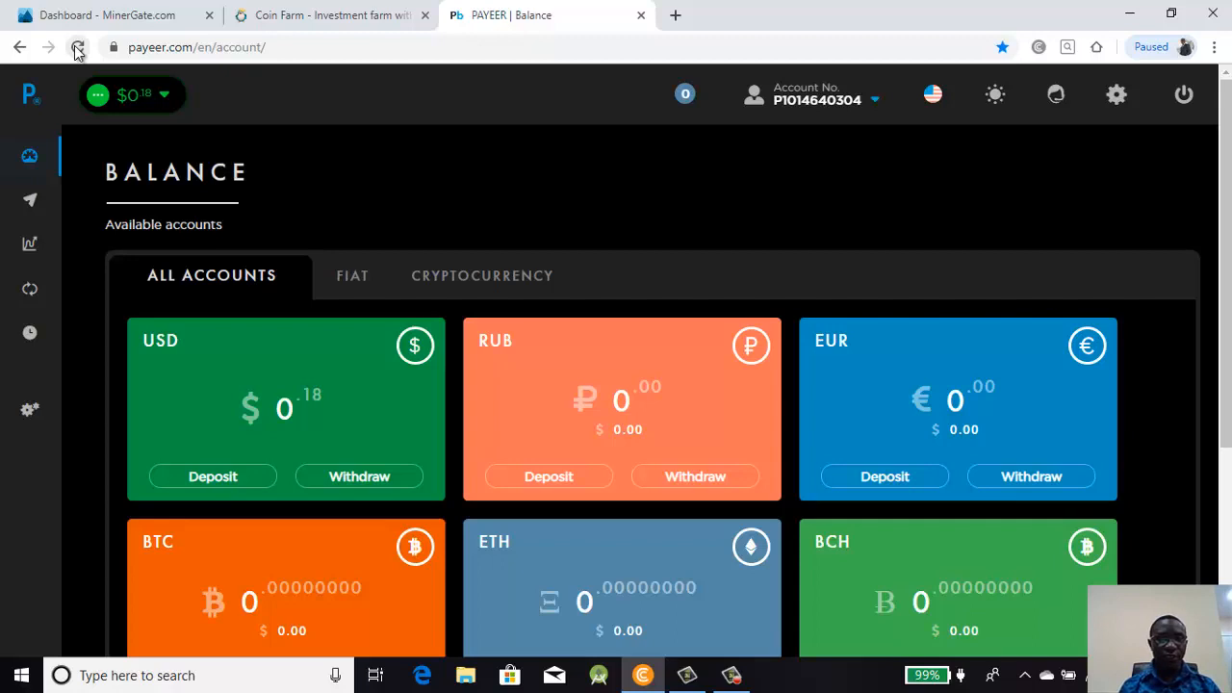
left_click(331, 15)
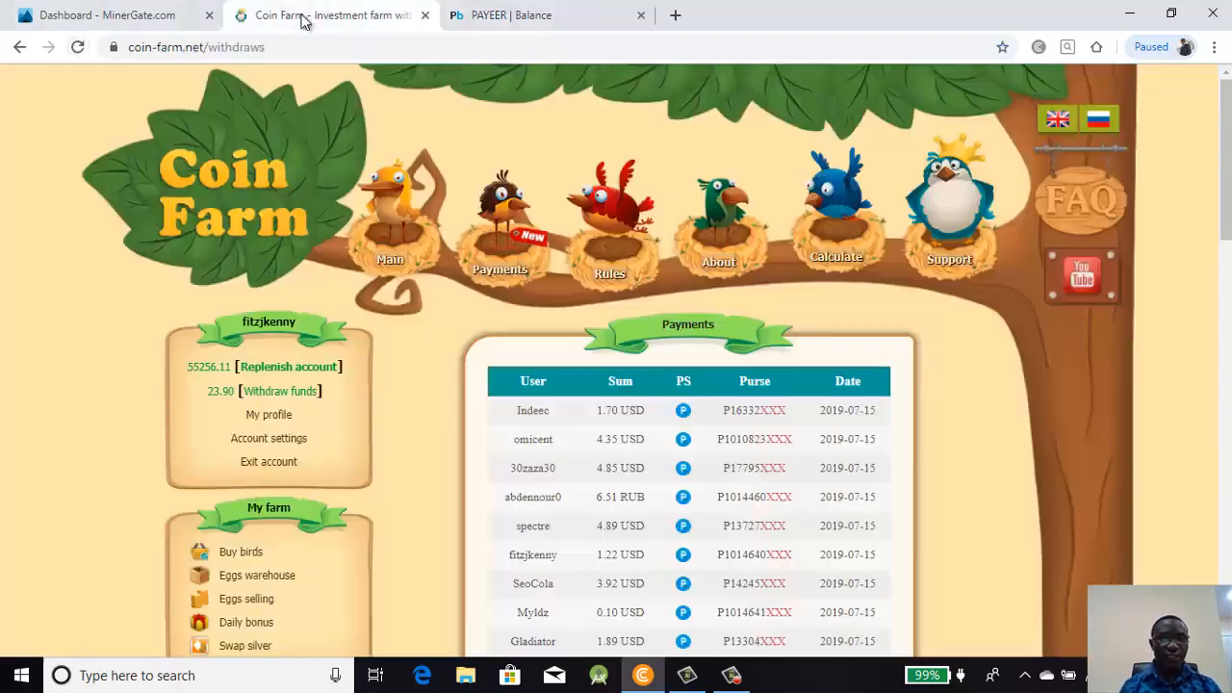